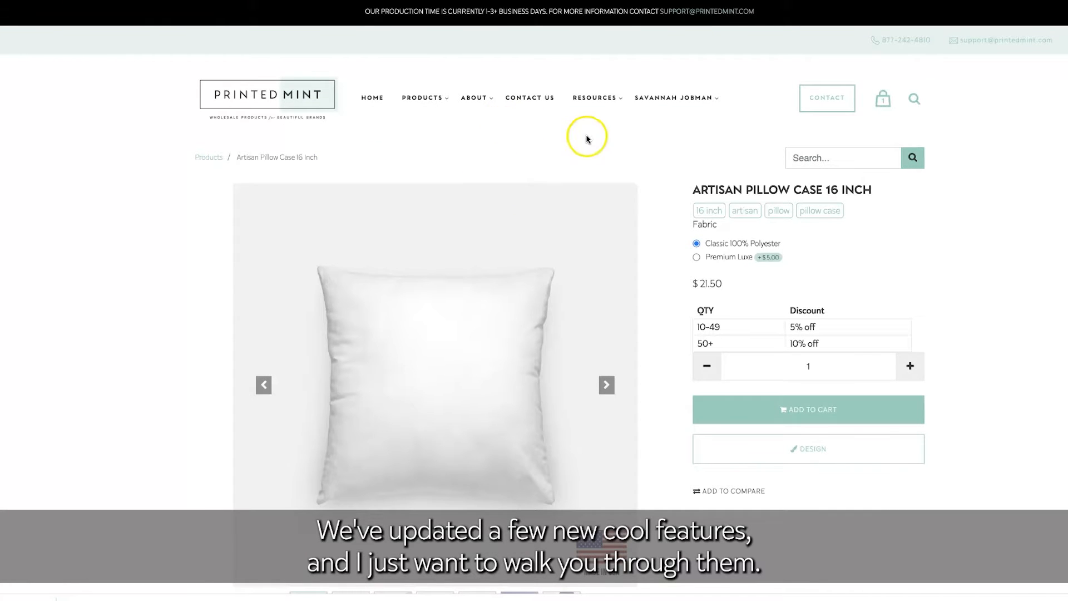
pyautogui.moveTo(694, 195)
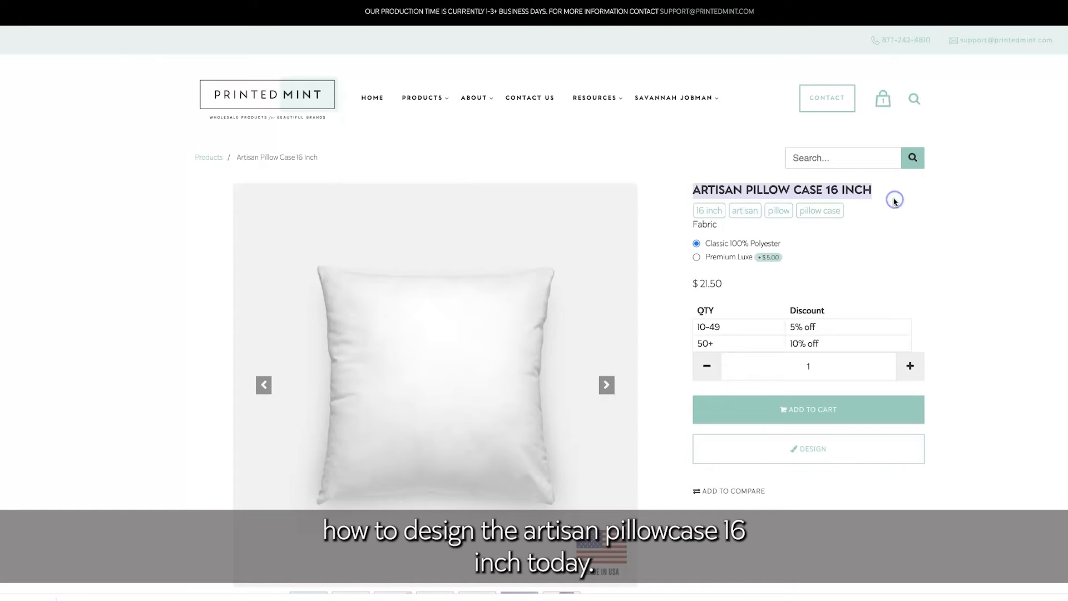
# - Start designing the 16-inch pillow and switch to its blank back view
pyautogui.click(807, 449)
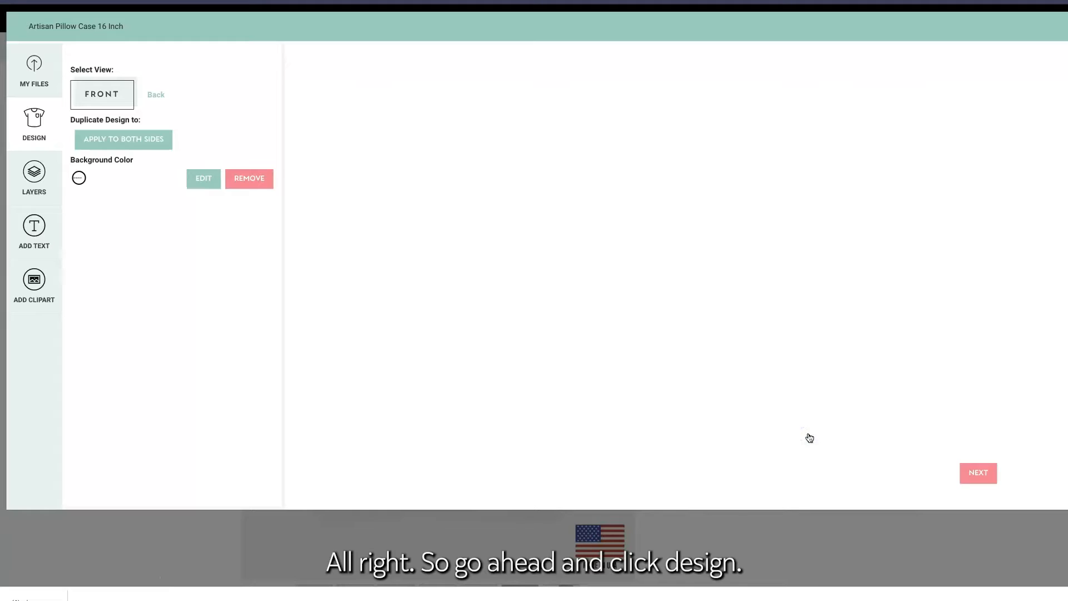
pyautogui.click(34, 125)
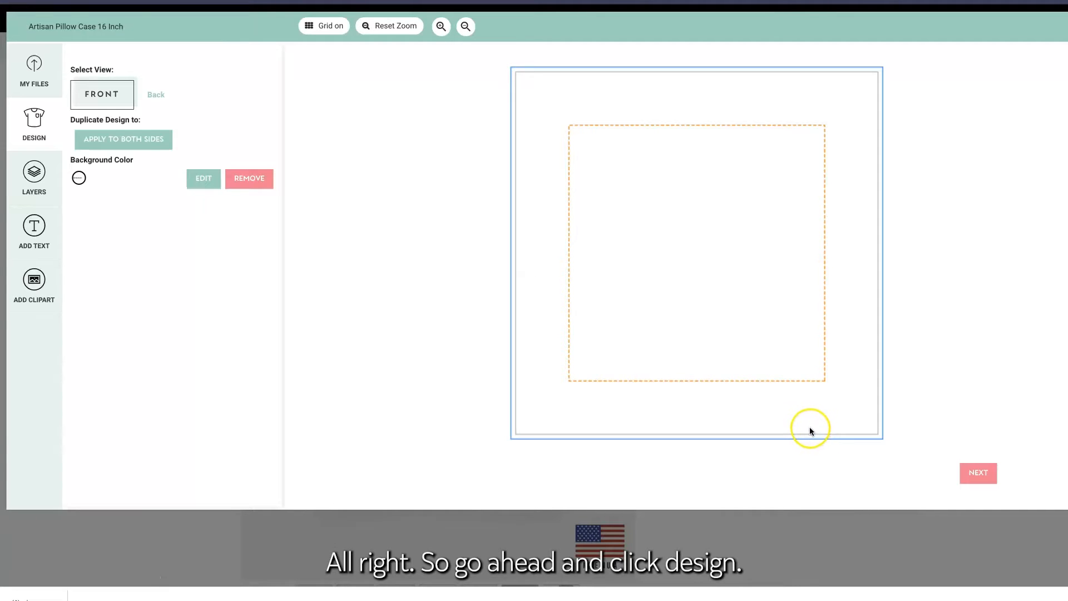
pyautogui.moveTo(608, 437)
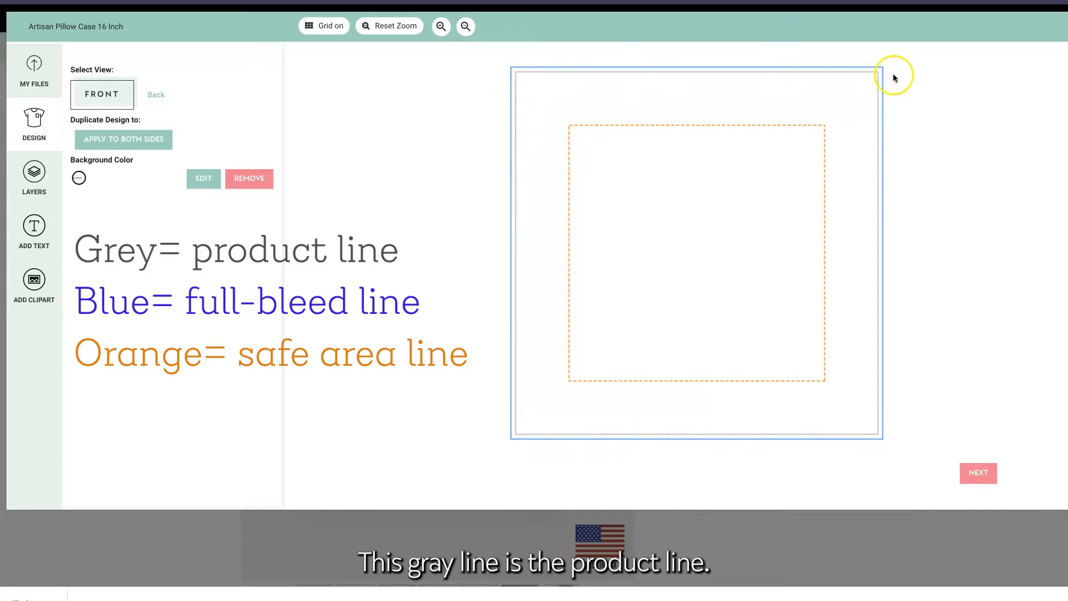
pyautogui.moveTo(810, 442)
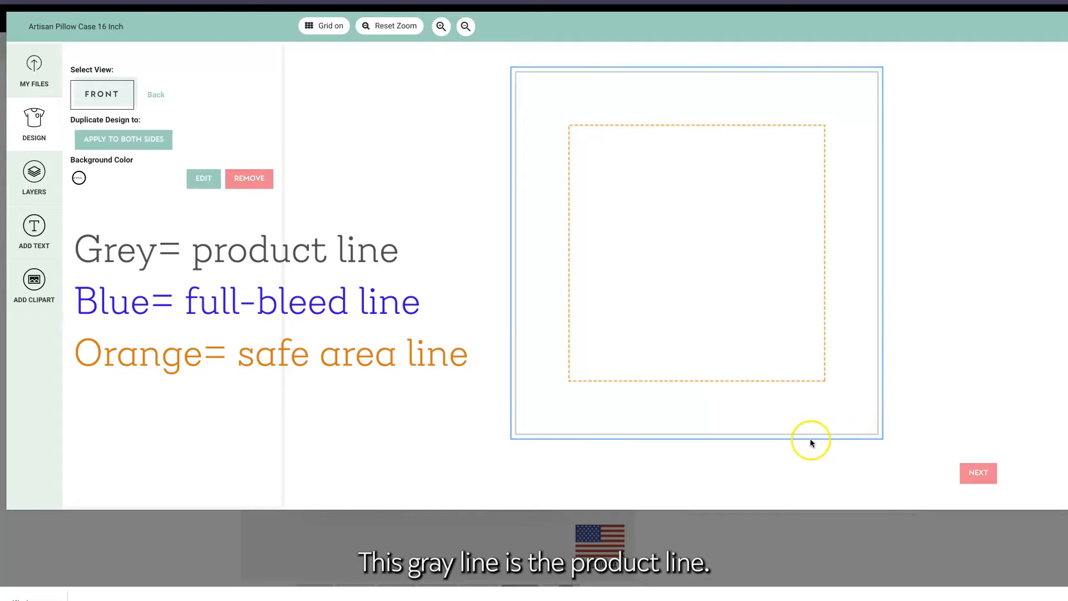
pyautogui.moveTo(511, 442)
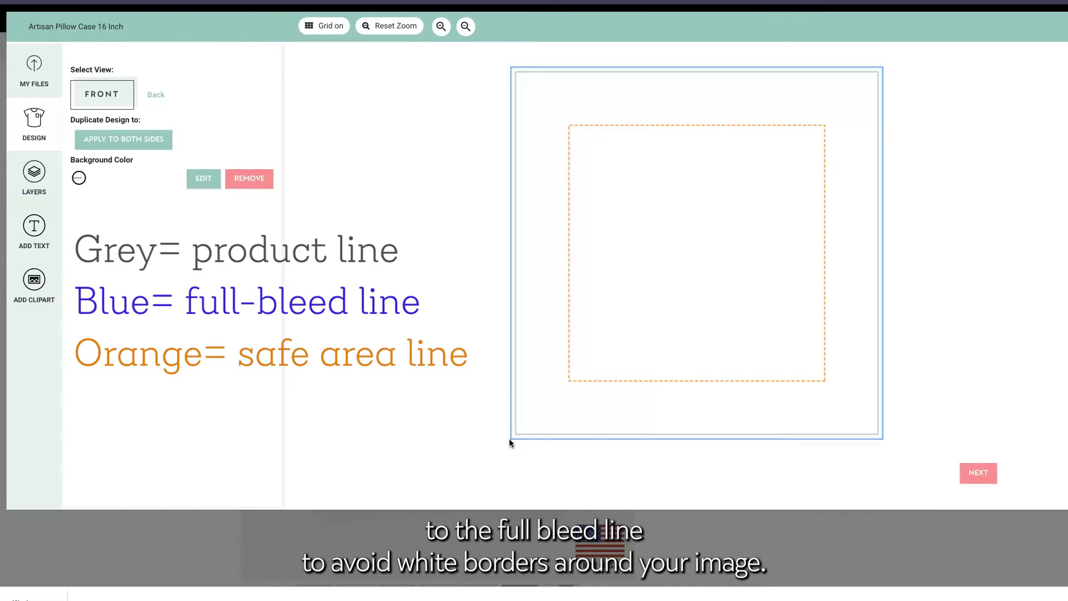
pyautogui.moveTo(570, 367)
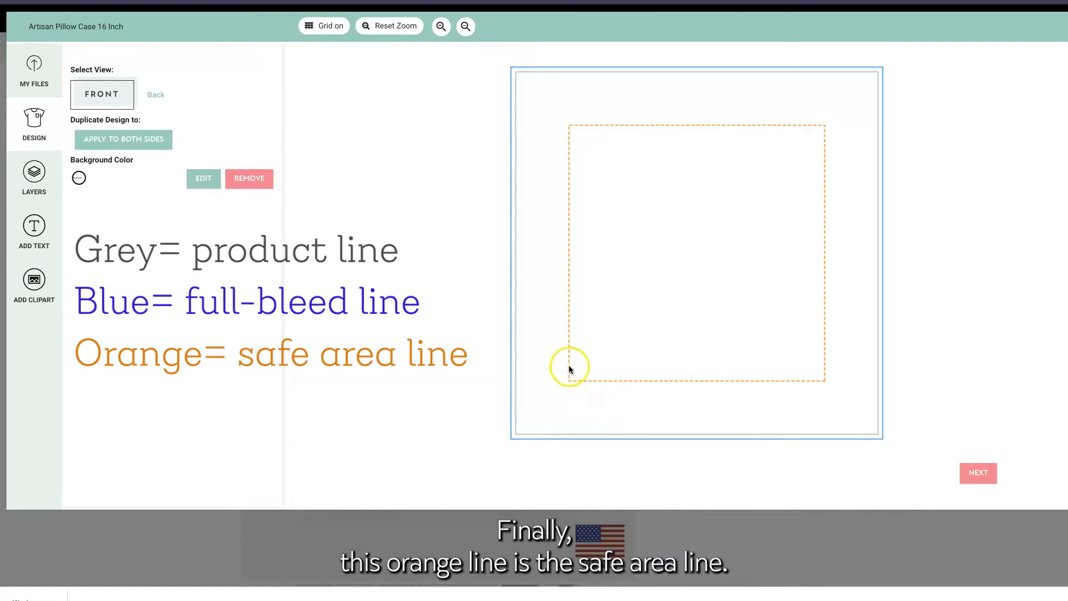
pyautogui.moveTo(571, 333)
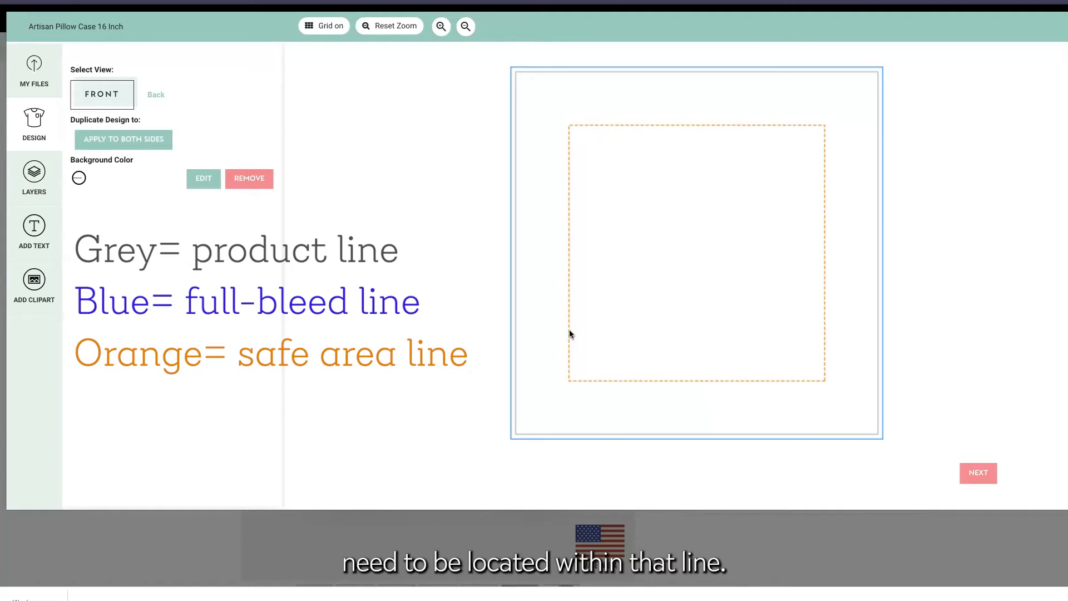
pyautogui.moveTo(557, 318)
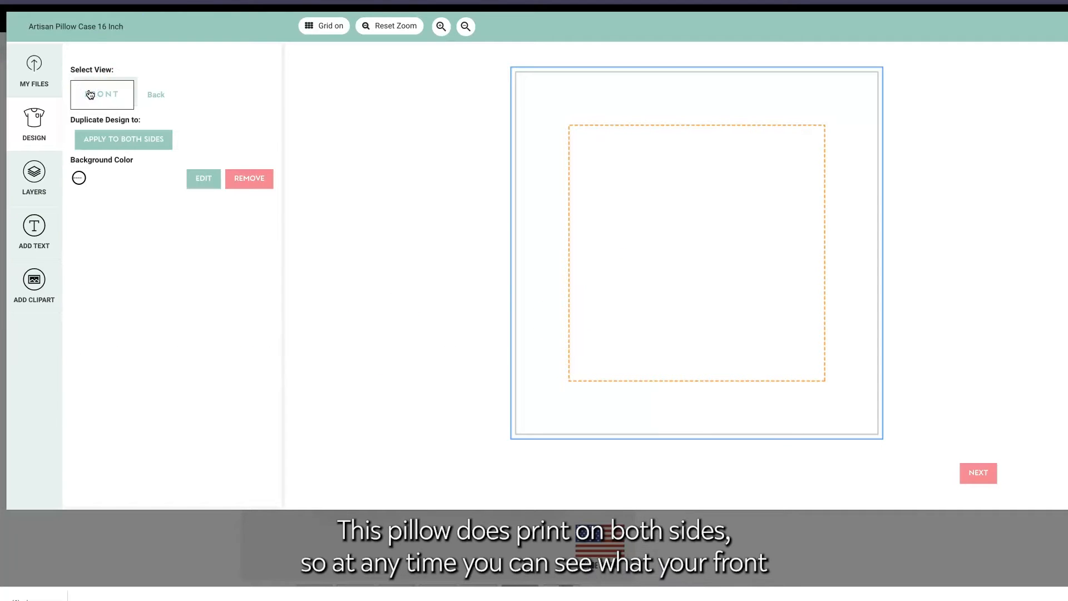
pyautogui.moveTo(155, 99)
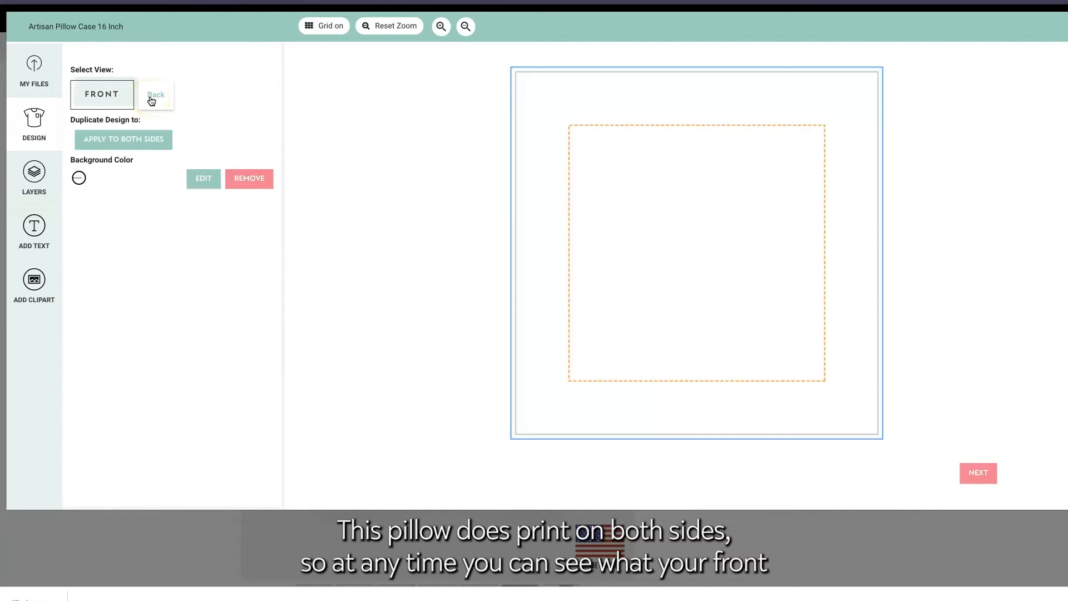
pyautogui.click(155, 94)
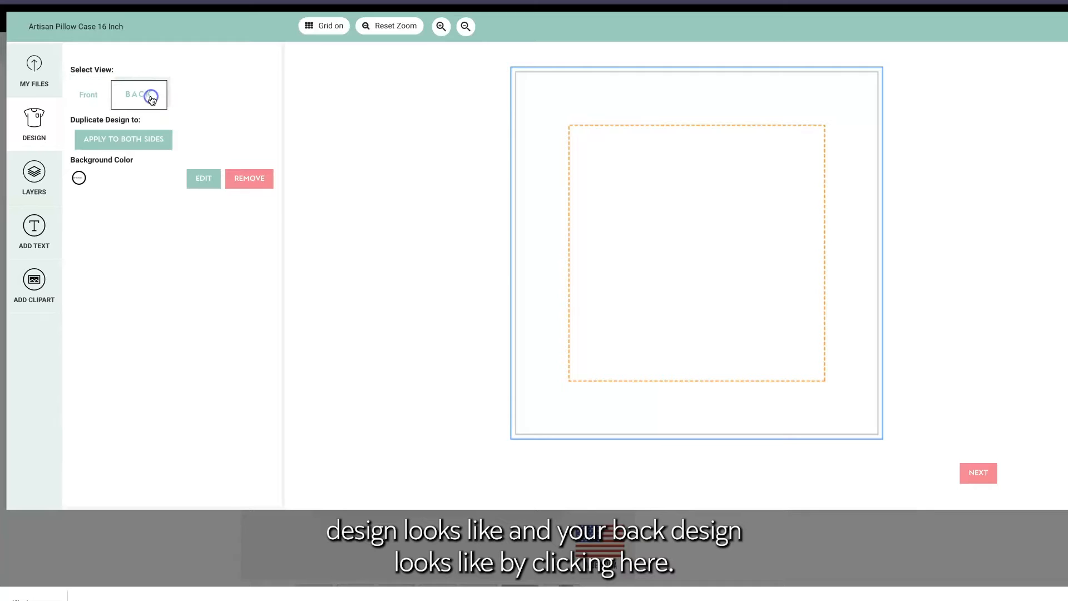
pyautogui.click(139, 94)
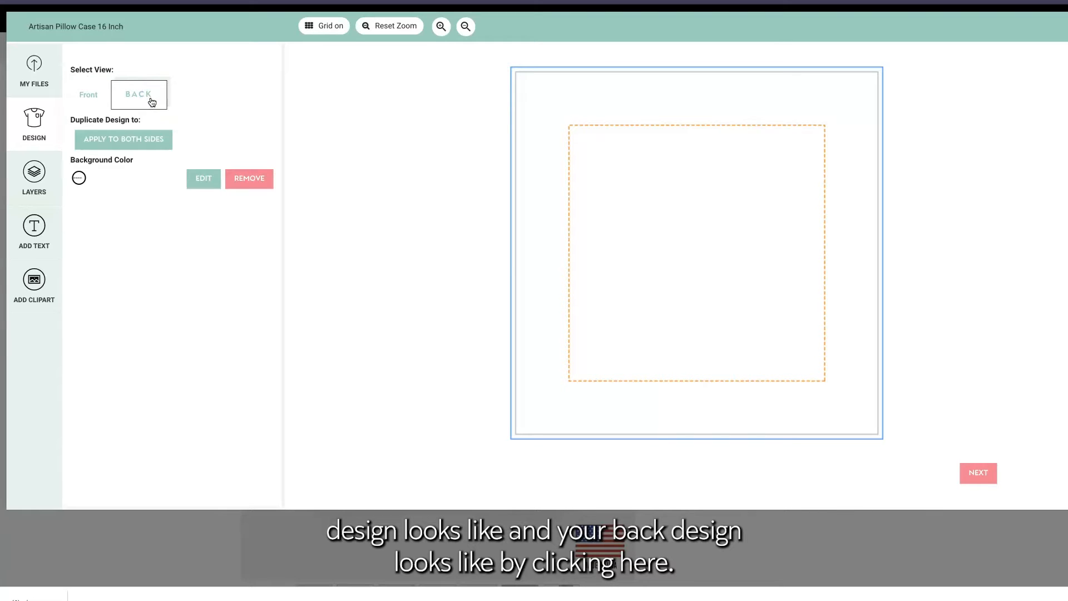
# - Give the front a beige #EEEBE5 background and apply it to both sides
pyautogui.click(88, 95)
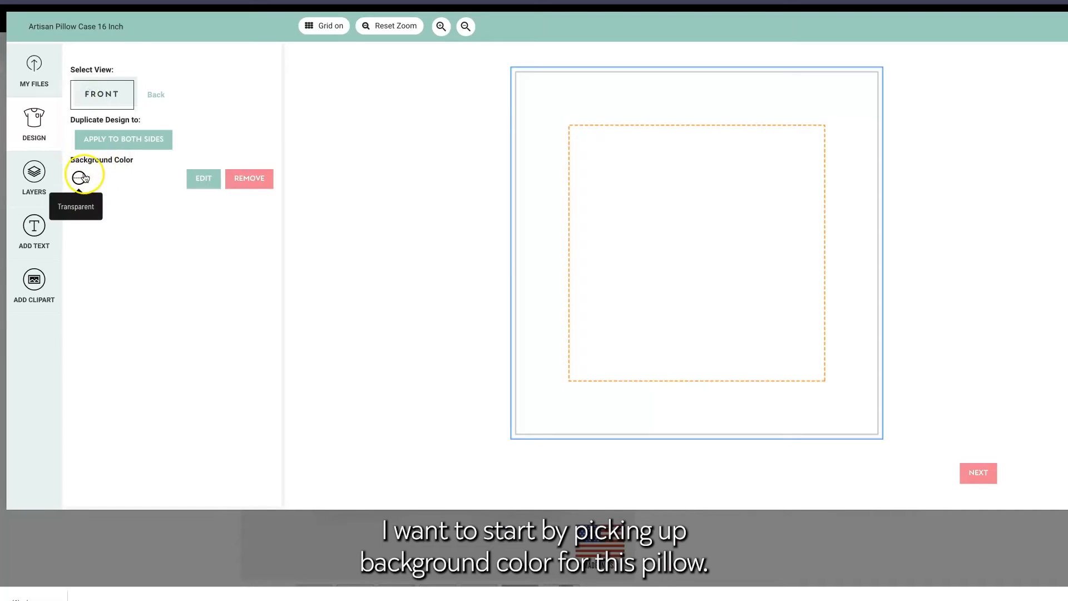
pyautogui.click(79, 178)
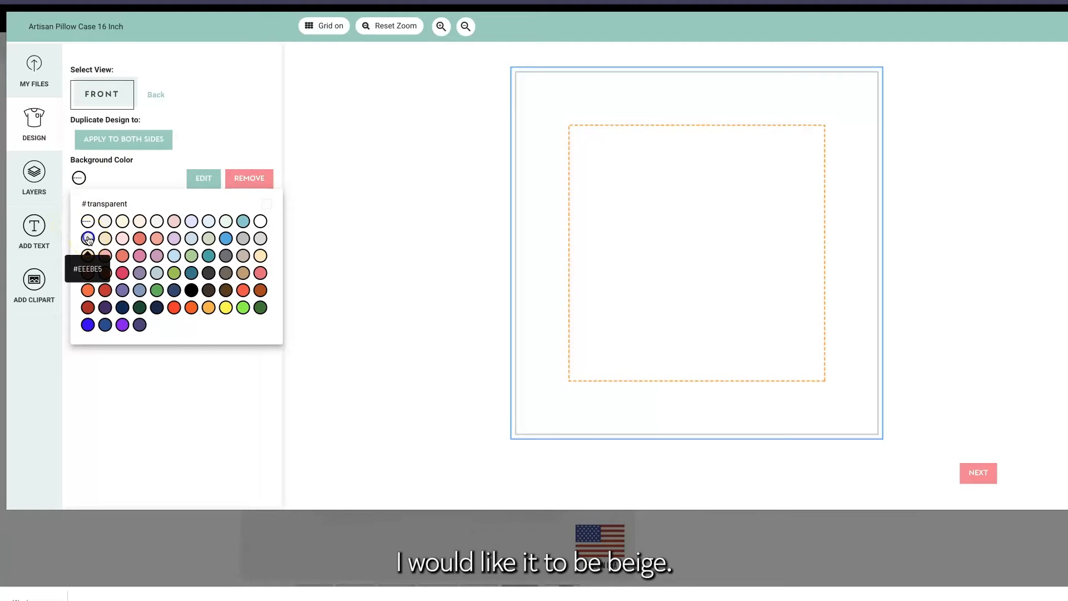
pyautogui.click(88, 239)
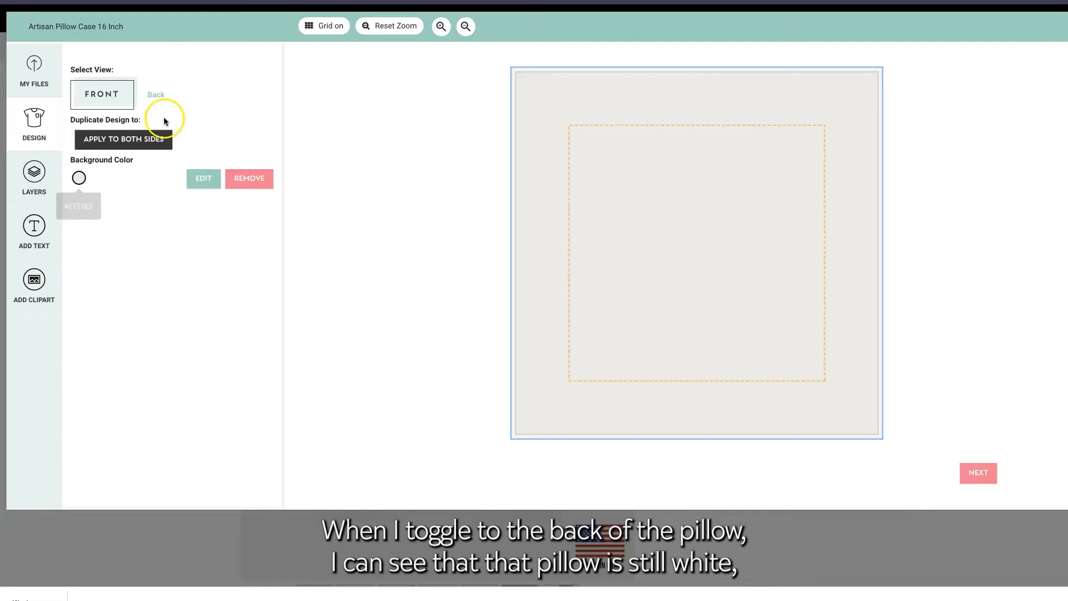
pyautogui.click(156, 95)
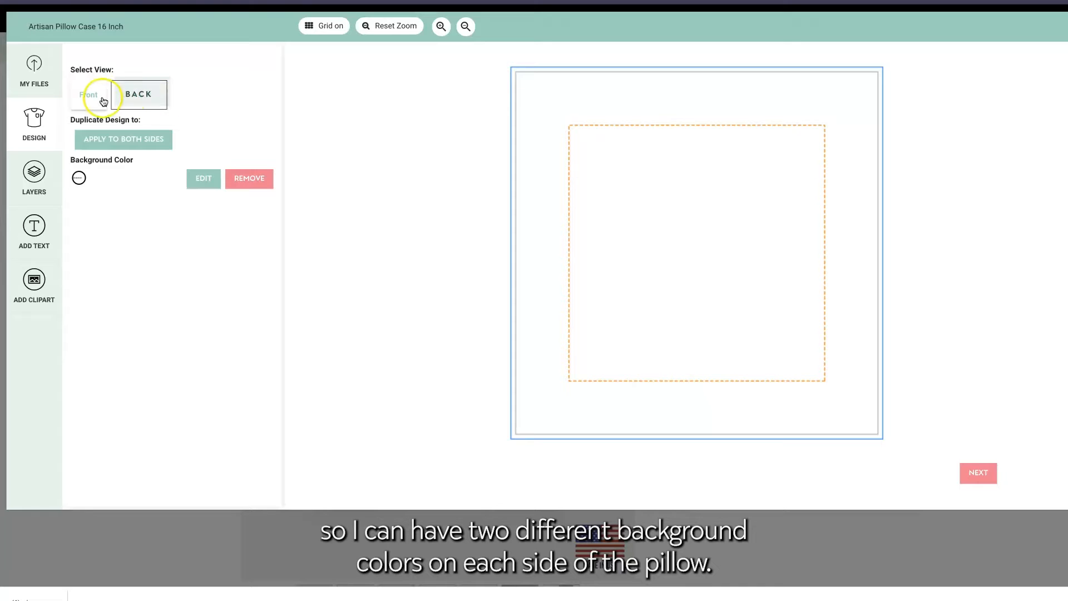
pyautogui.click(88, 94)
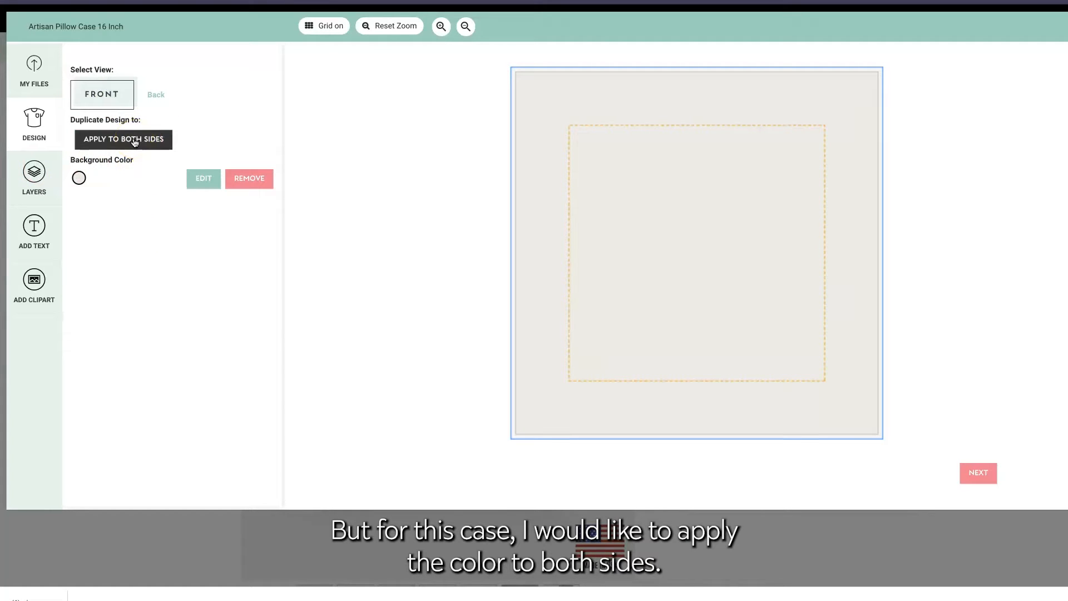
pyautogui.click(123, 139)
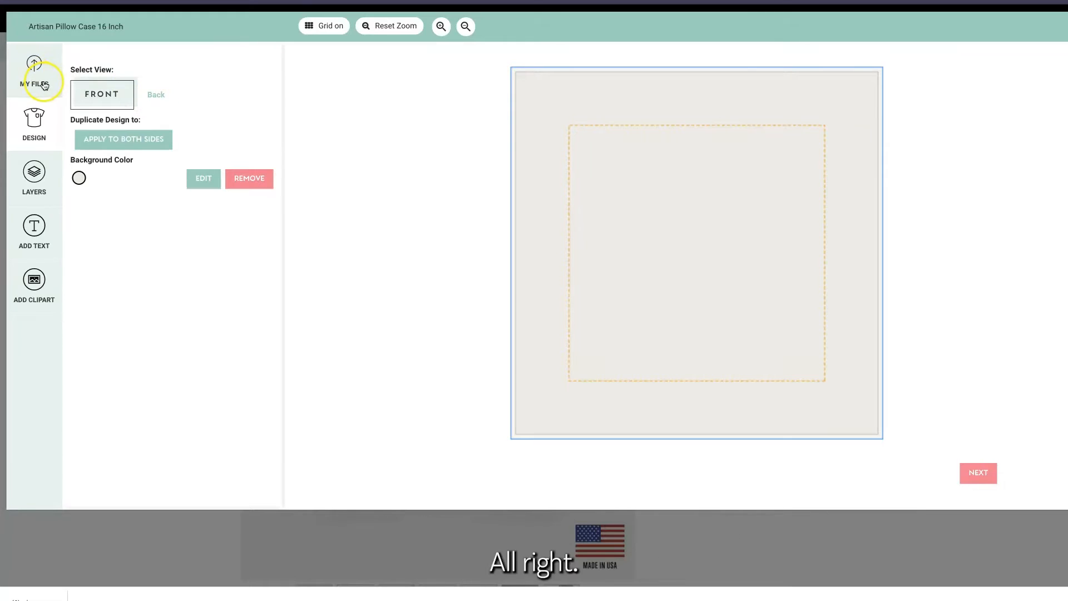
# - Place the dog photo on the front, flip it upright, and bottom-align it
pyautogui.click(33, 68)
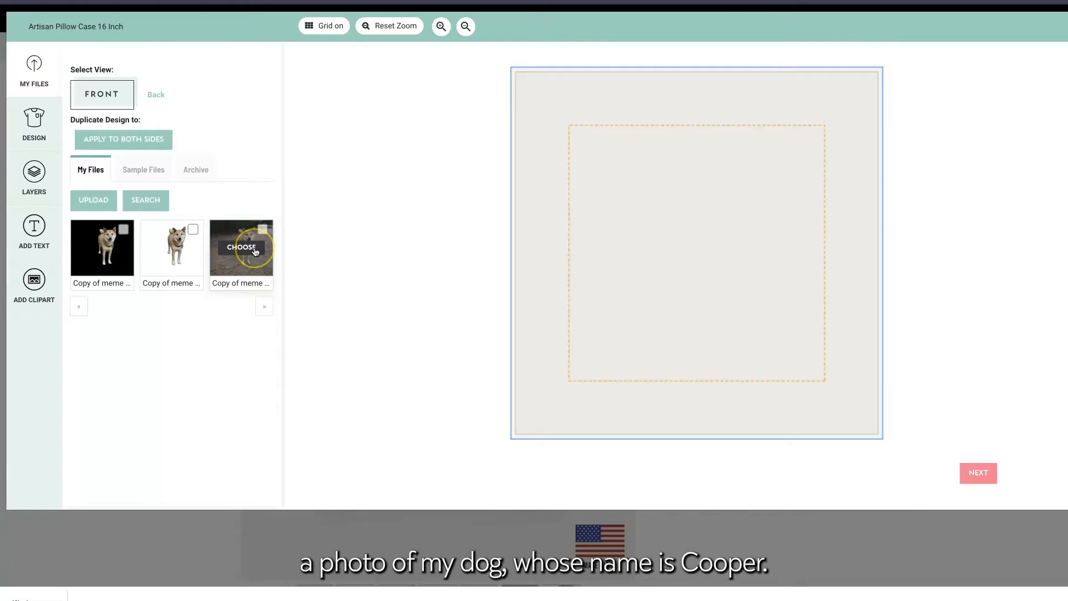
pyautogui.click(240, 247)
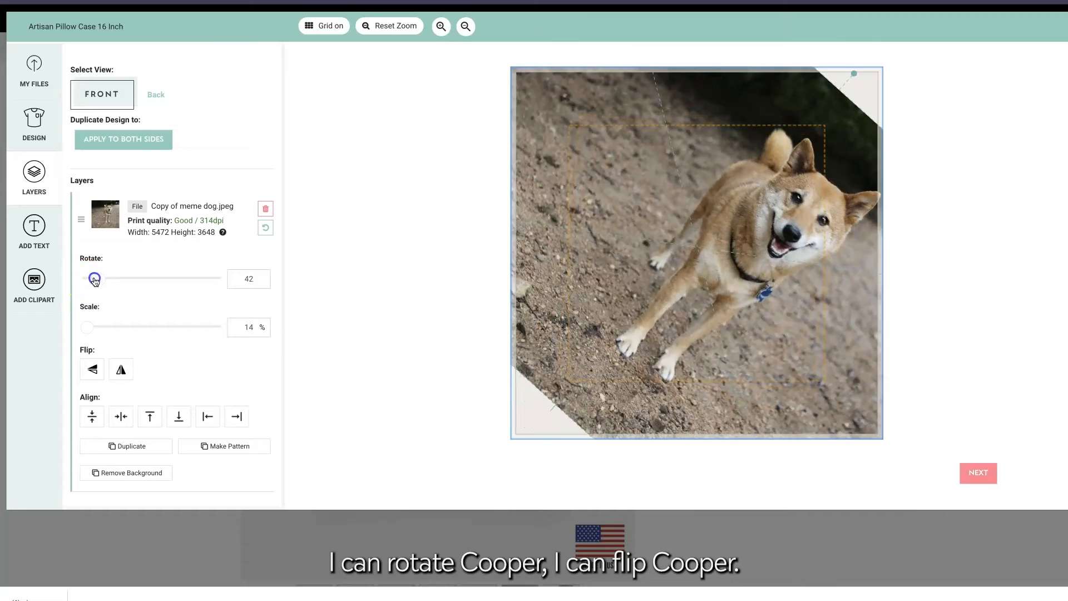
pyautogui.click(91, 369)
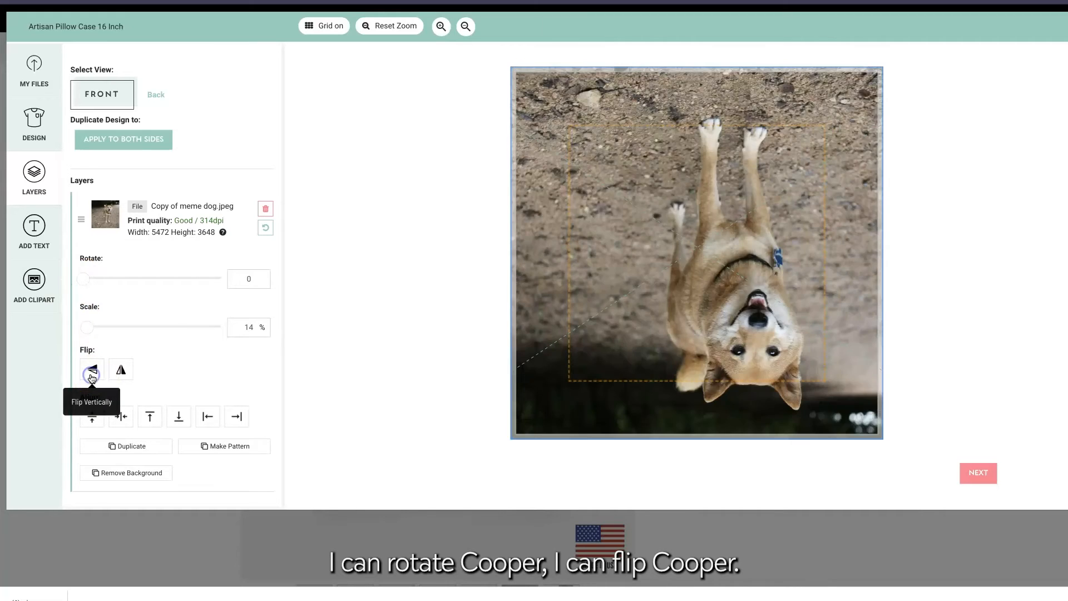
pyautogui.click(120, 369)
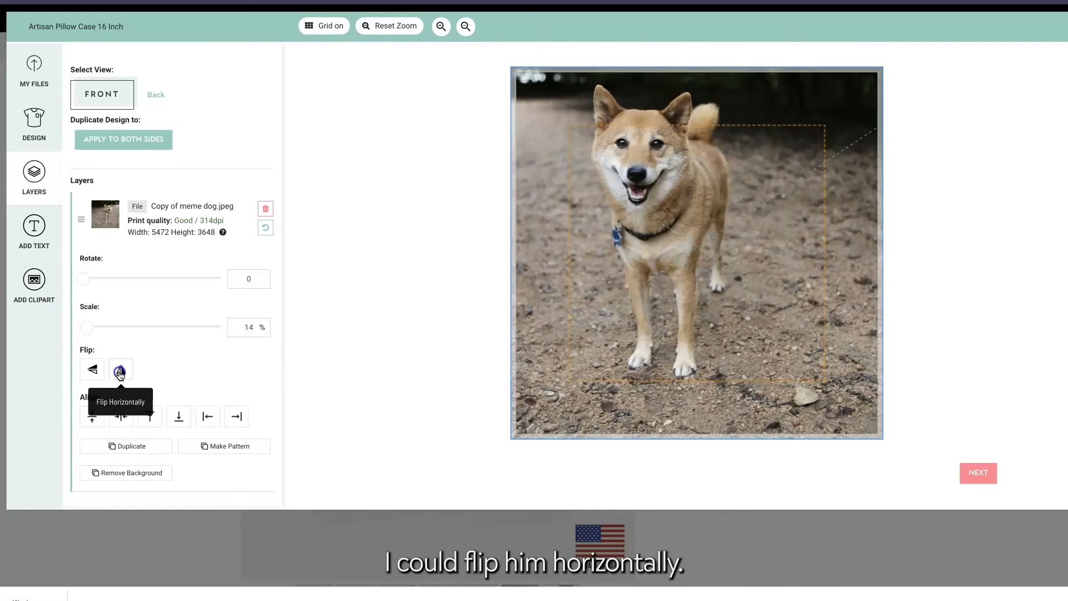
pyautogui.click(120, 369)
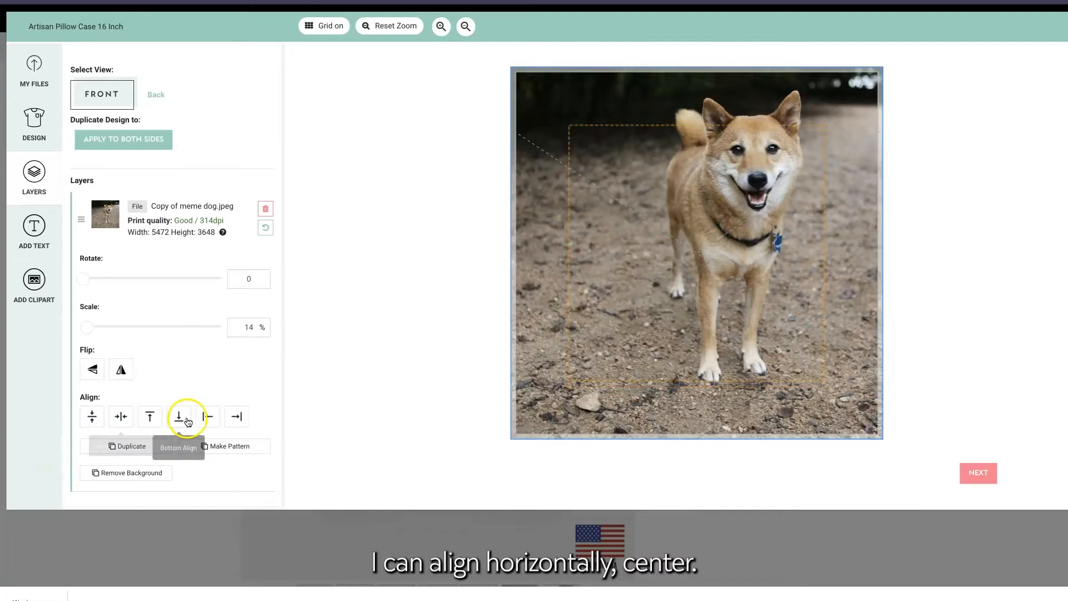
pyautogui.click(178, 416)
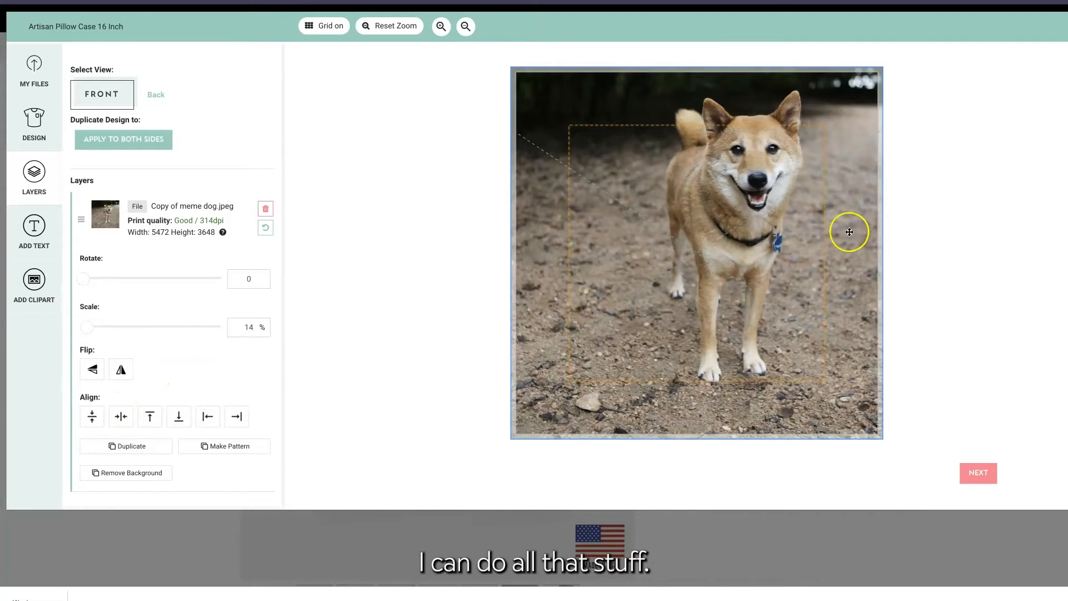
pyautogui.moveTo(742, 451)
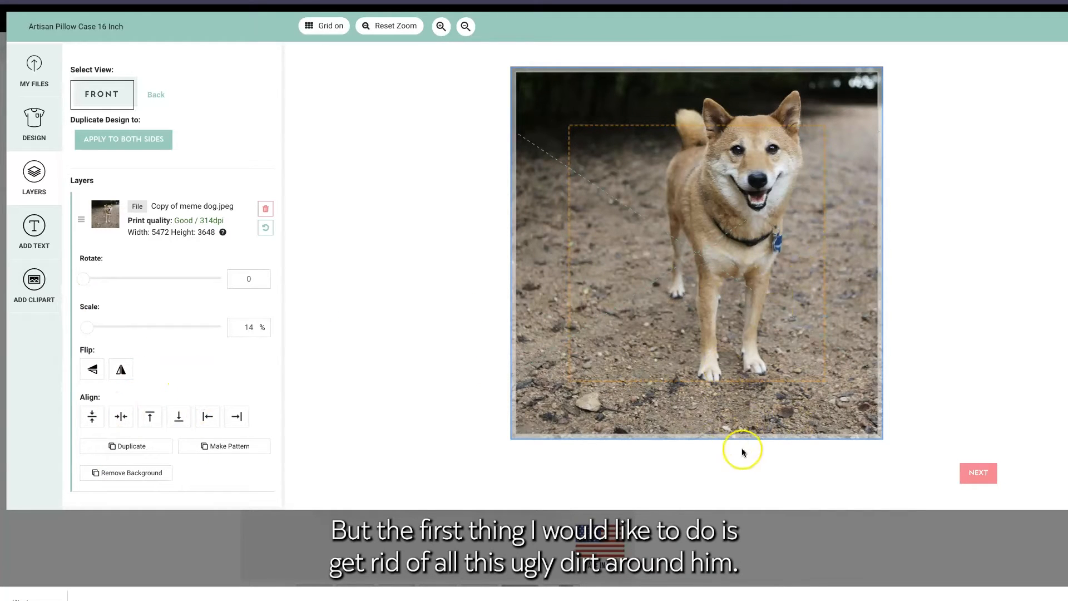
pyautogui.moveTo(161, 473)
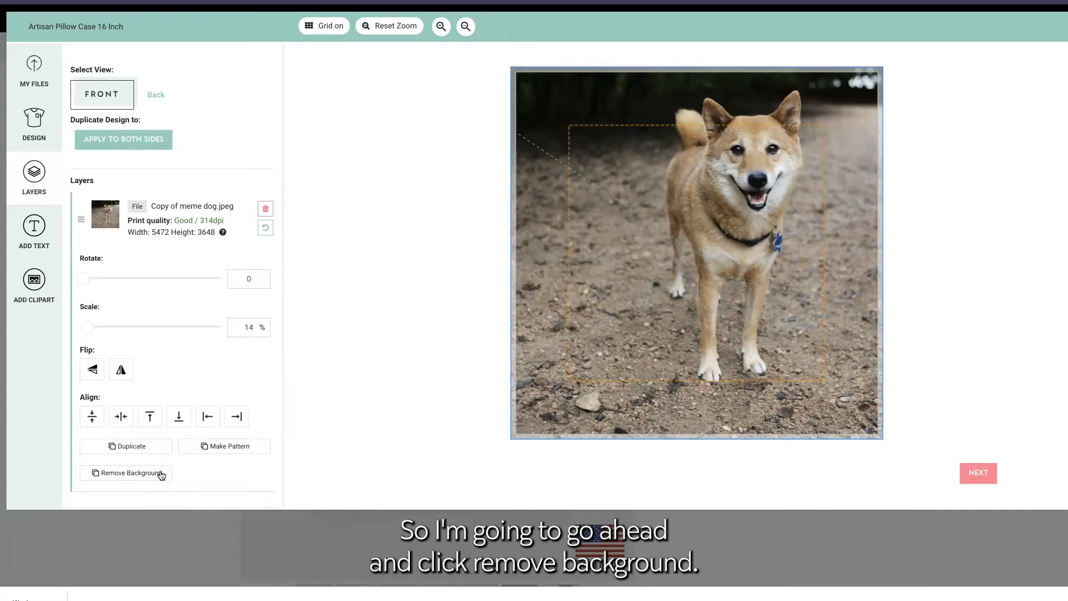
# - Remove the dirt background from the dog photo and erase leftover traces
pyautogui.click(126, 473)
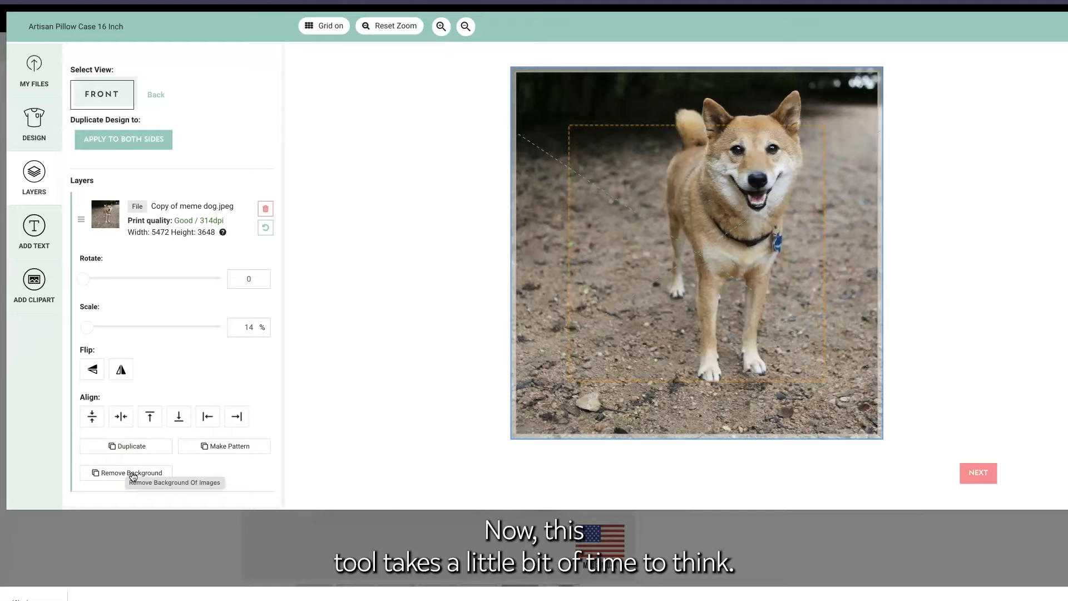
pyautogui.moveTo(264, 467)
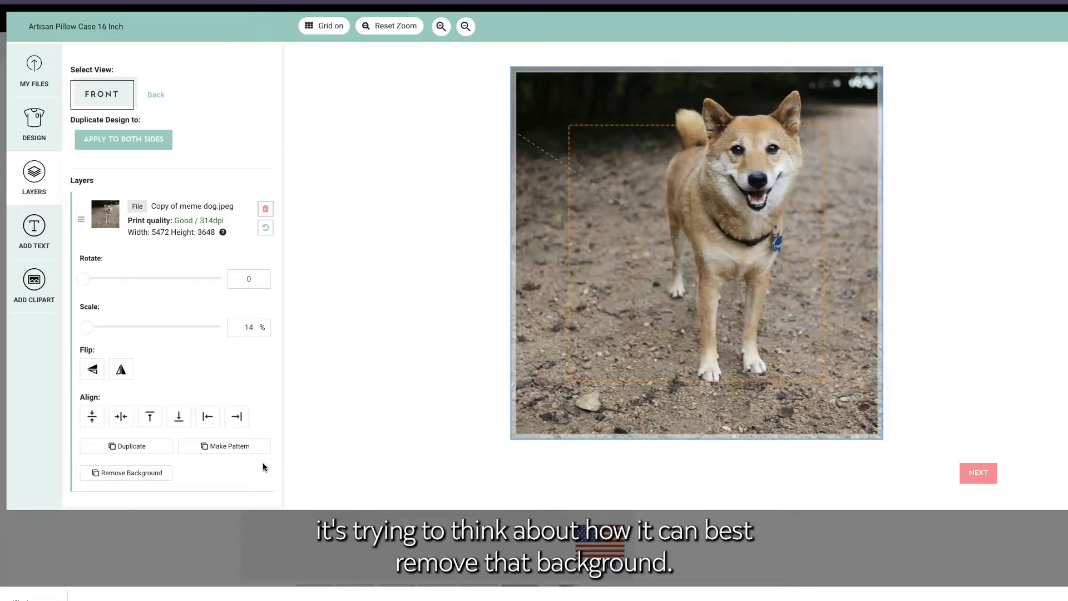
pyautogui.click(131, 473)
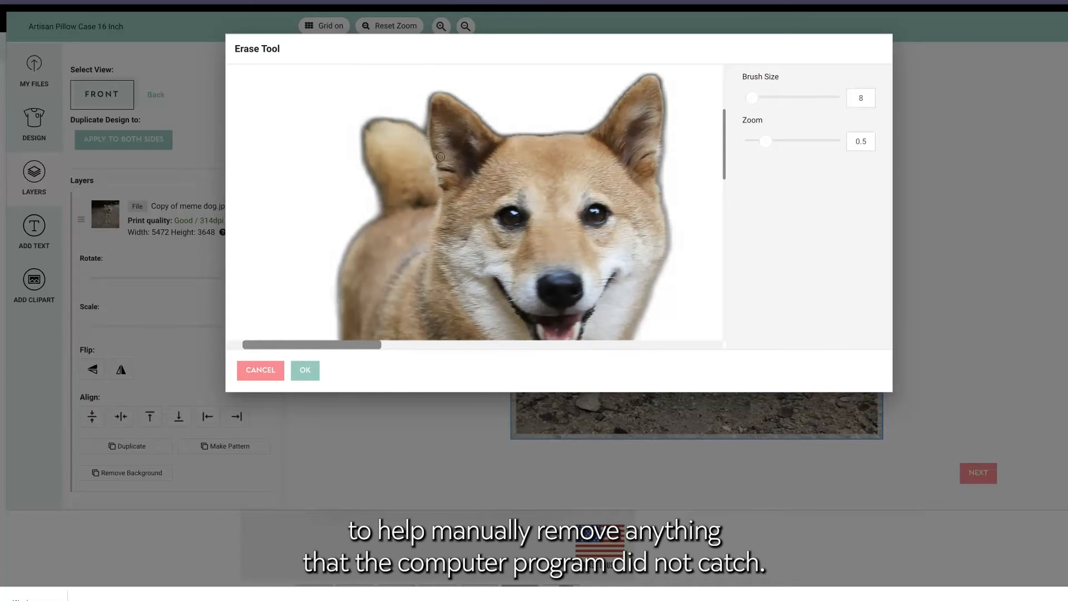
pyautogui.moveTo(598, 189)
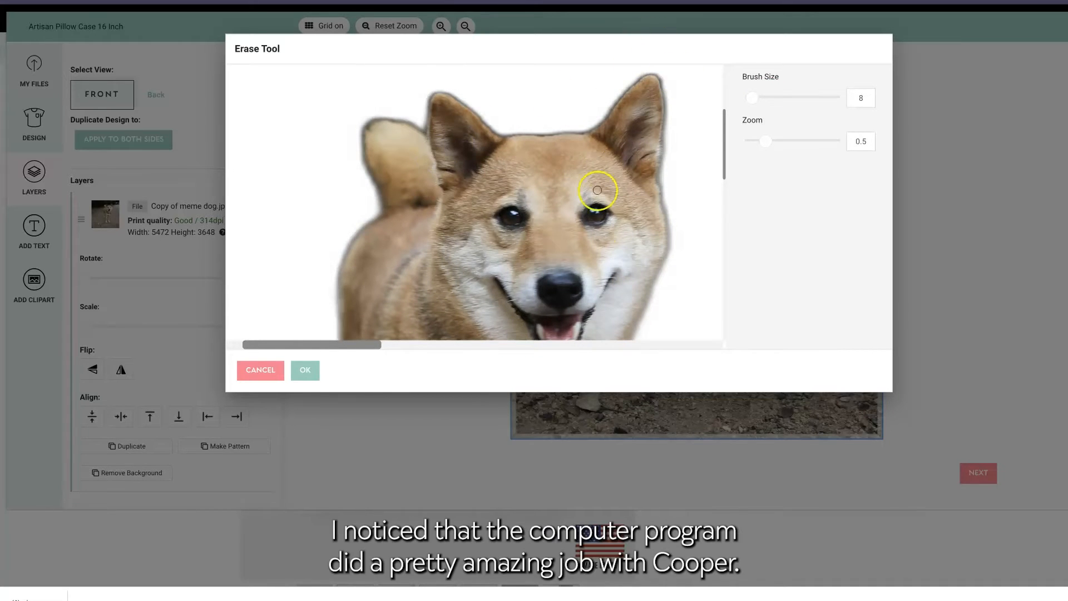
pyautogui.scroll(-3)
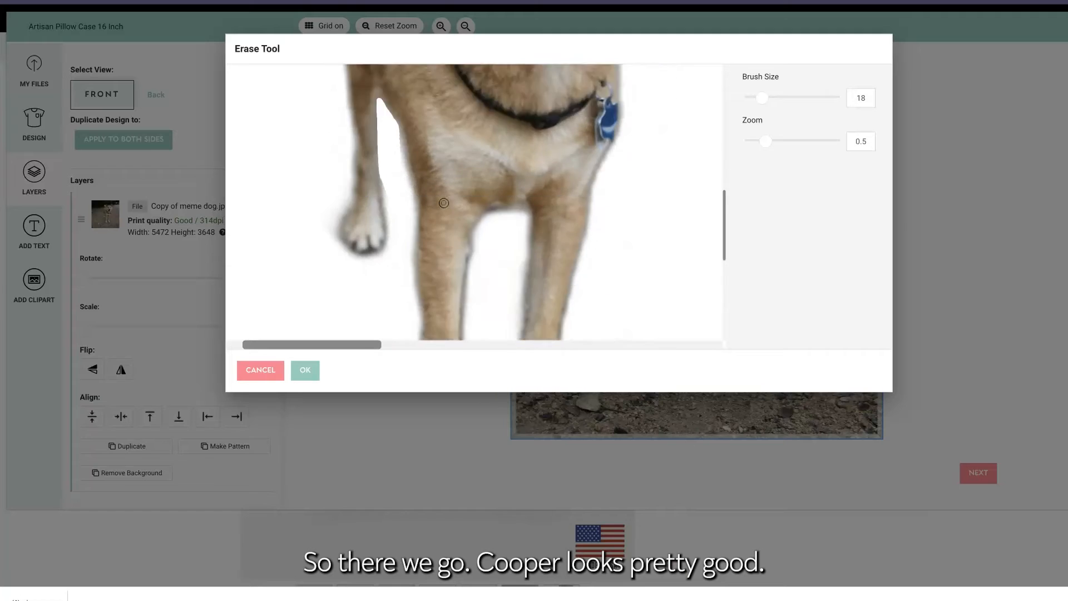
pyautogui.scroll(-3)
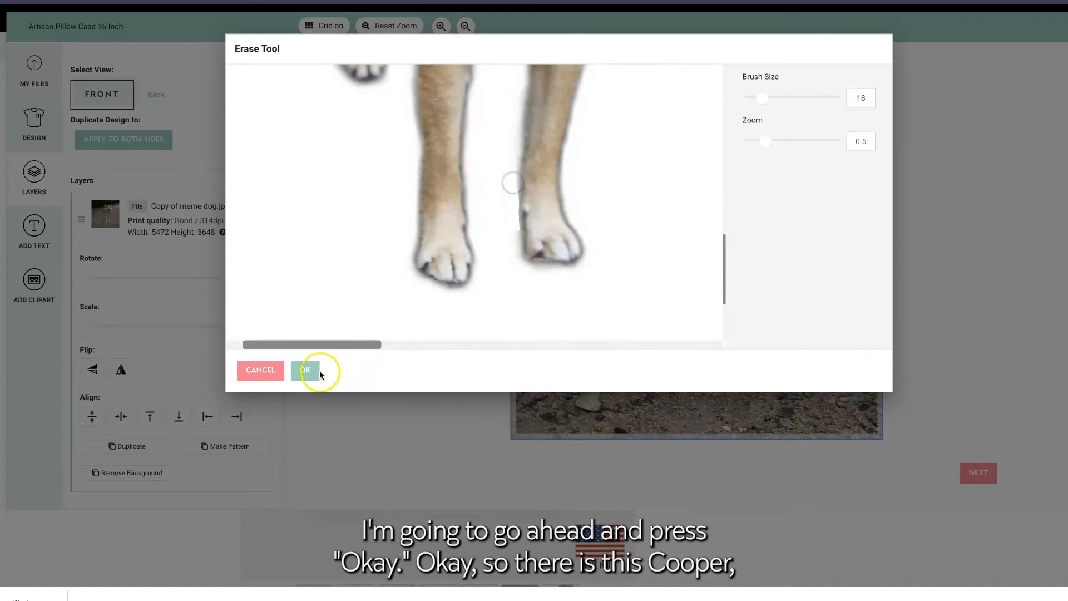
# - Confirm the manual erasing and select the dog photo on the pillow front
pyautogui.click(305, 370)
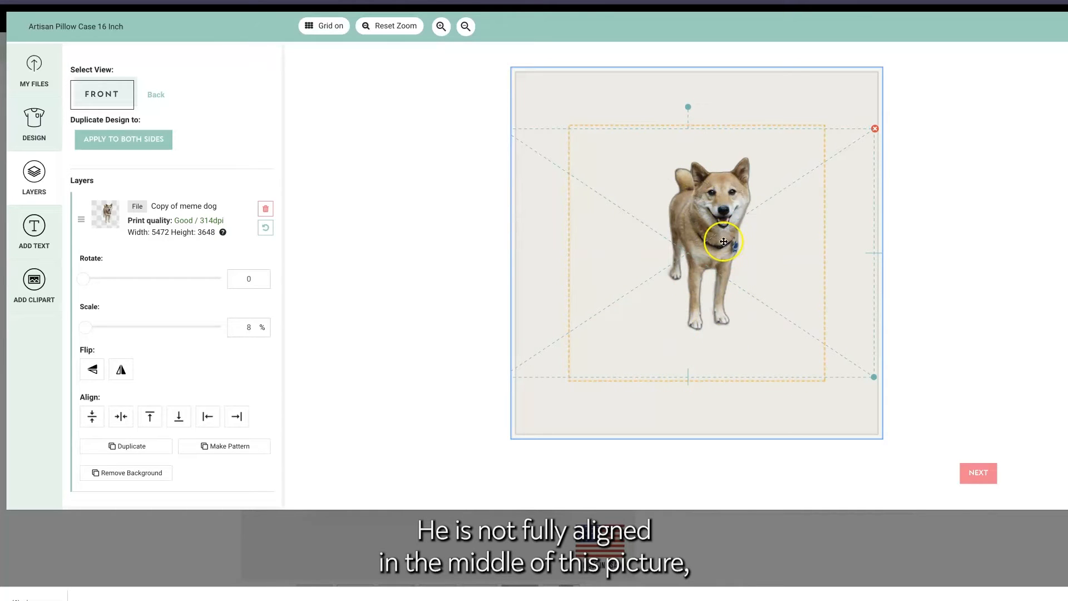
pyautogui.click(324, 26)
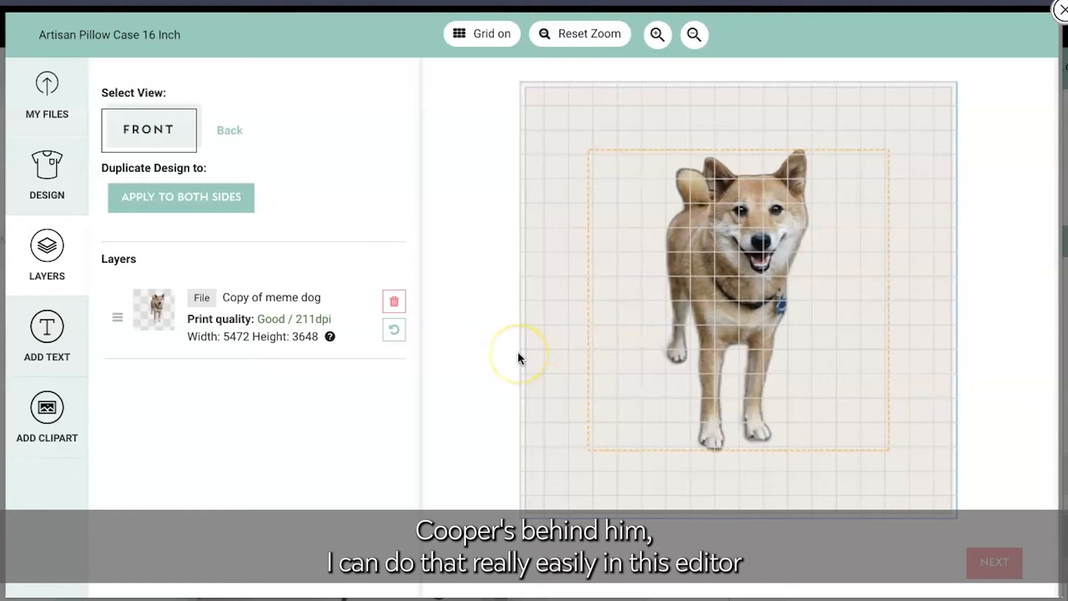
pyautogui.moveTo(669, 391)
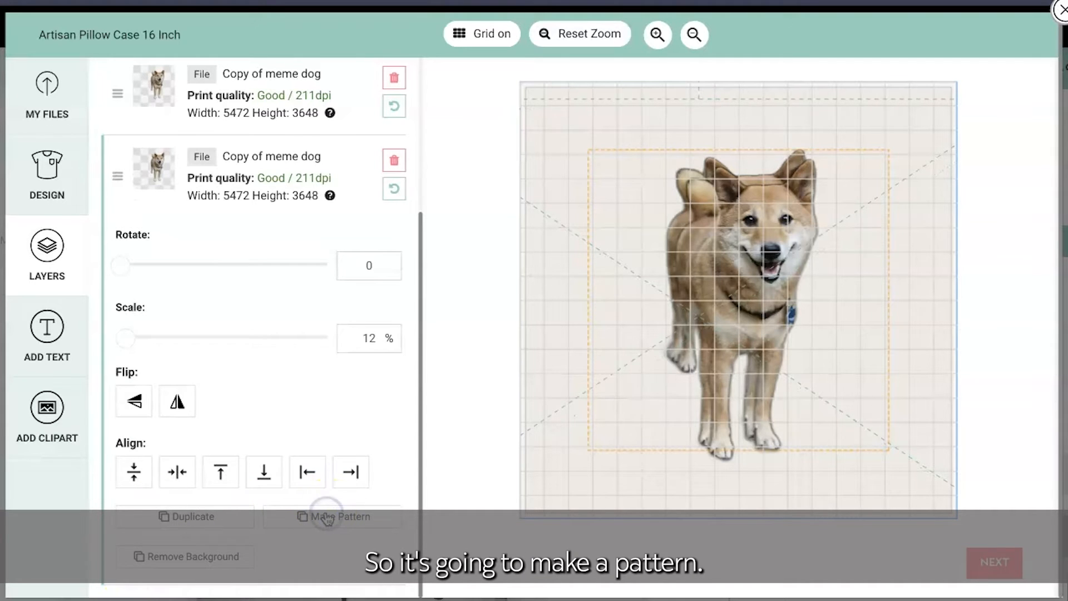
pyautogui.click(333, 516)
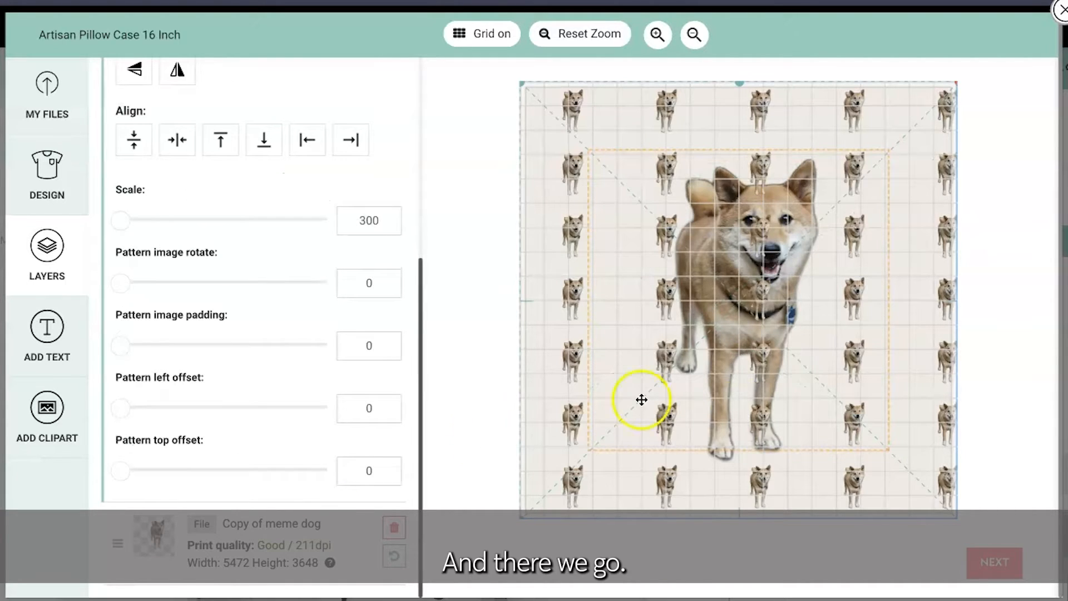
pyautogui.moveTo(765, 110)
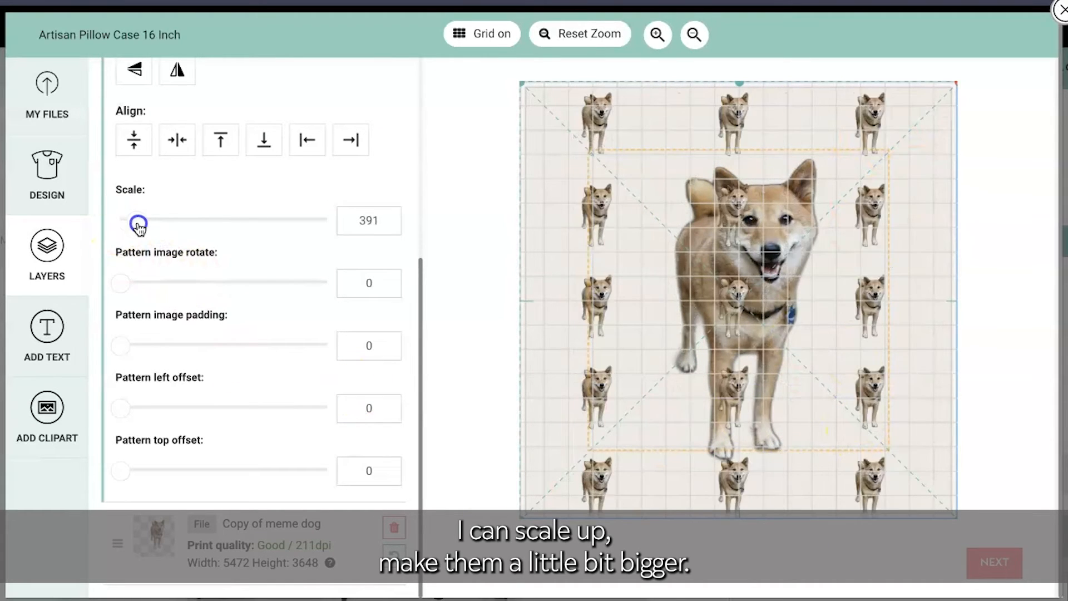
pyautogui.moveTo(138, 224); pyautogui.dragTo(104, 229)
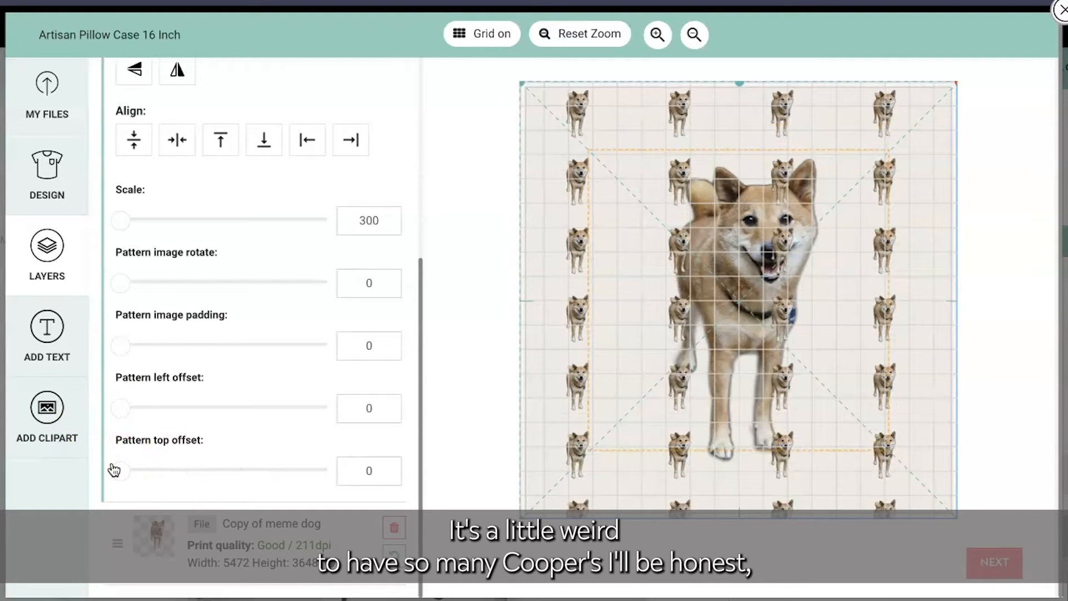
pyautogui.scroll(3)
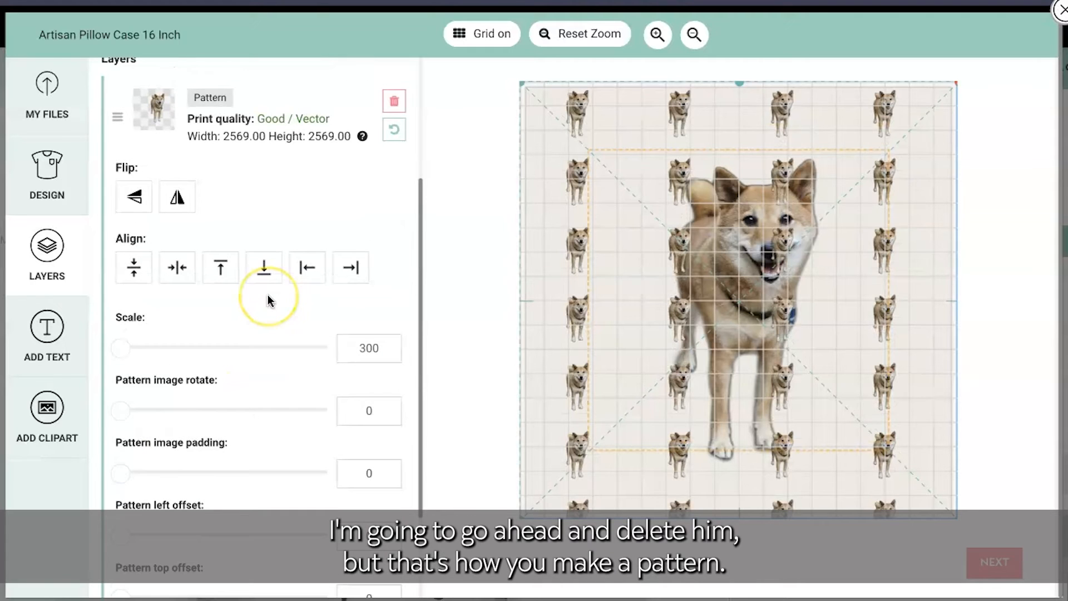
pyautogui.moveTo(393, 100)
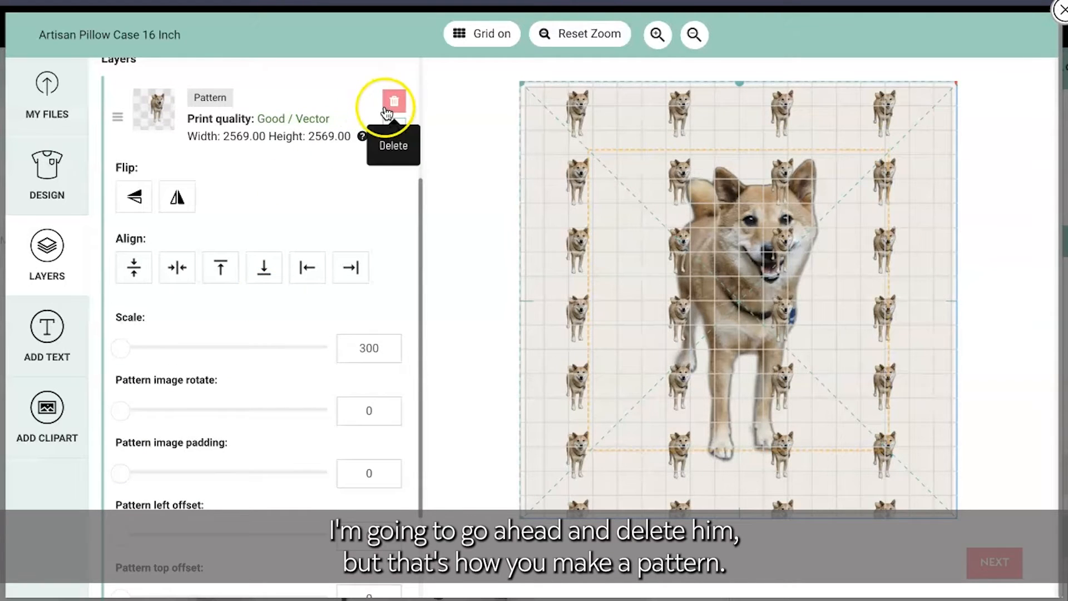
pyautogui.click(385, 109)
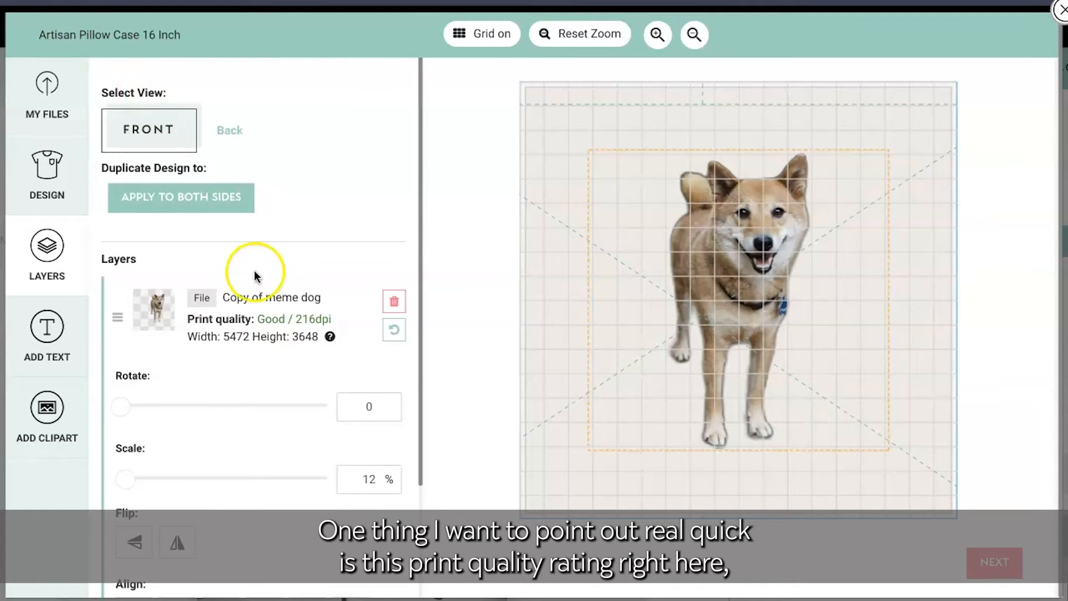
pyautogui.moveTo(258, 332)
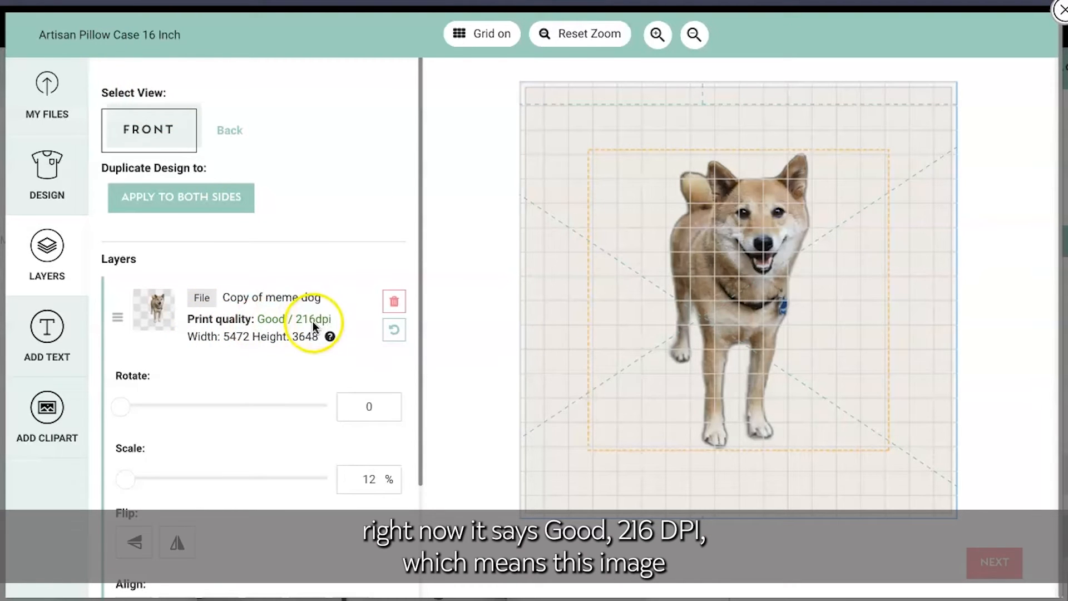
pyautogui.moveTo(689, 351)
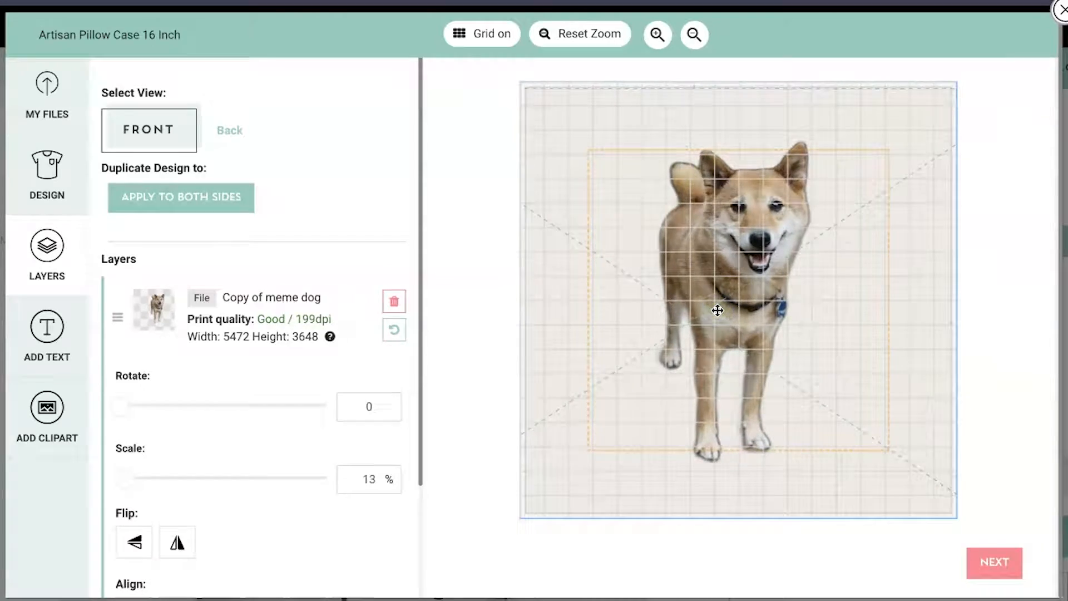
# - Switch to the pillow's back side
pyautogui.click(229, 130)
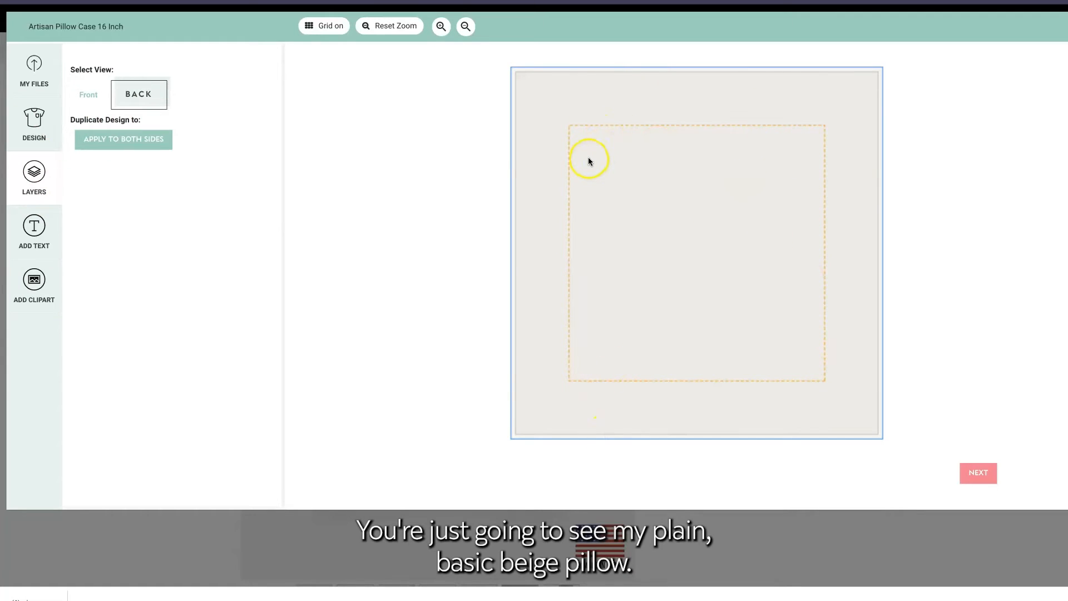
pyautogui.moveTo(33, 225)
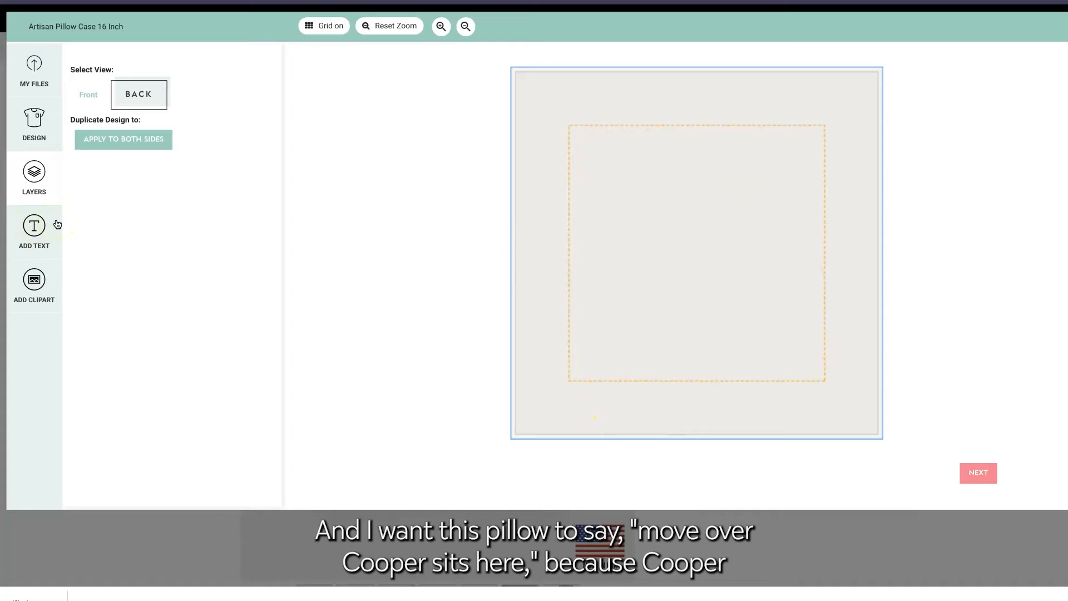
pyautogui.moveTo(821, 241)
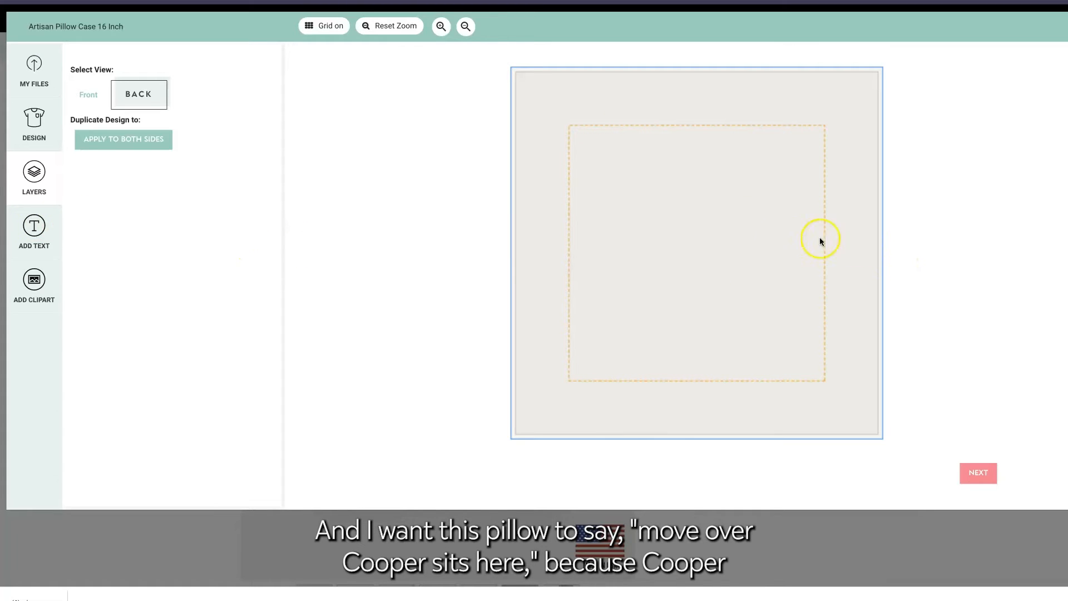
pyautogui.moveTo(755, 290)
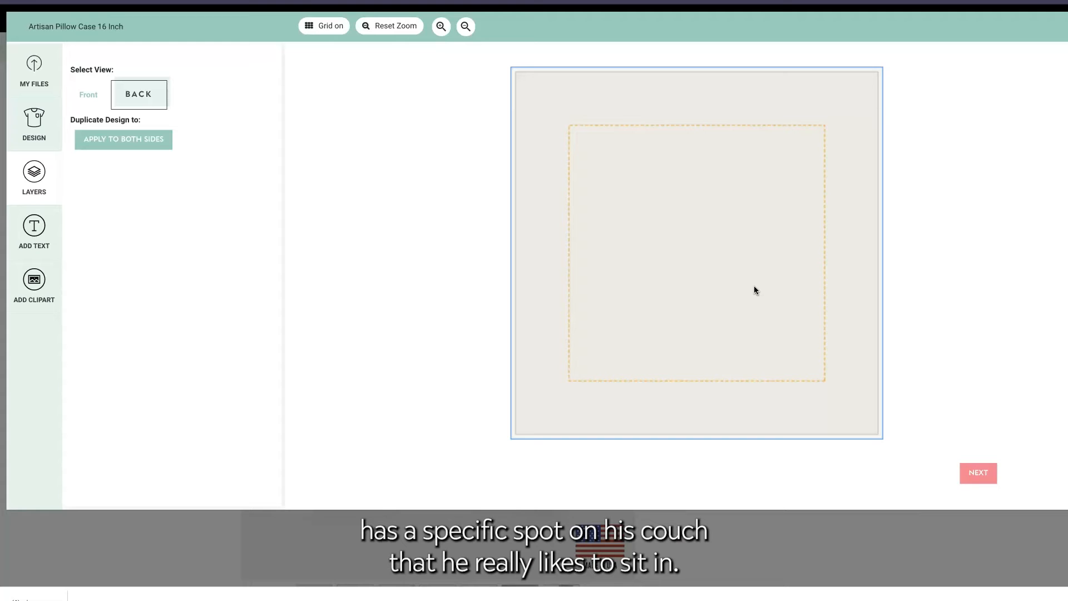
pyautogui.moveTo(804, 322)
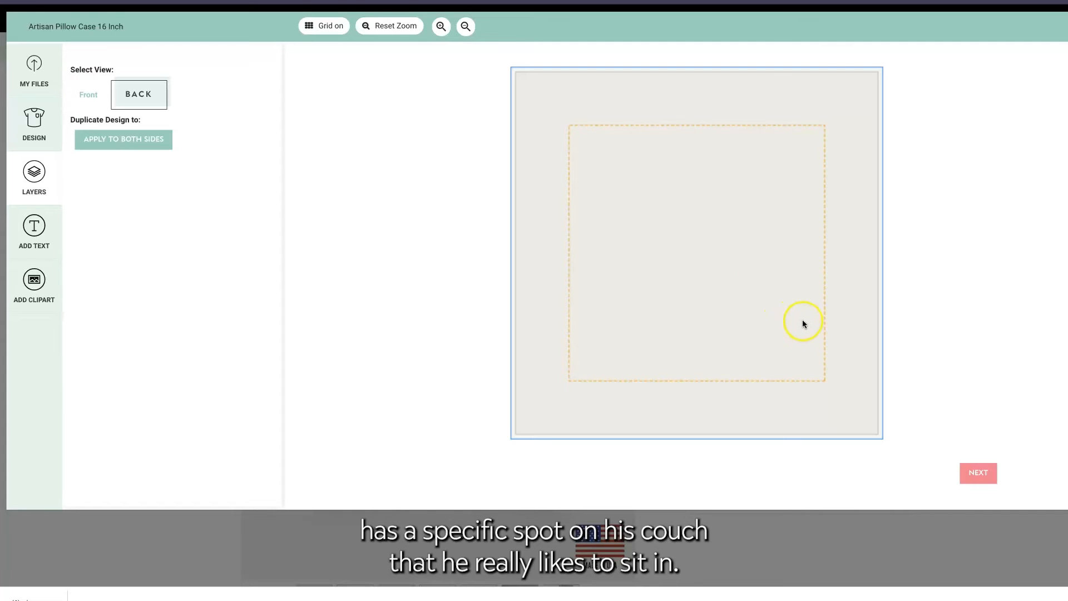
pyautogui.moveTo(112, 193)
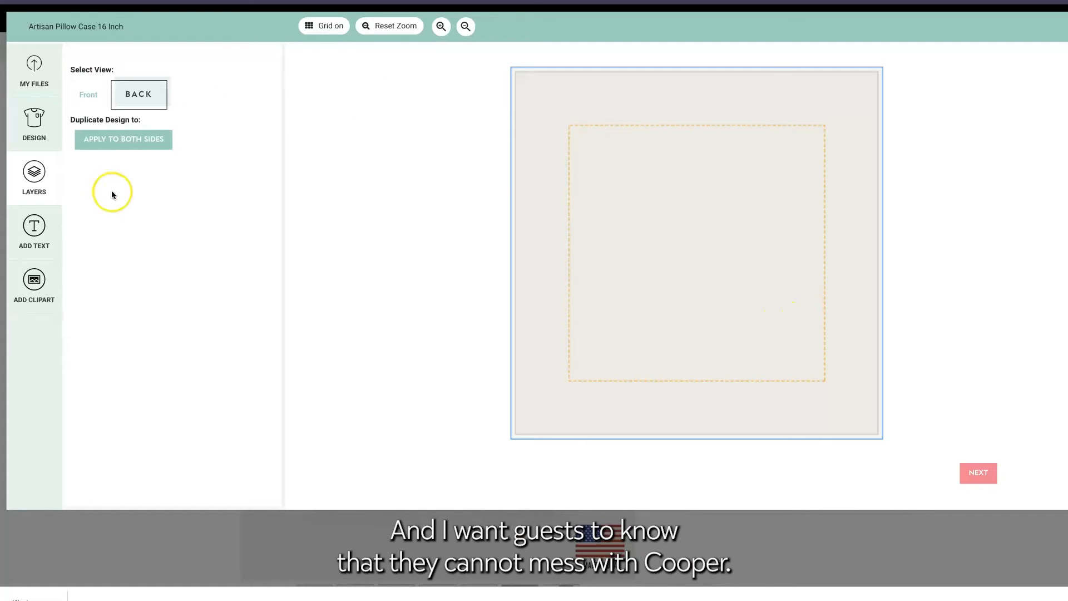
# - Add 'MOVE OVER' text in BenchNine, colour #3a3a3c, size 65
pyautogui.click(33, 232)
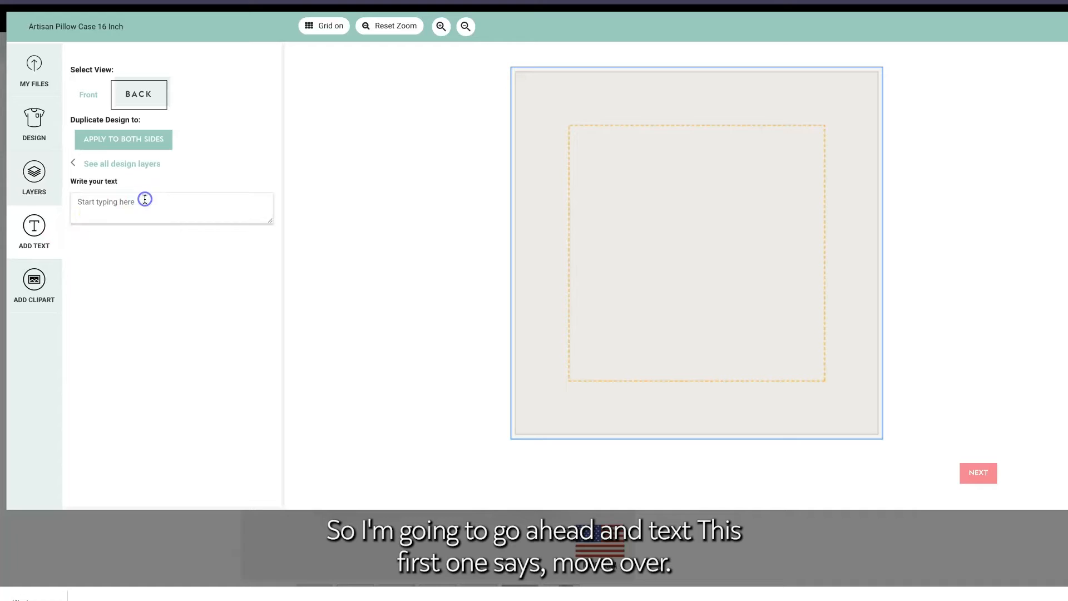
pyautogui.write('MOVE')
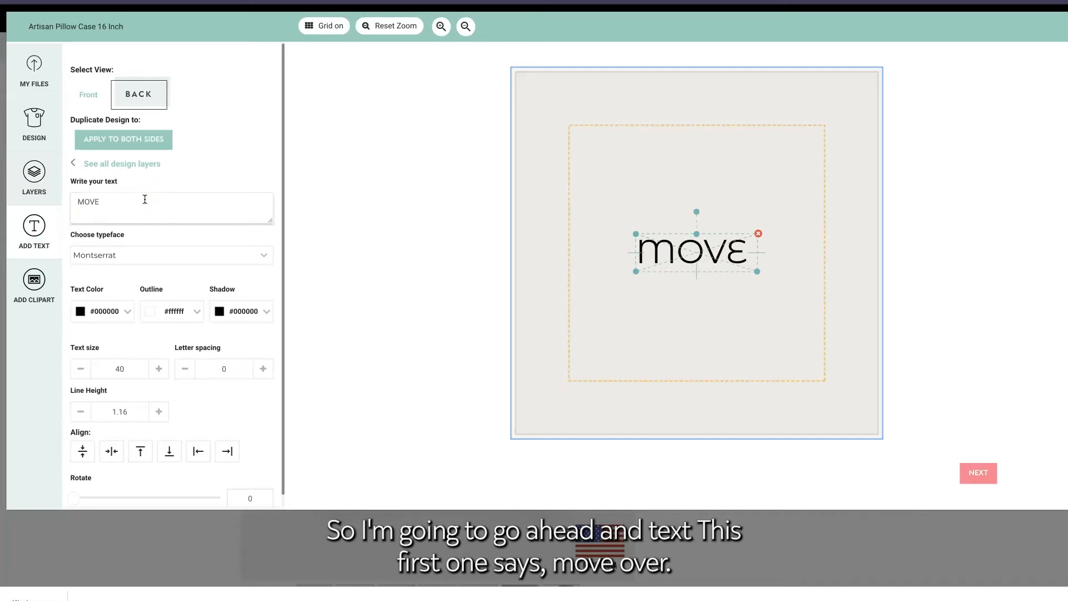
pyautogui.write('OVER')
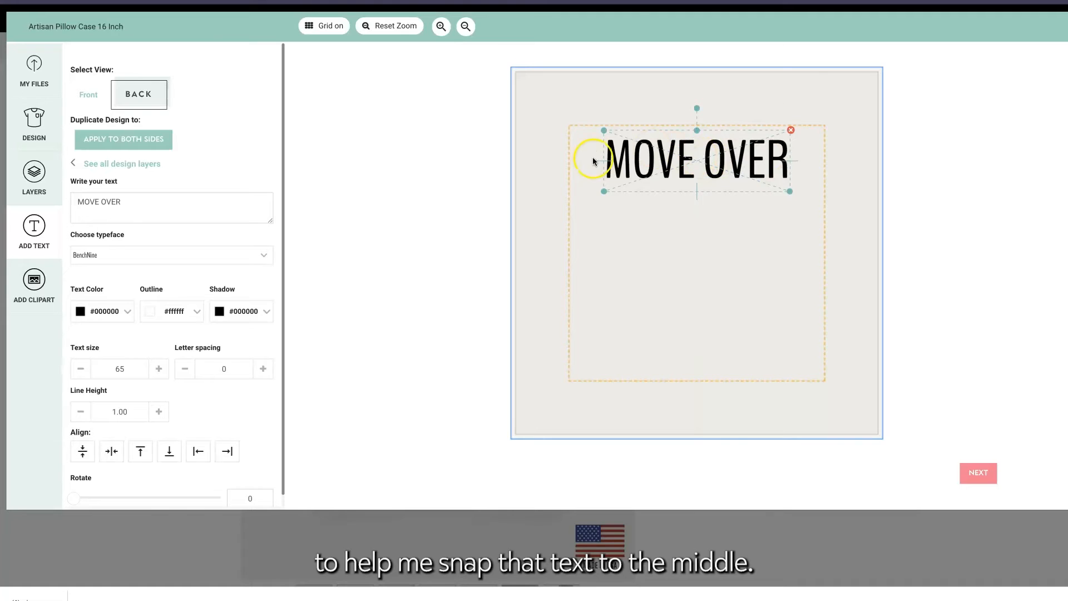
pyautogui.click(103, 311)
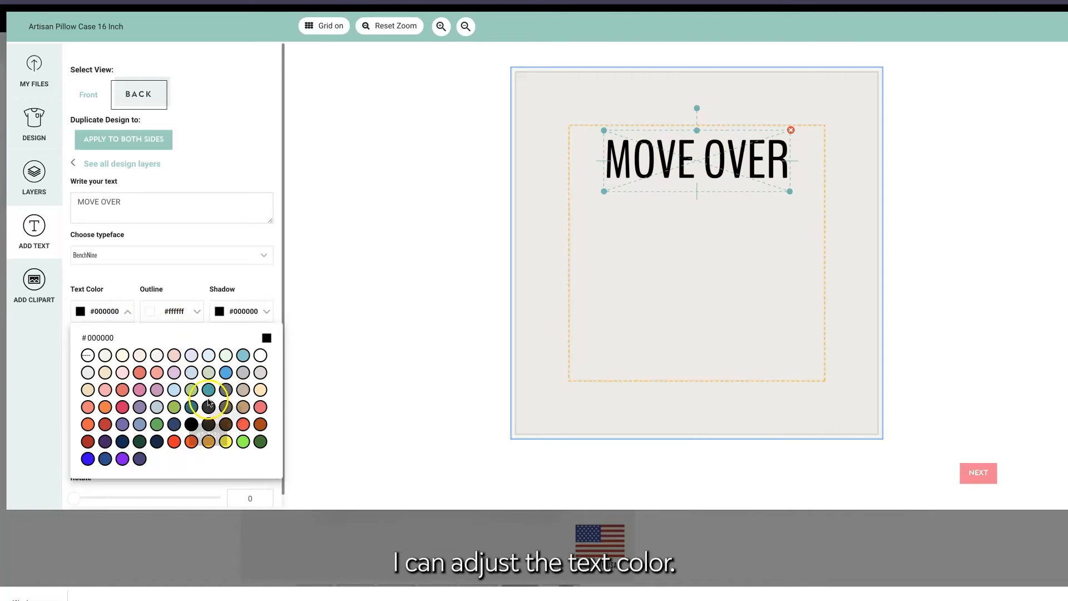
pyautogui.moveTo(208, 406)
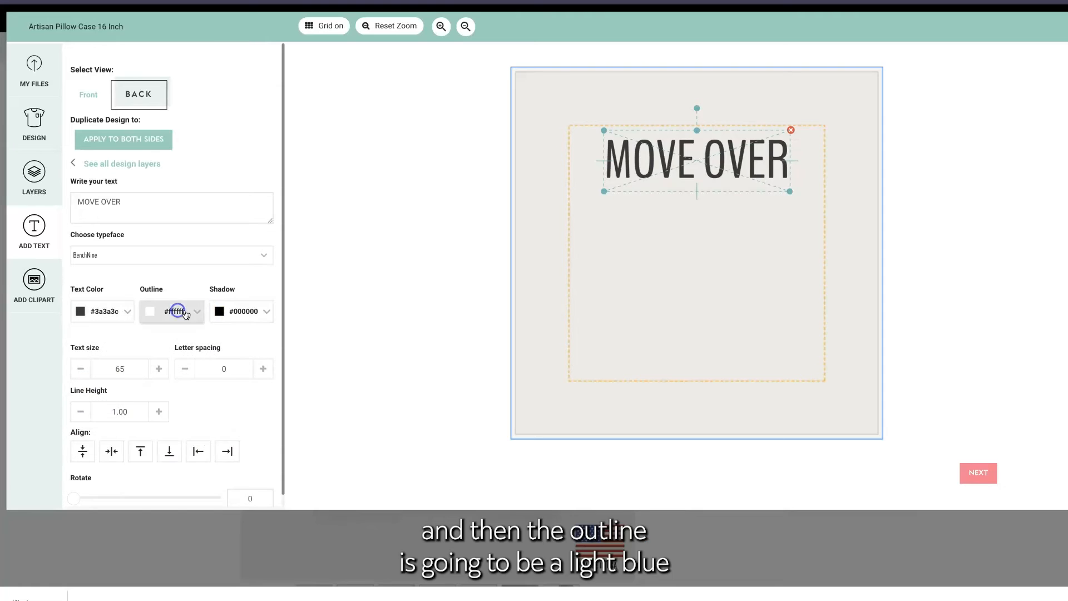
pyautogui.click(172, 312)
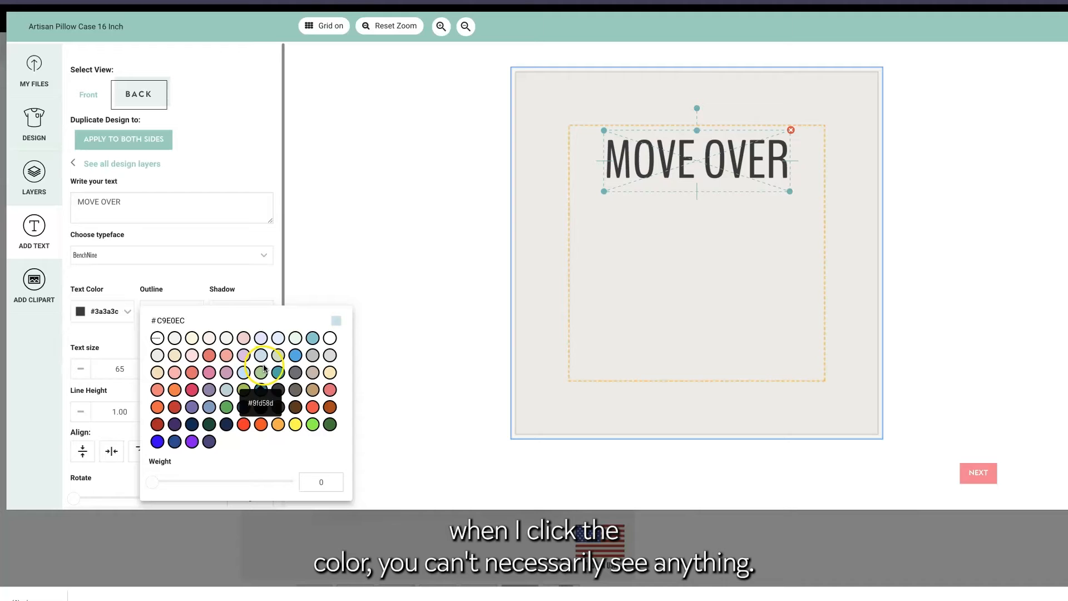
pyautogui.moveTo(154, 485)
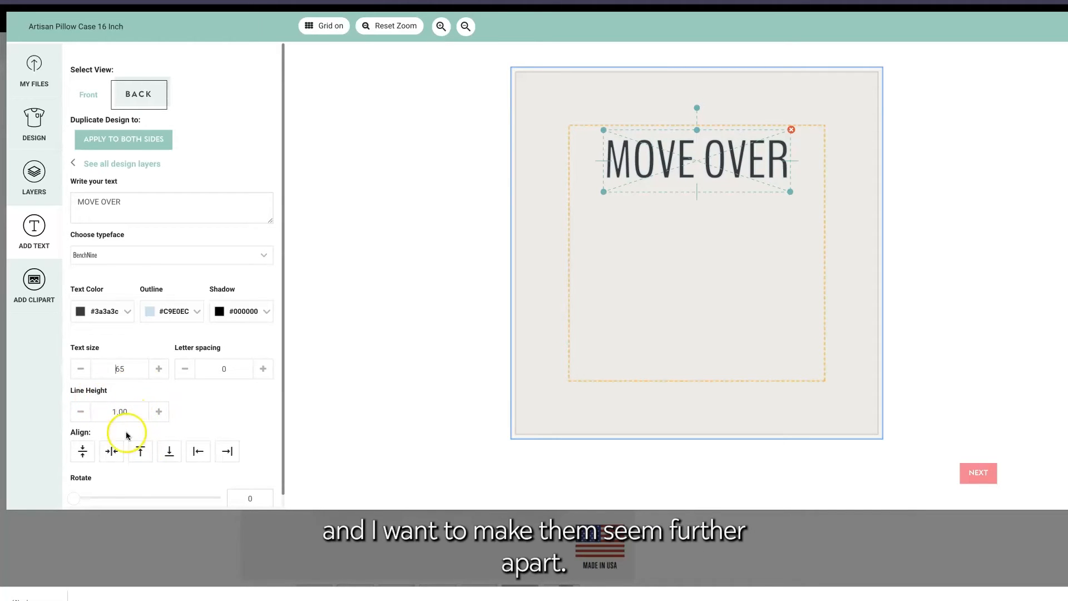
pyautogui.moveTo(110, 452)
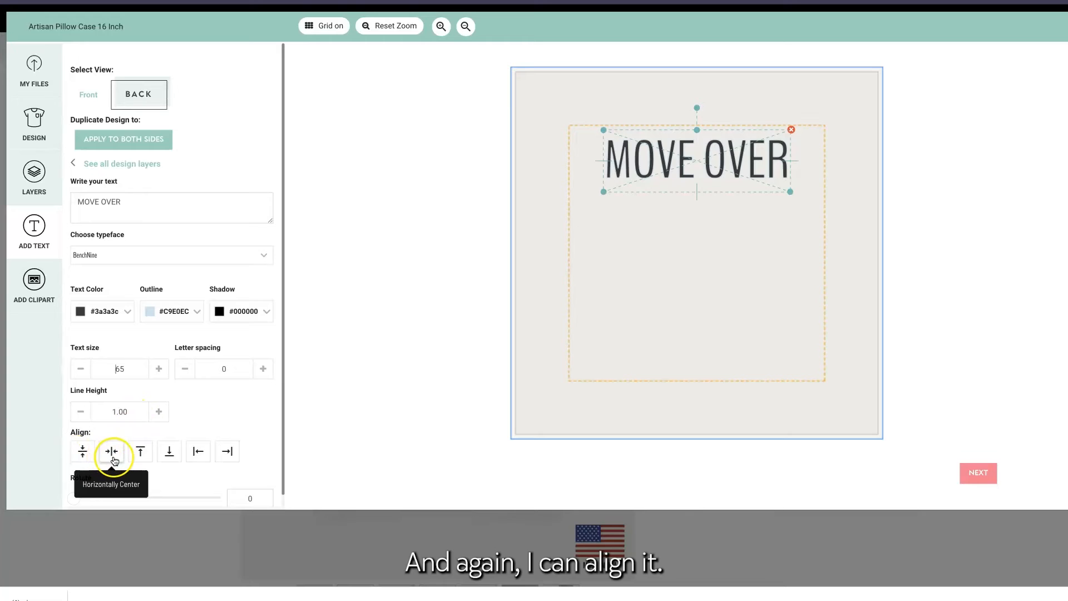
pyautogui.moveTo(83, 451)
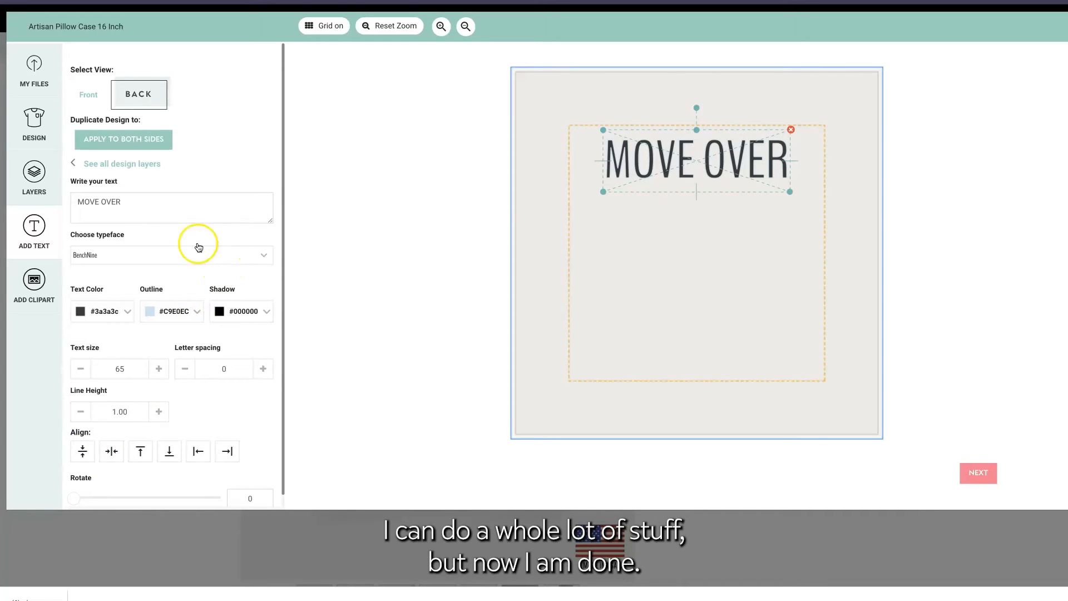
pyautogui.moveTo(174, 146)
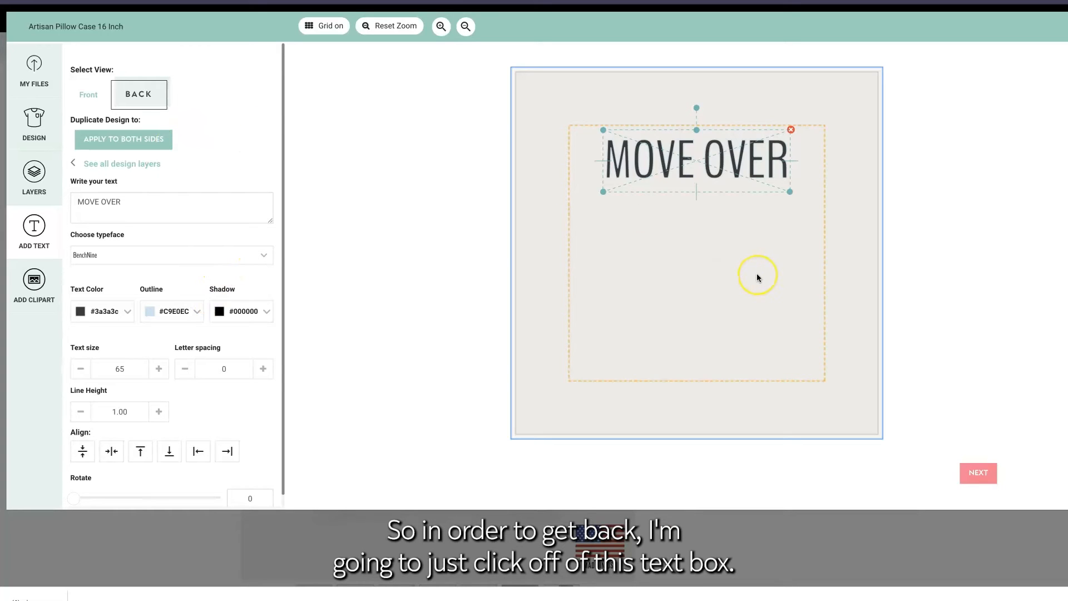
# - Deselect the MOVE OVER text by clicking empty canvas space
pyautogui.click(757, 276)
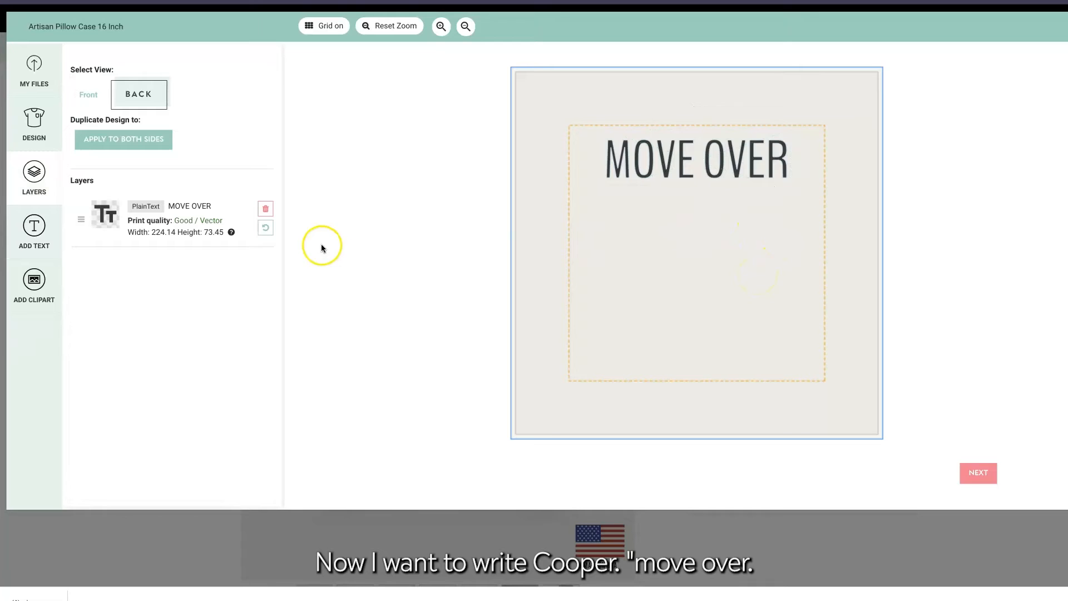
pyautogui.moveTo(128, 166)
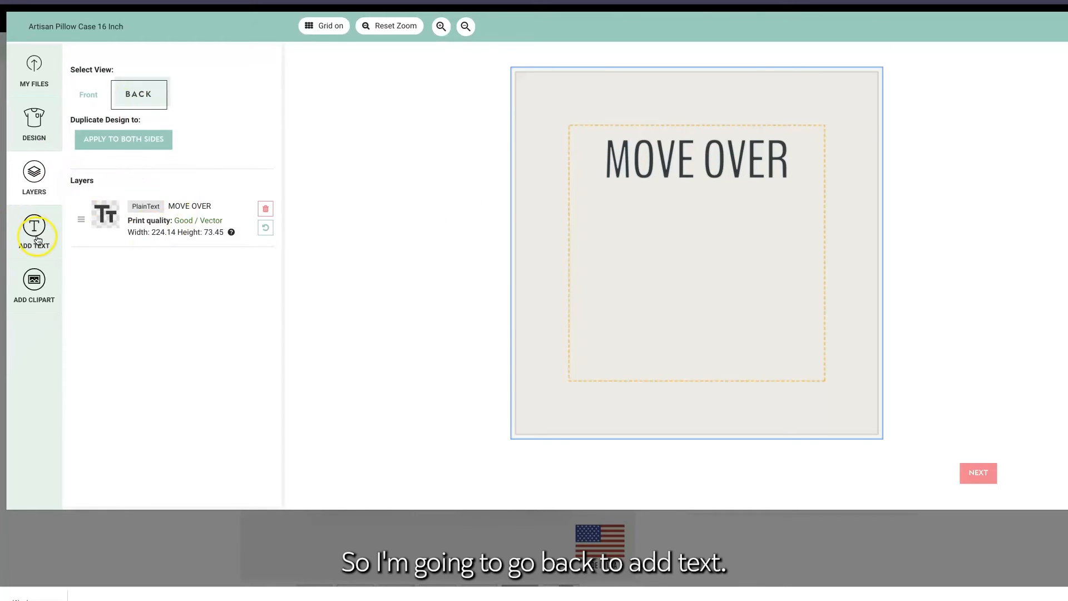
# - Add 'Cooper' in Grand Hotel, dark grey #3a3a3c, with a light blue shadow
pyautogui.click(34, 232)
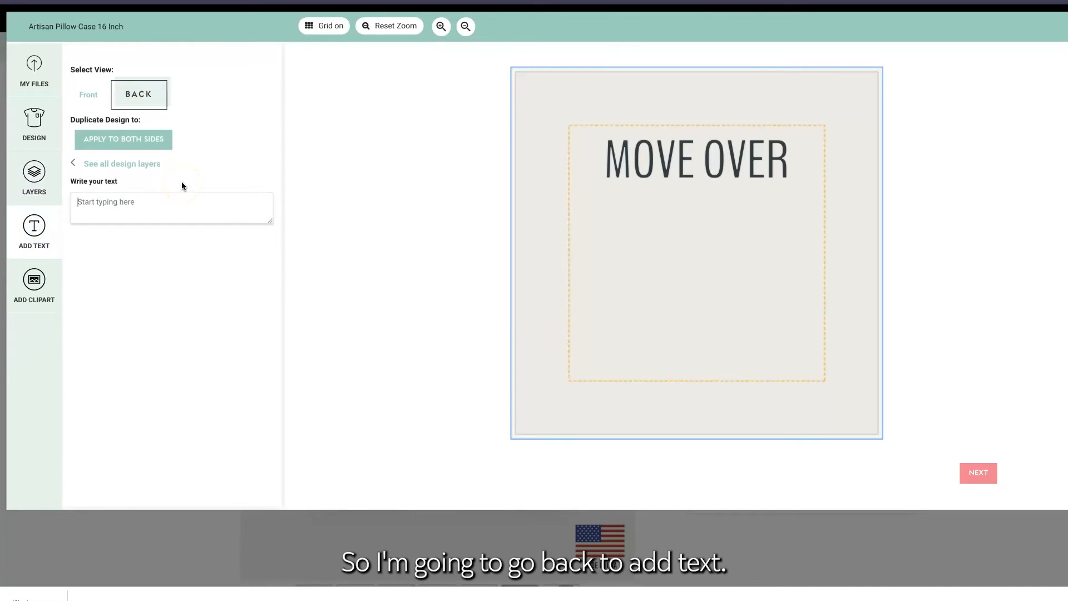
pyautogui.write('Cooper')
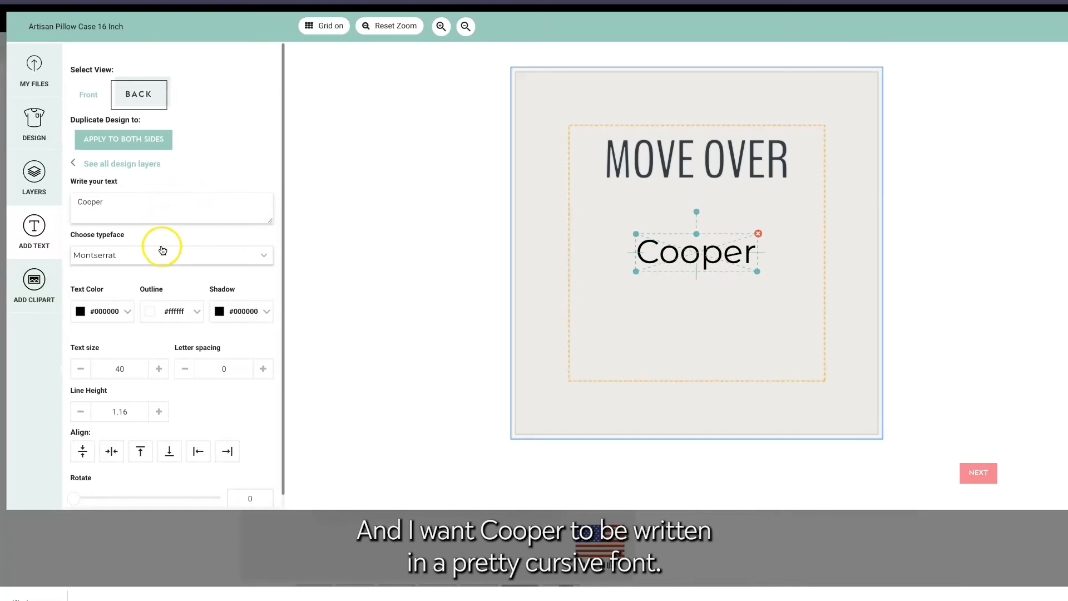
pyautogui.click(171, 254)
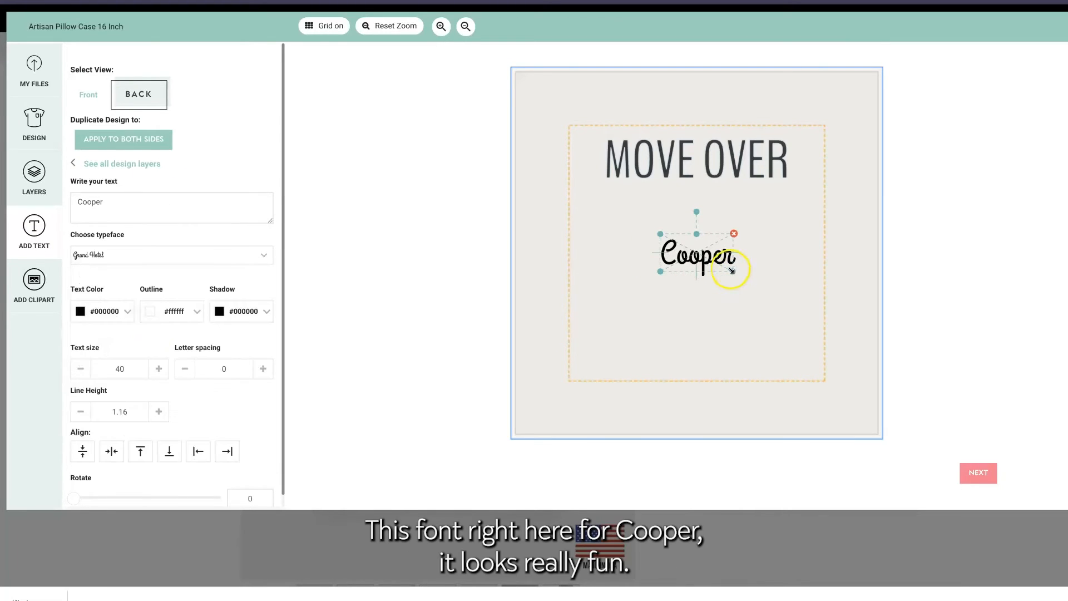
pyautogui.moveTo(732, 273)
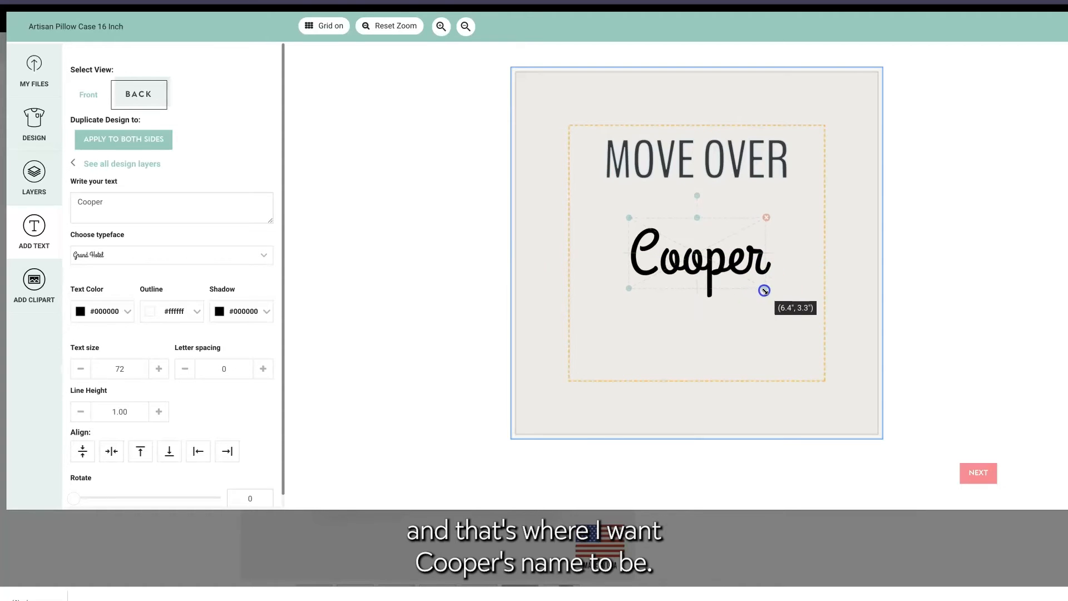
pyautogui.click(102, 312)
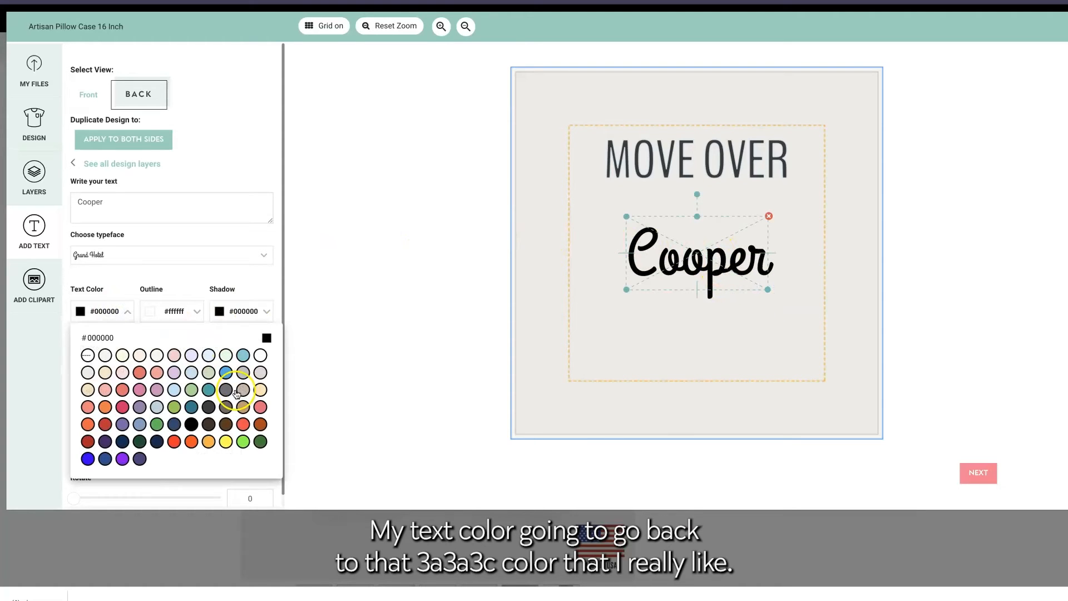
pyautogui.click(243, 389)
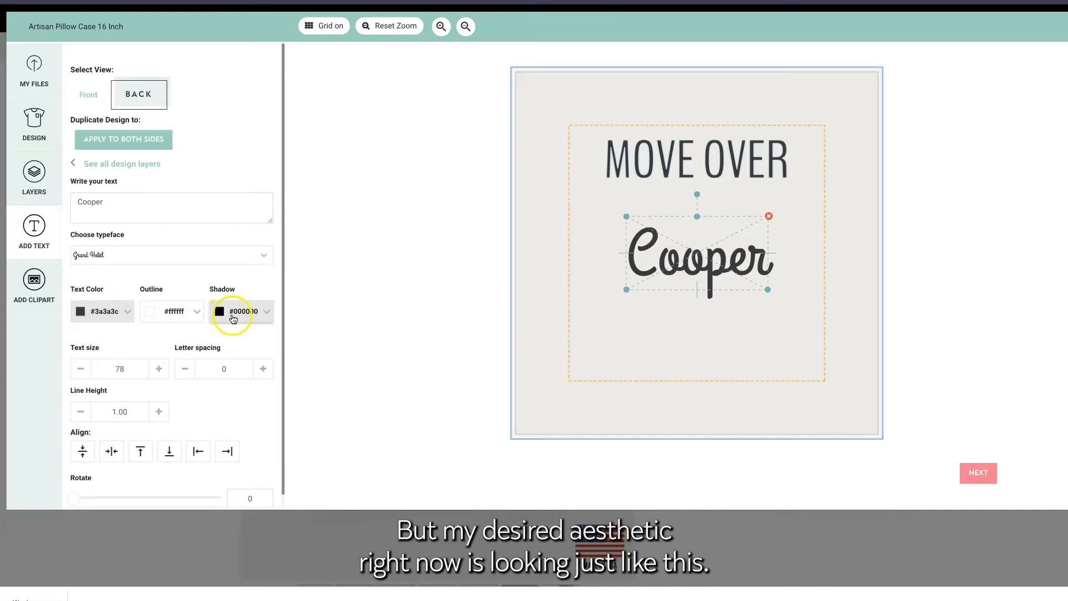
pyautogui.click(243, 312)
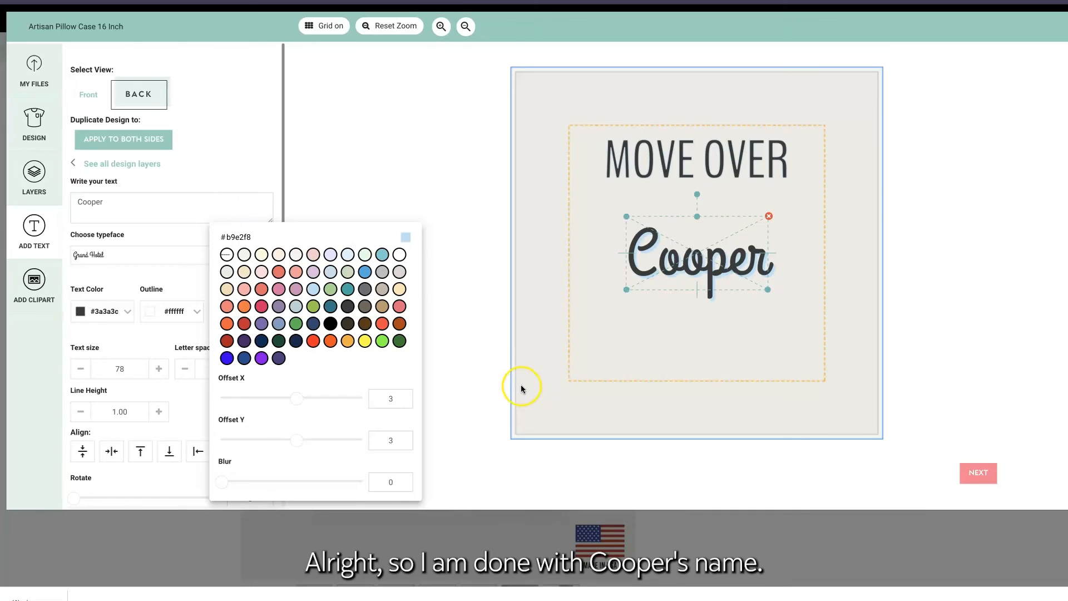
pyautogui.click(668, 332)
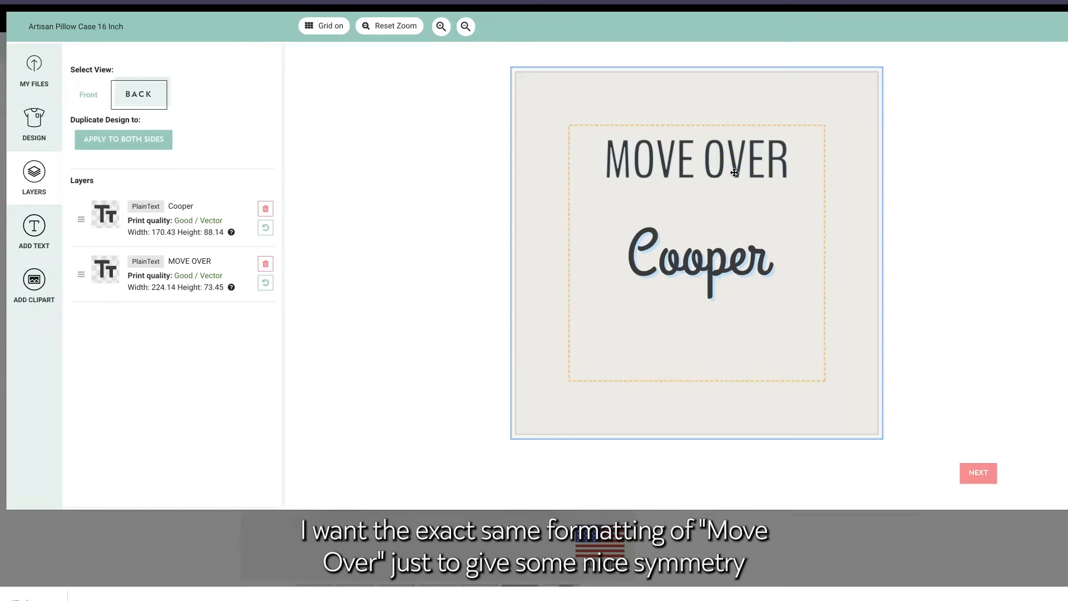
# - Duplicate MOVE OVER below Cooper, reword it to 'SITS HERE', and enlarge Cooper slightly
pyautogui.click(696, 159)
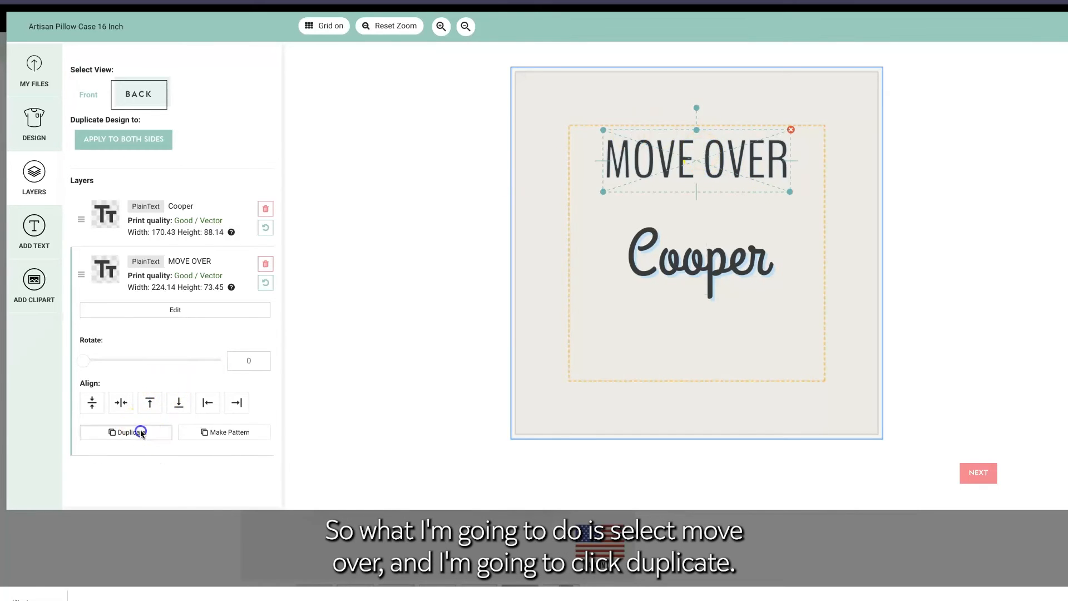
pyautogui.click(125, 432)
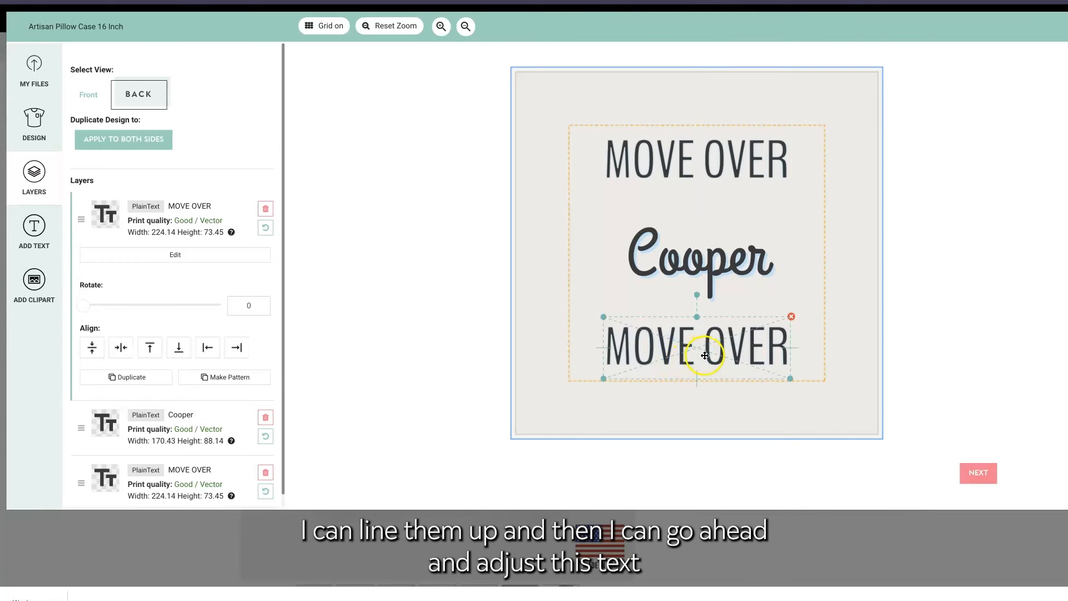
pyautogui.moveTo(609, 142)
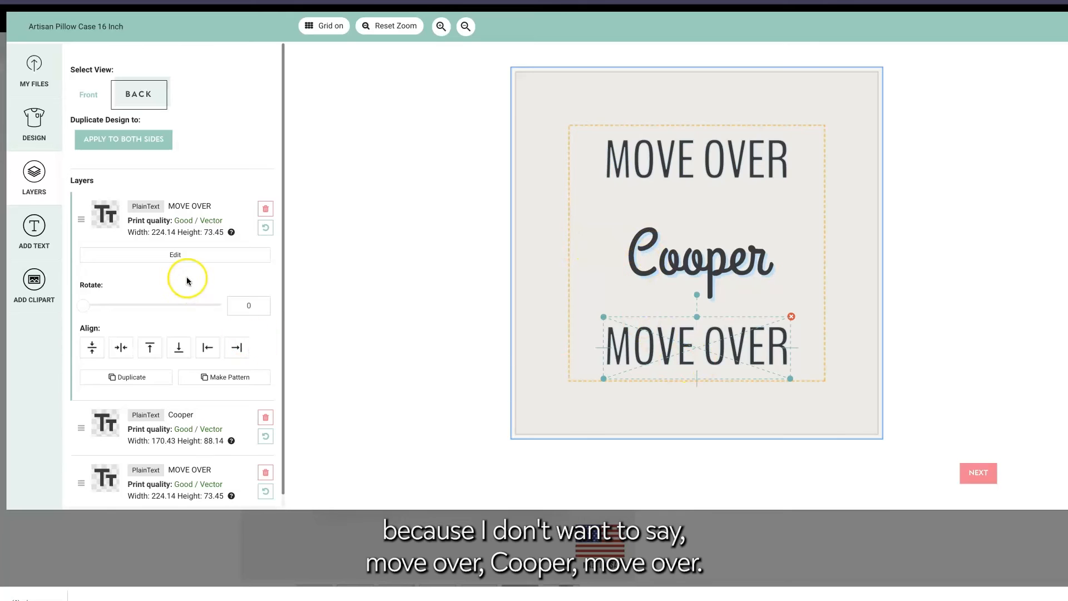
pyautogui.click(175, 255)
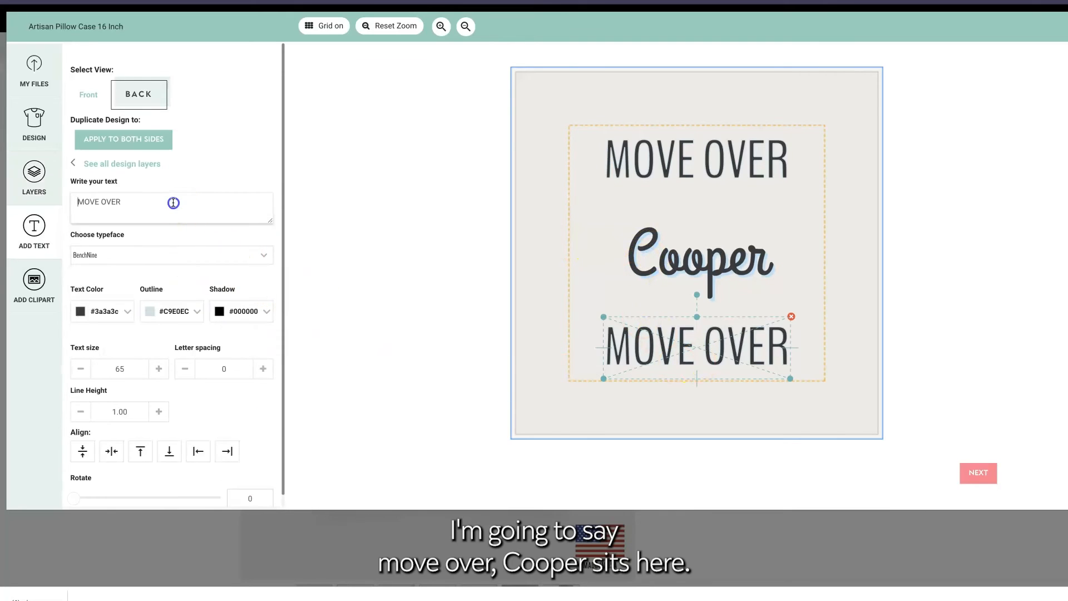
pyautogui.write('SITS')
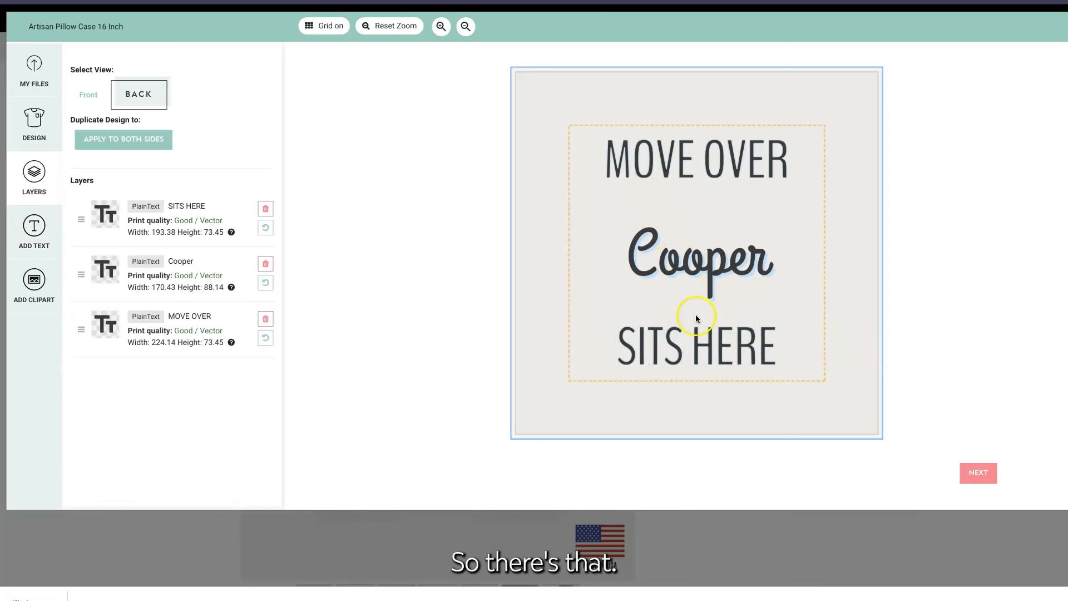
pyautogui.click(695, 258)
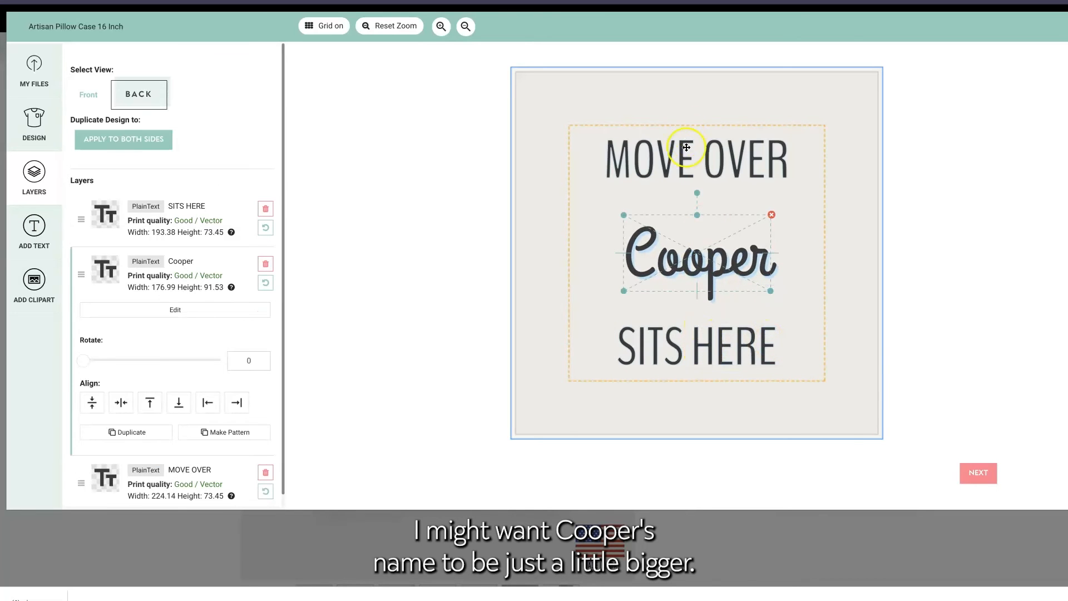
pyautogui.click(695, 344)
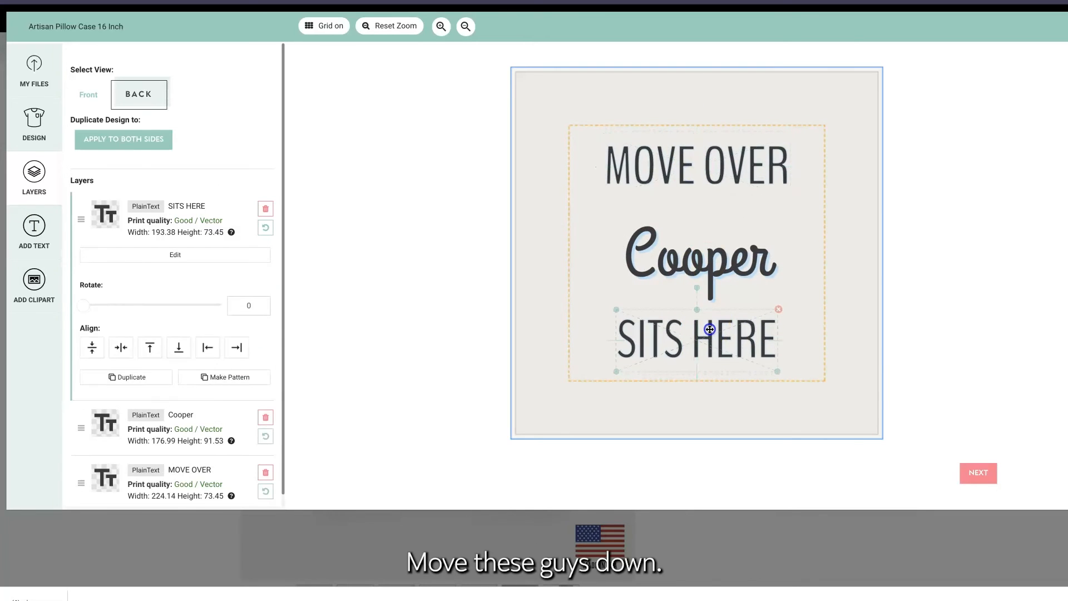
# - Nudge the MOVE OVER / Cooper / SITS HERE lines lower and browse clip art collections
pyautogui.click(668, 228)
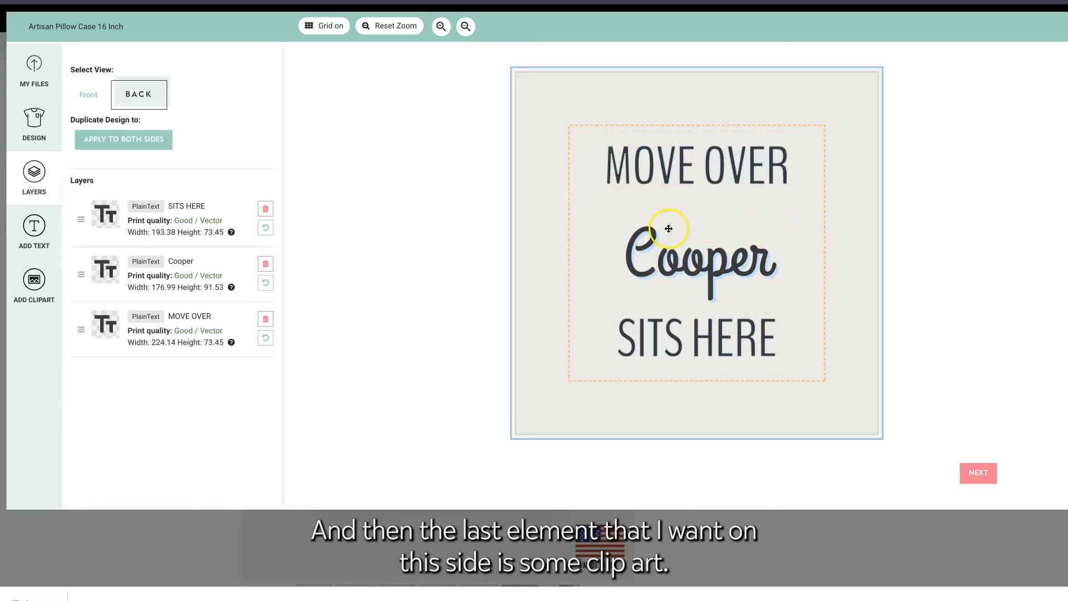
pyautogui.click(34, 285)
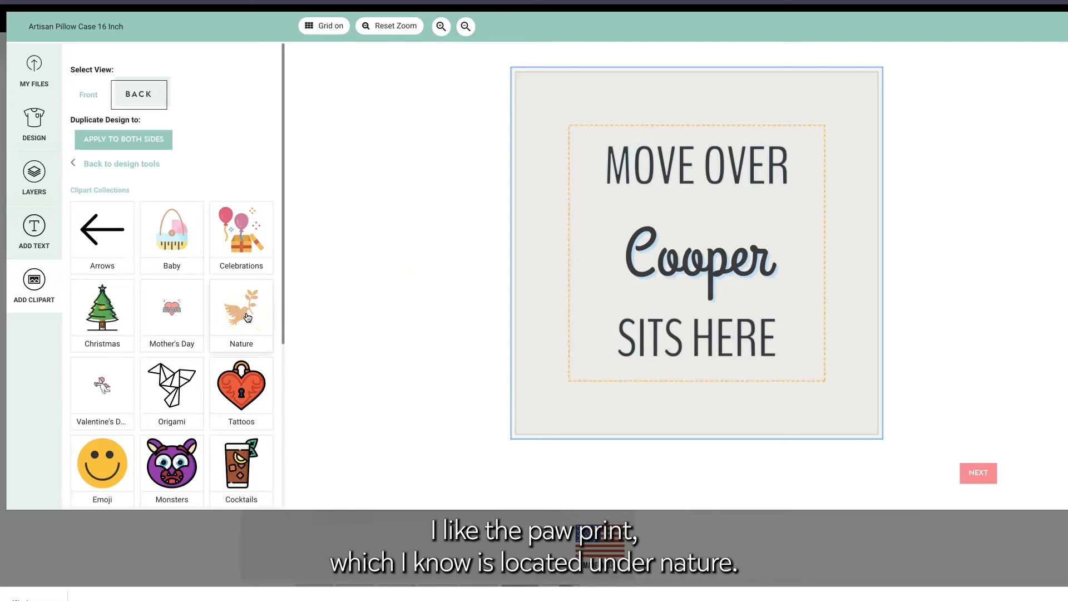
# - Add the paw print from the Nature collection and place it beside Cooper
pyautogui.click(241, 307)
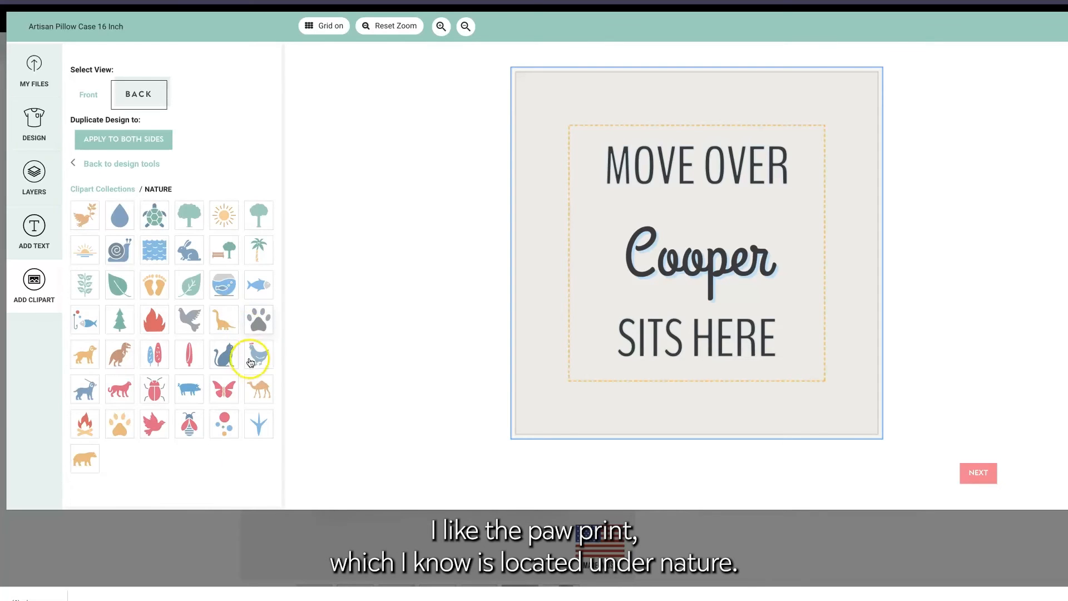
pyautogui.click(258, 320)
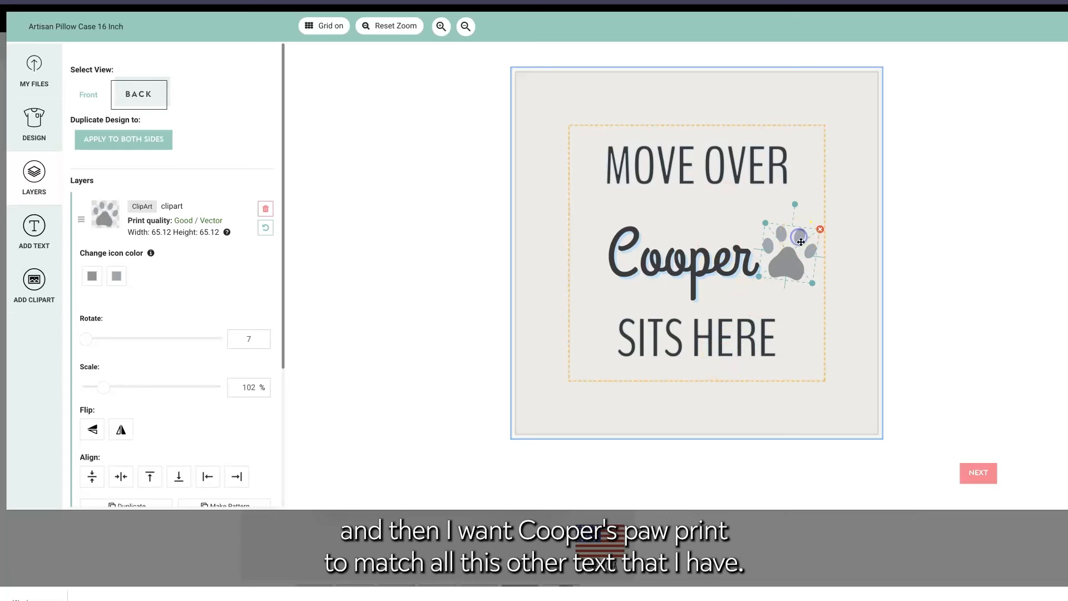
pyautogui.click(91, 276)
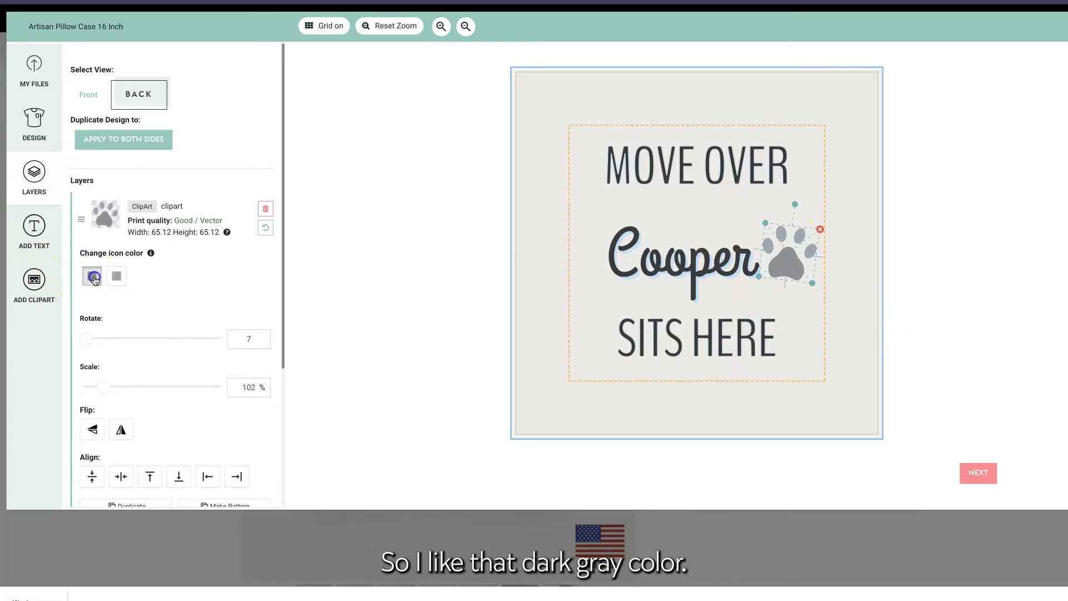
# - Colour both parts of the paw print dark grey #3a3a3c
pyautogui.click(91, 276)
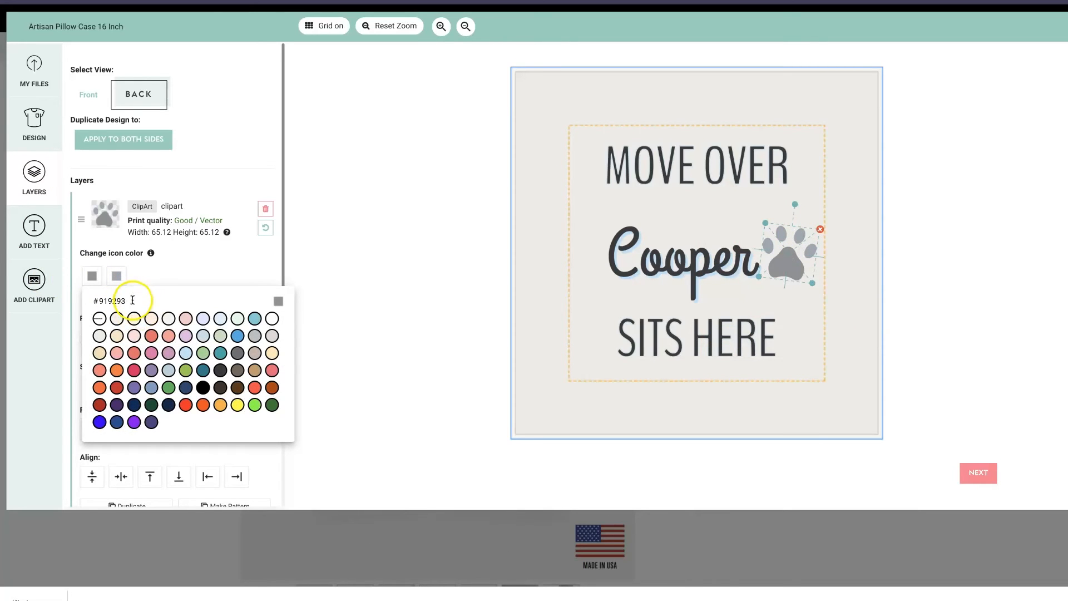
pyautogui.write('3e')
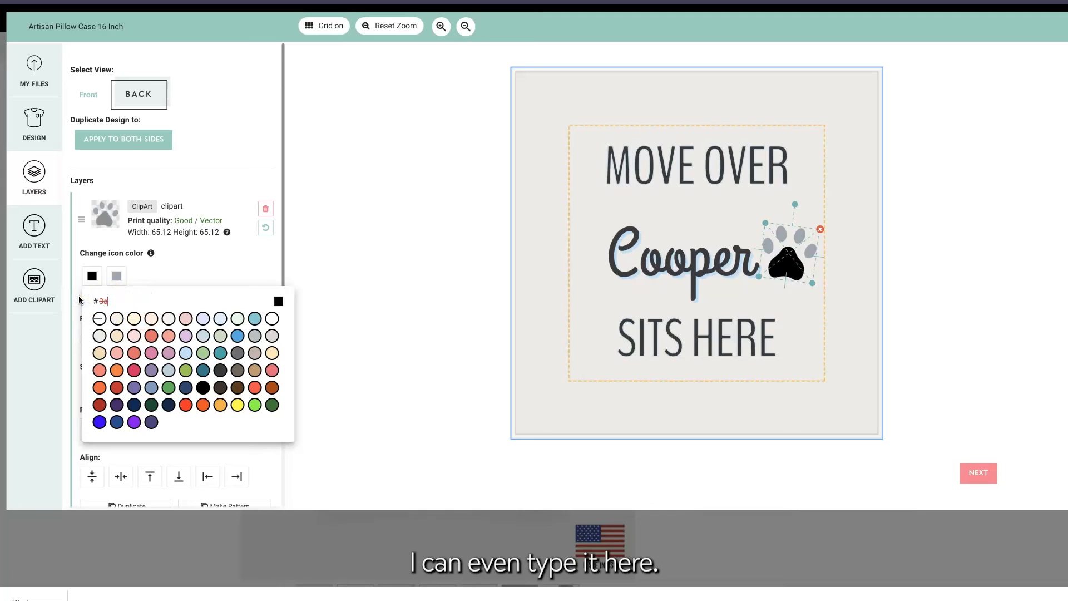
pyautogui.write('3a3a3c')
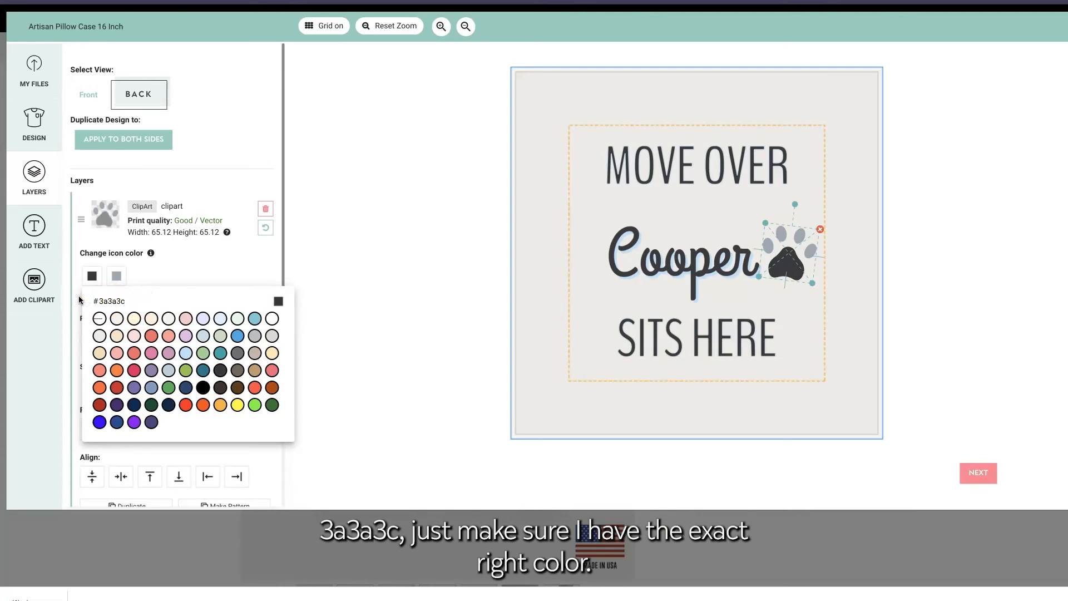
pyautogui.click(116, 276)
pyautogui.write('#3a3a')
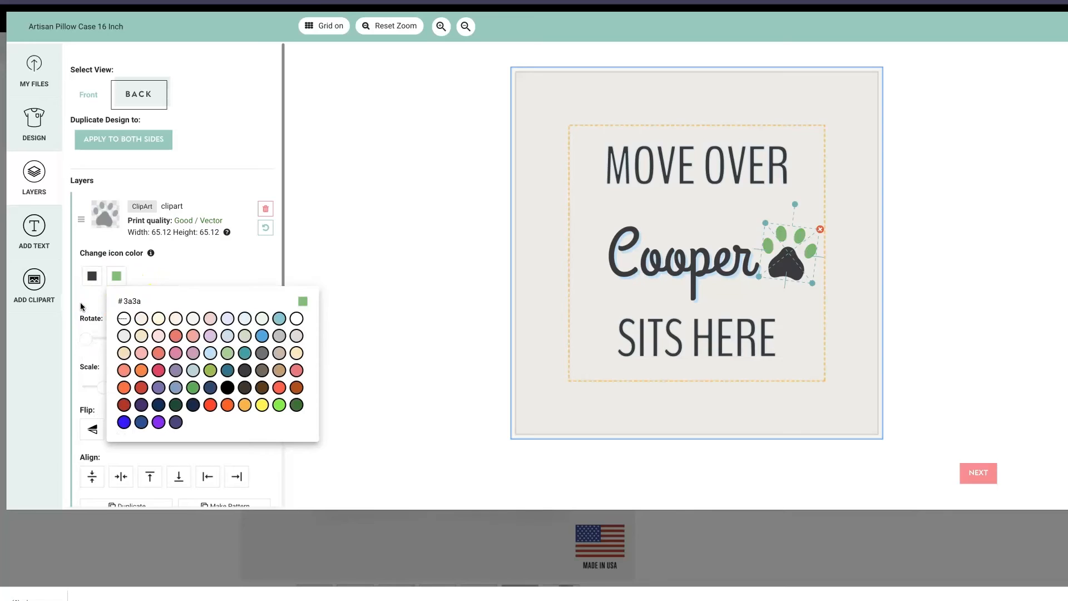
pyautogui.click(227, 388)
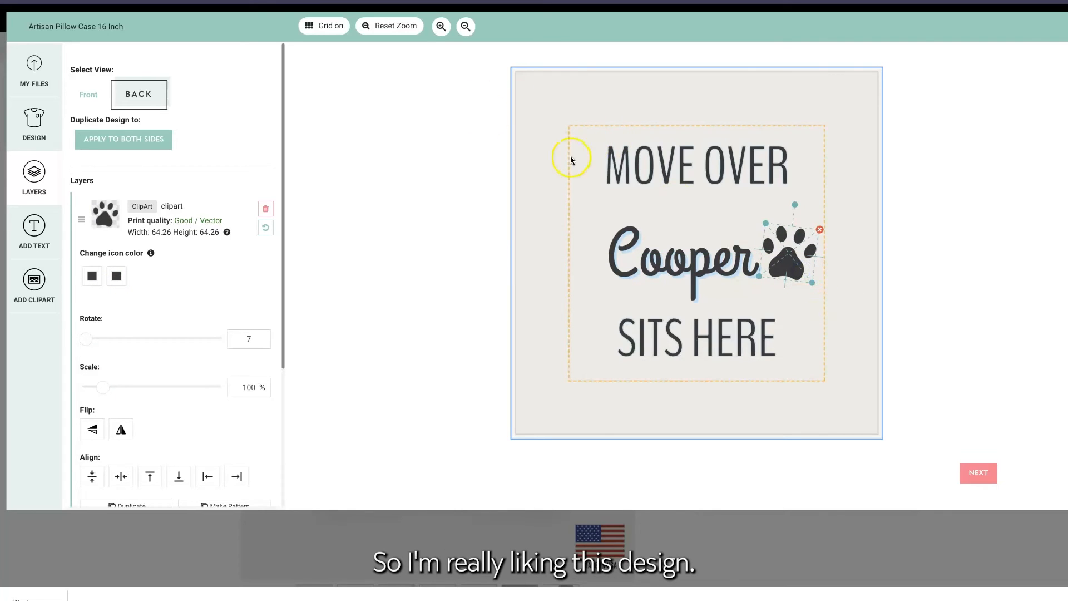
# - Deselect the paw print and reopen the Nature clip art collection
pyautogui.click(325, 26)
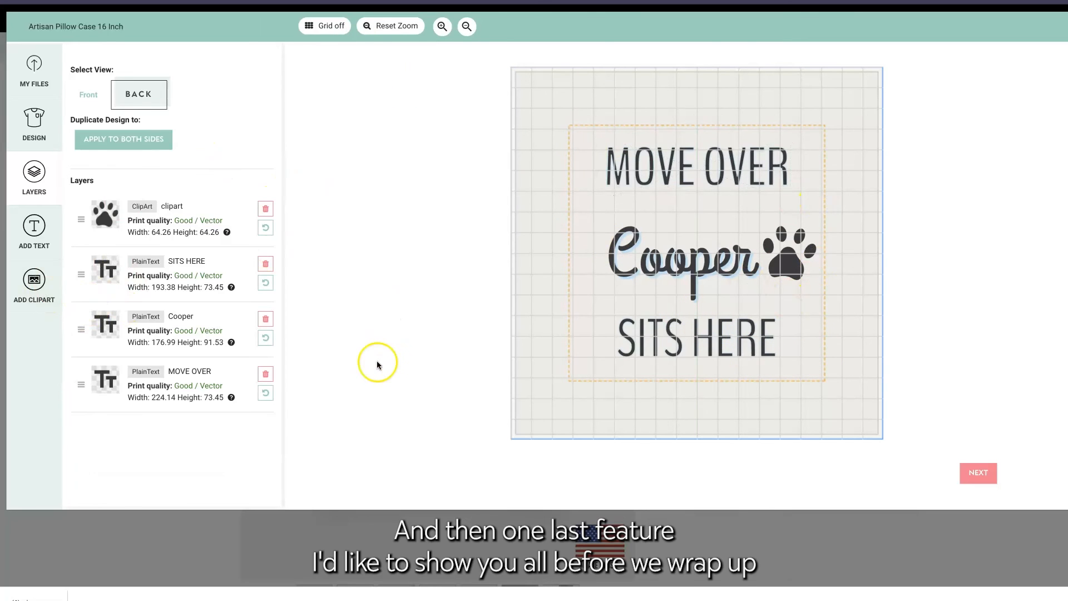
pyautogui.moveTo(379, 365)
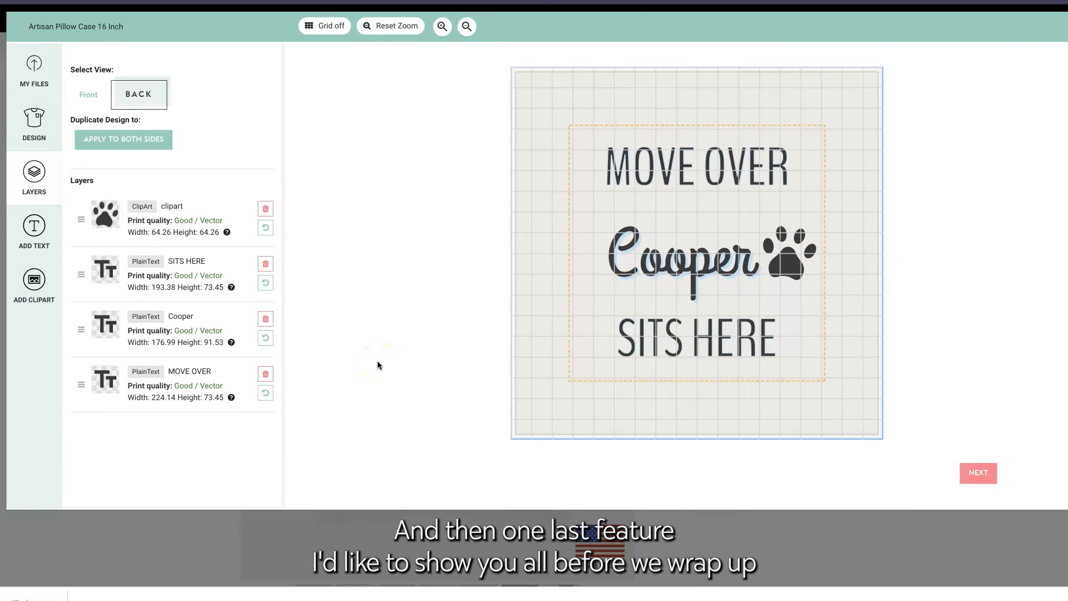
pyautogui.click(33, 286)
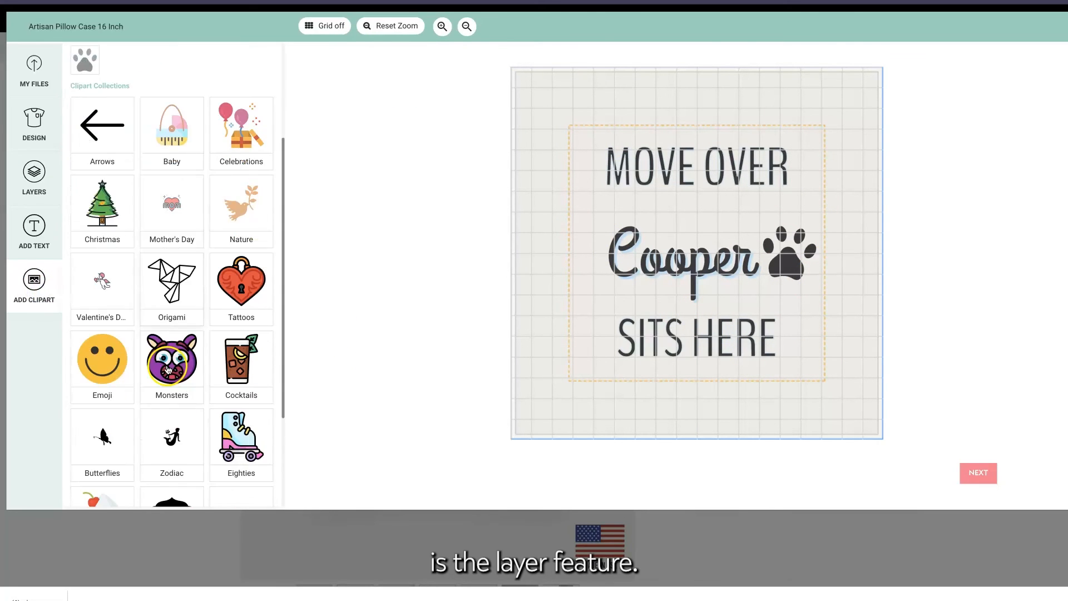
pyautogui.click(241, 203)
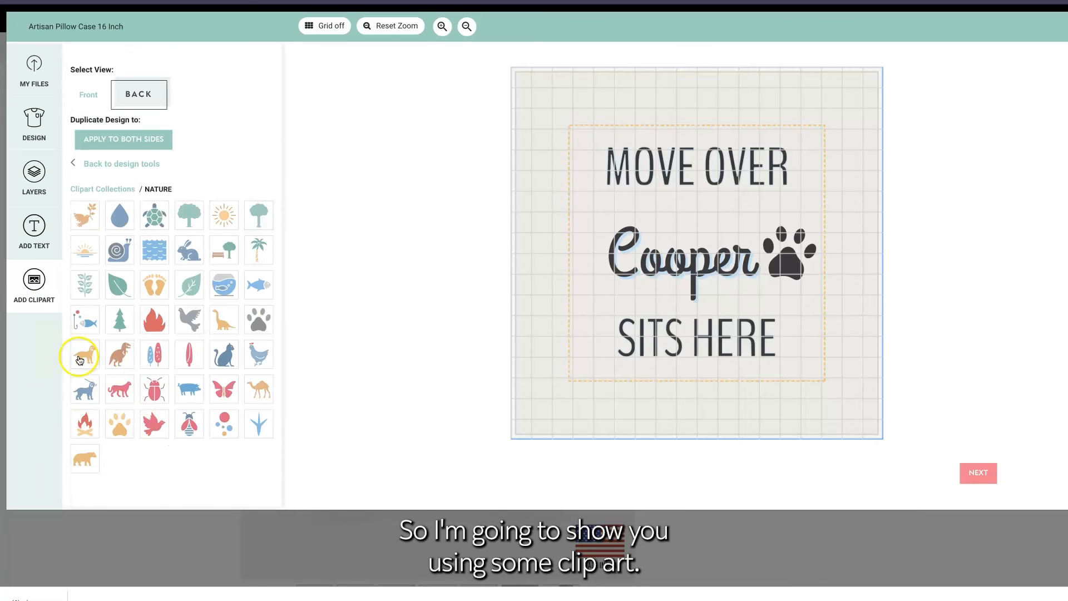
# - Try an orange dog clip art on the back, delete it, then view the front
pyautogui.click(84, 354)
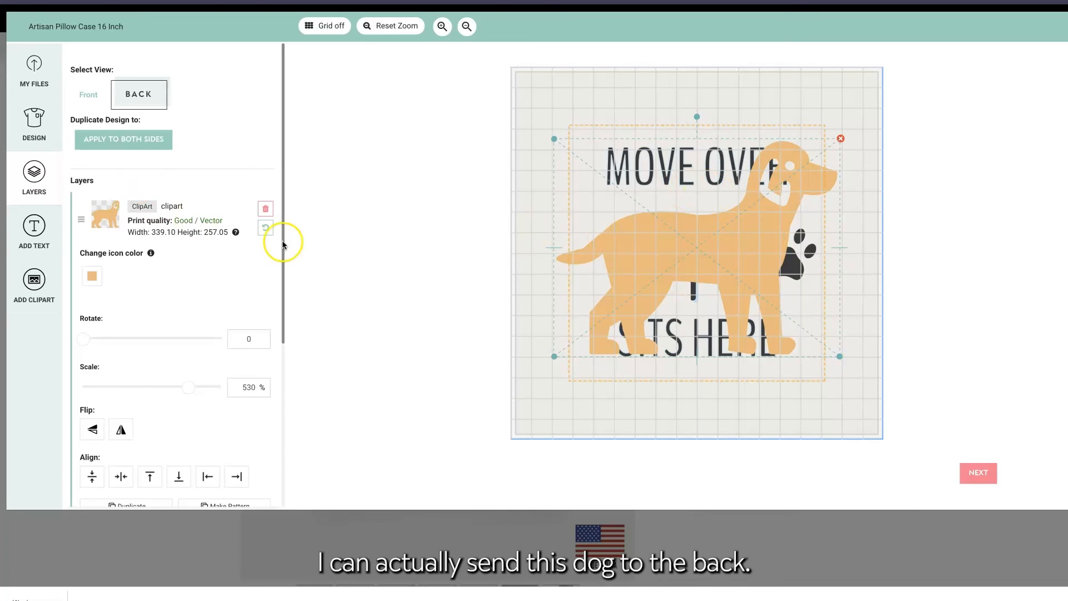
pyautogui.moveTo(82, 221)
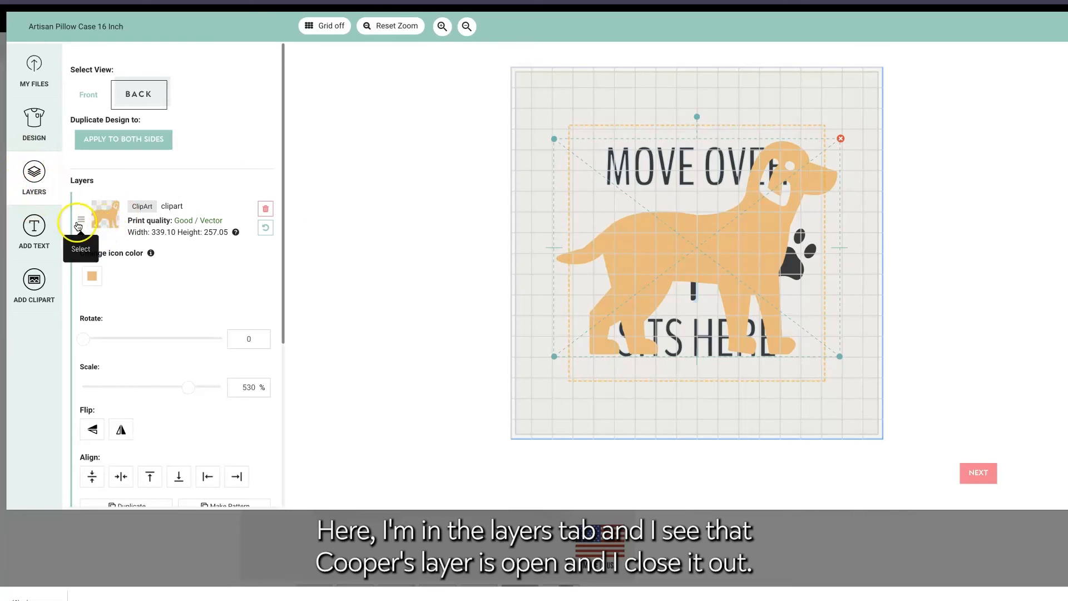
pyautogui.moveTo(97, 285)
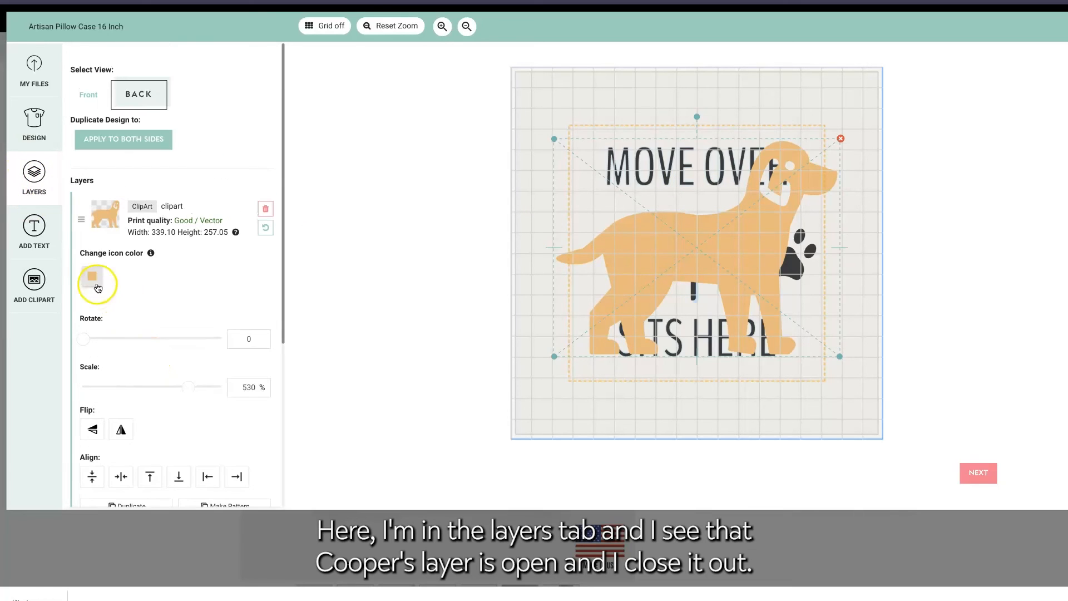
pyautogui.click(81, 219)
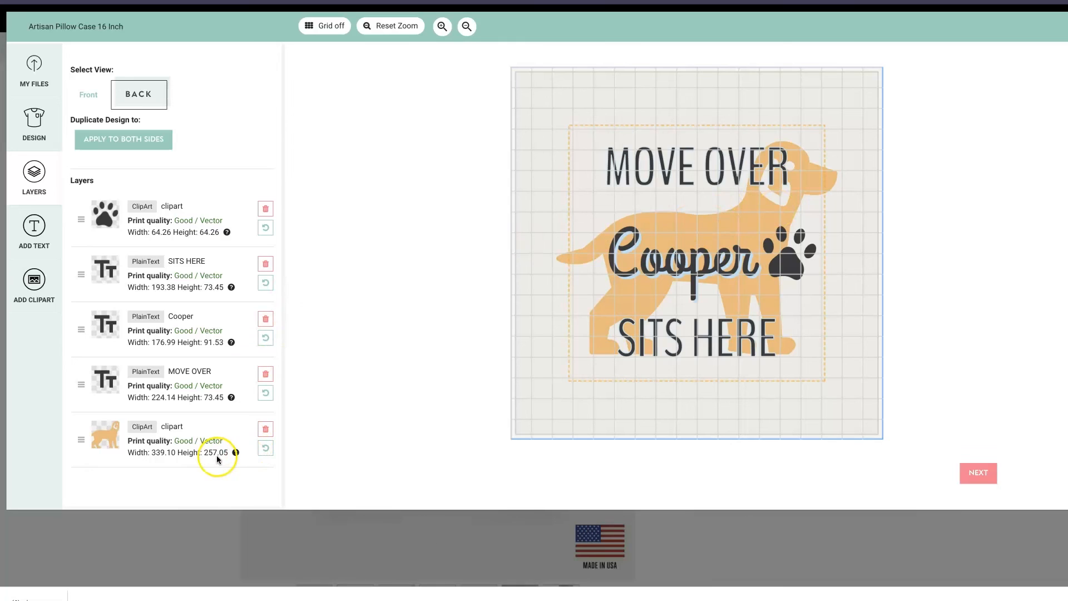
pyautogui.moveTo(265, 428)
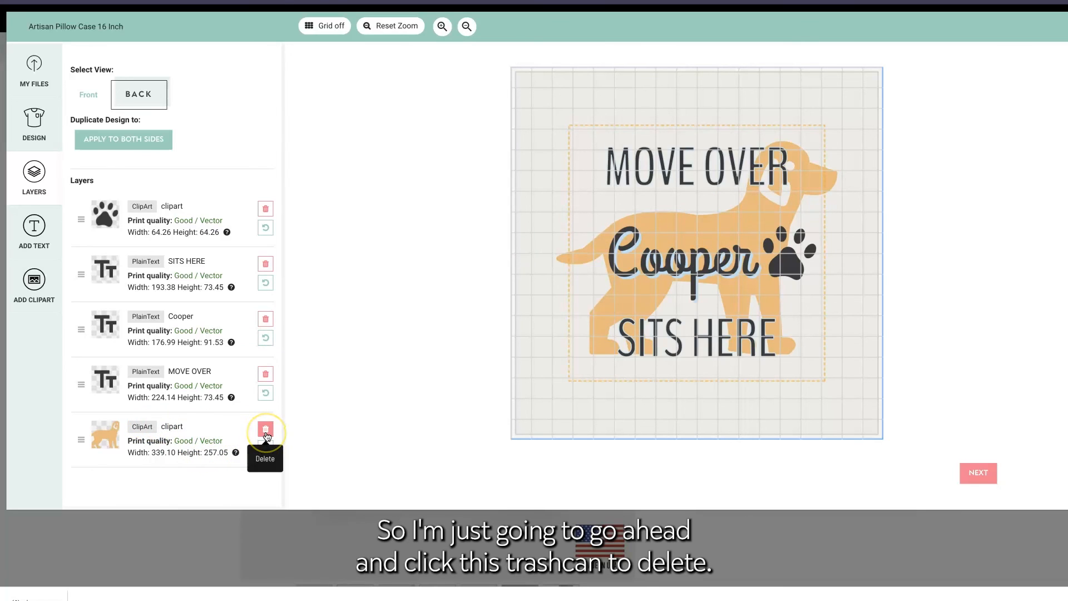
pyautogui.click(264, 429)
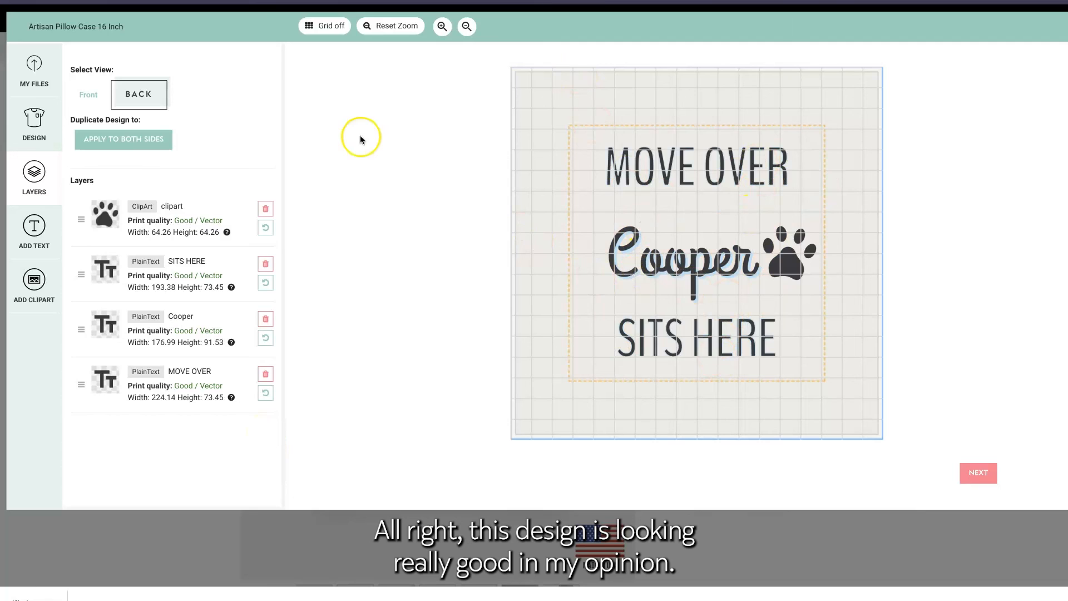
pyautogui.click(88, 94)
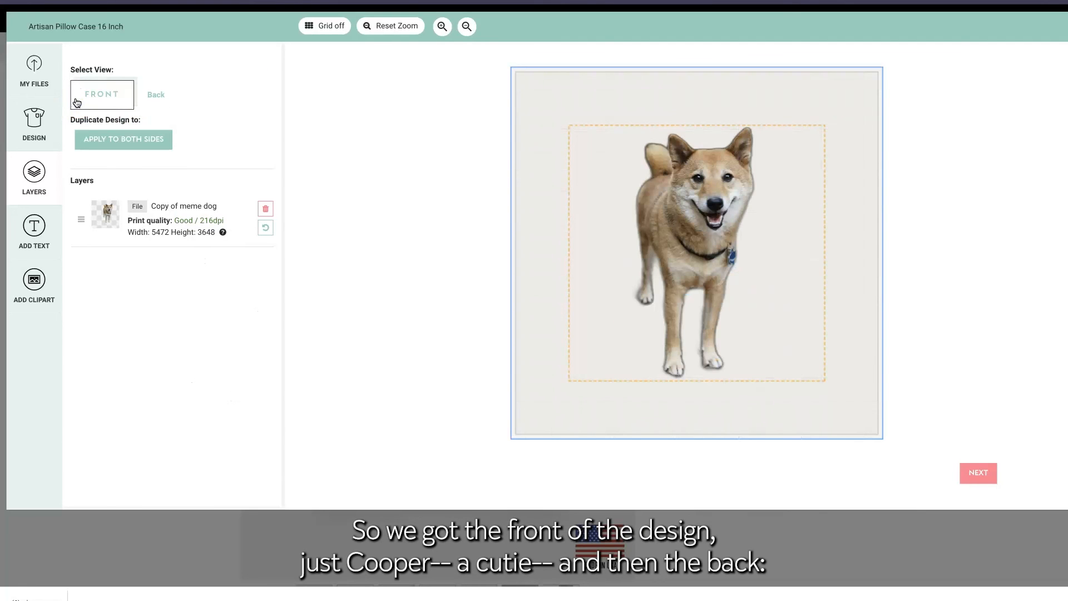
# - Recheck the back side and continue to the mockup preview
pyautogui.click(155, 94)
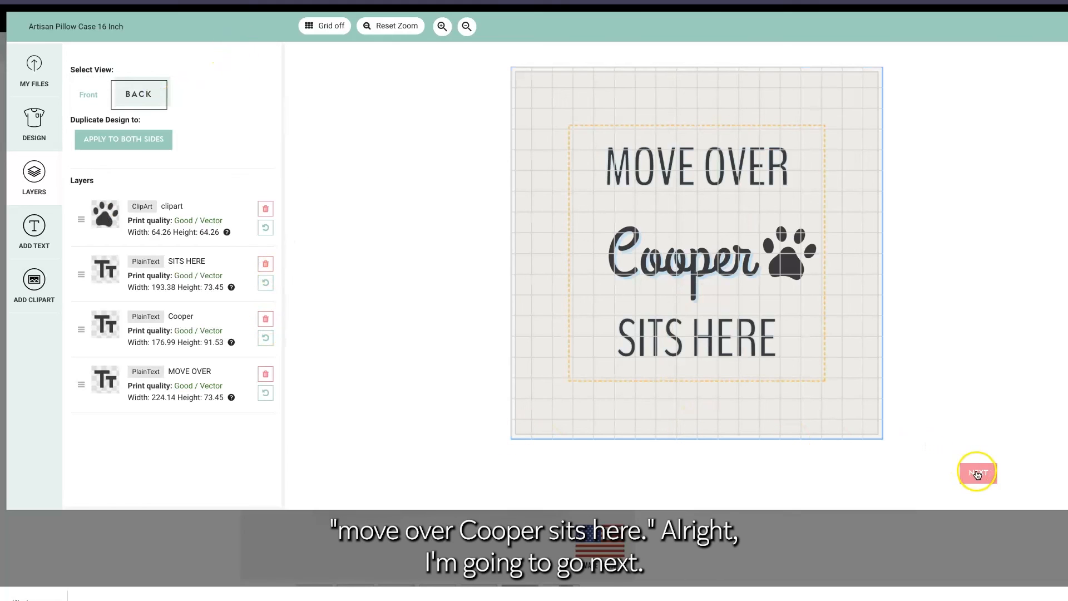
pyautogui.click(976, 472)
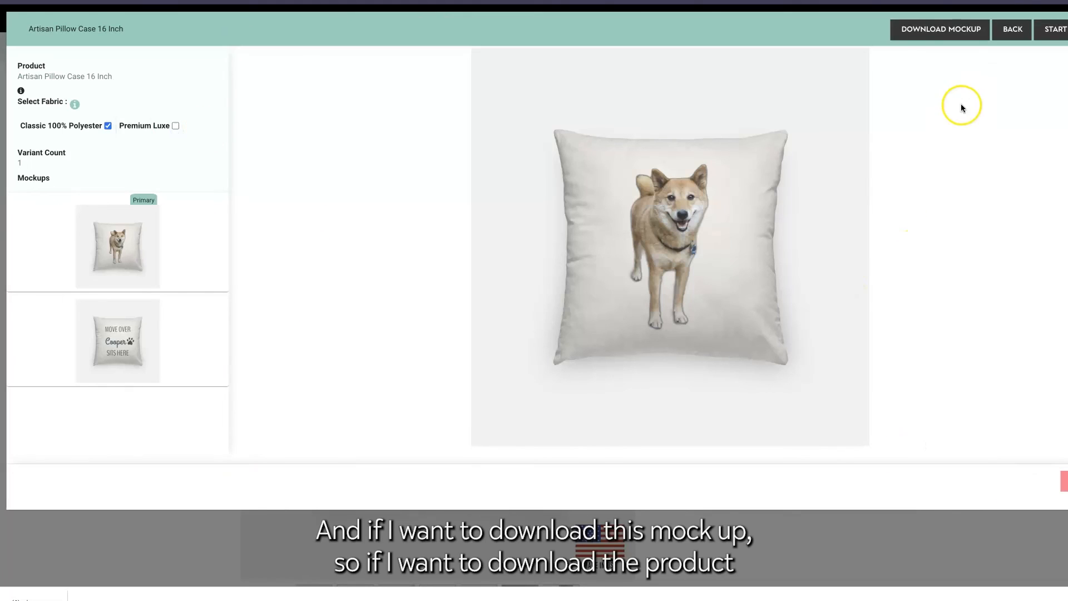
pyautogui.moveTo(613, 274)
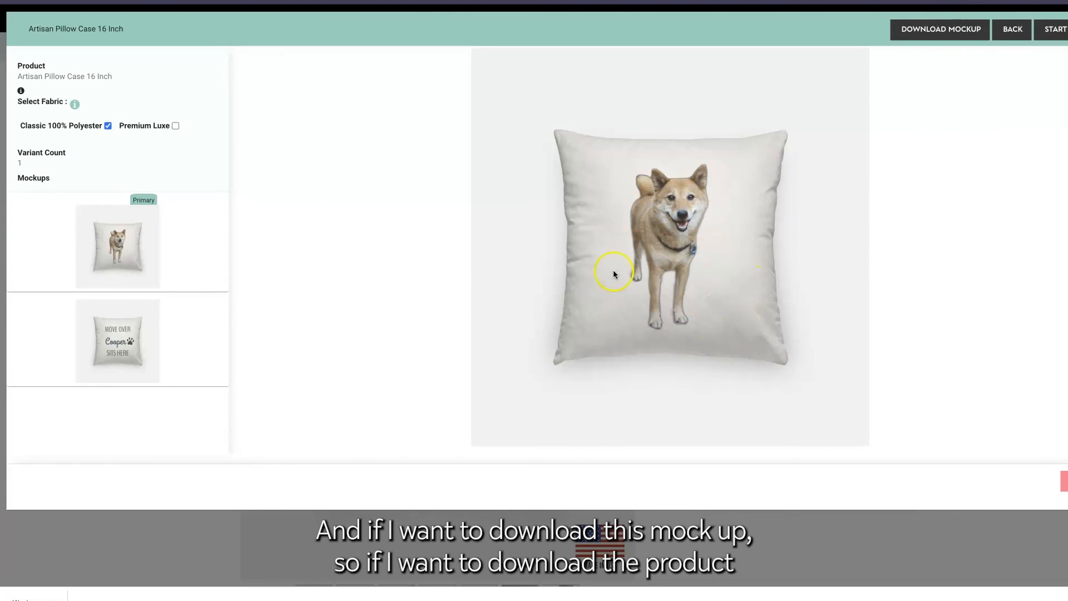
pyautogui.moveTo(986, 43)
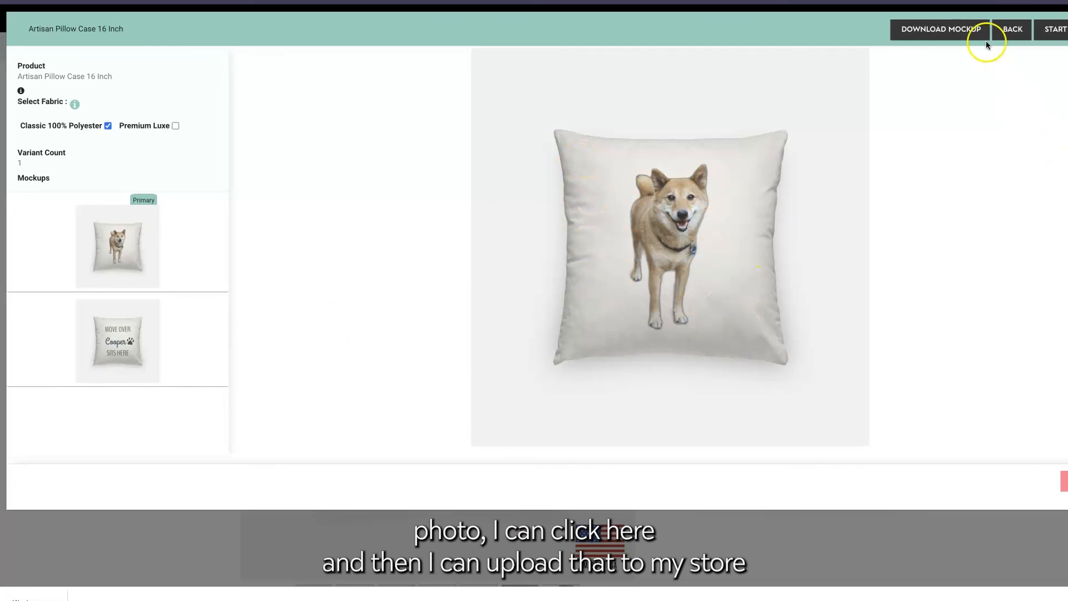
pyautogui.moveTo(687, 34)
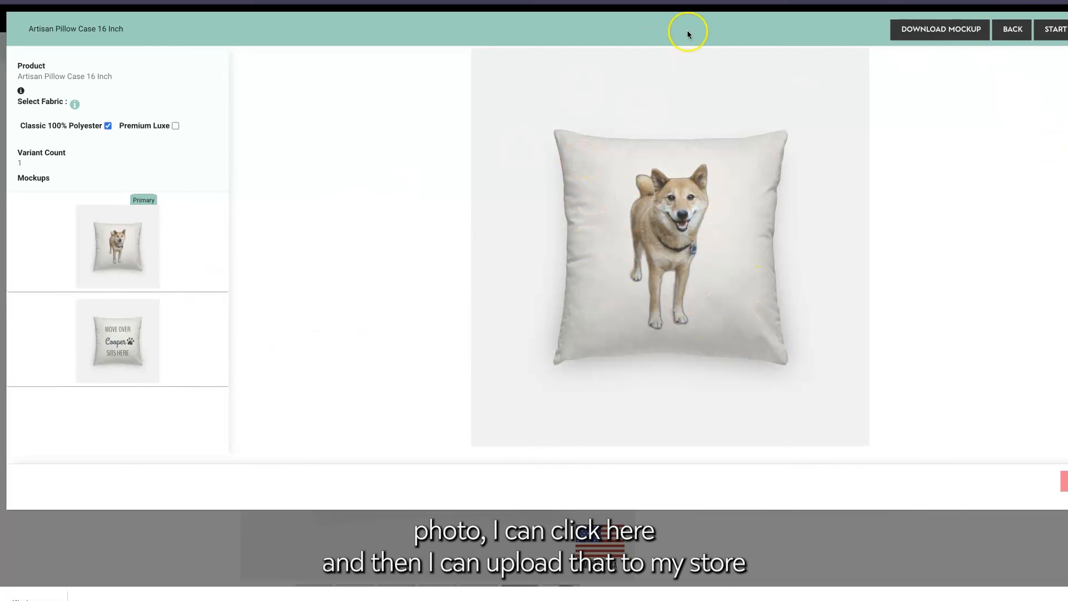
pyautogui.moveTo(865, 106)
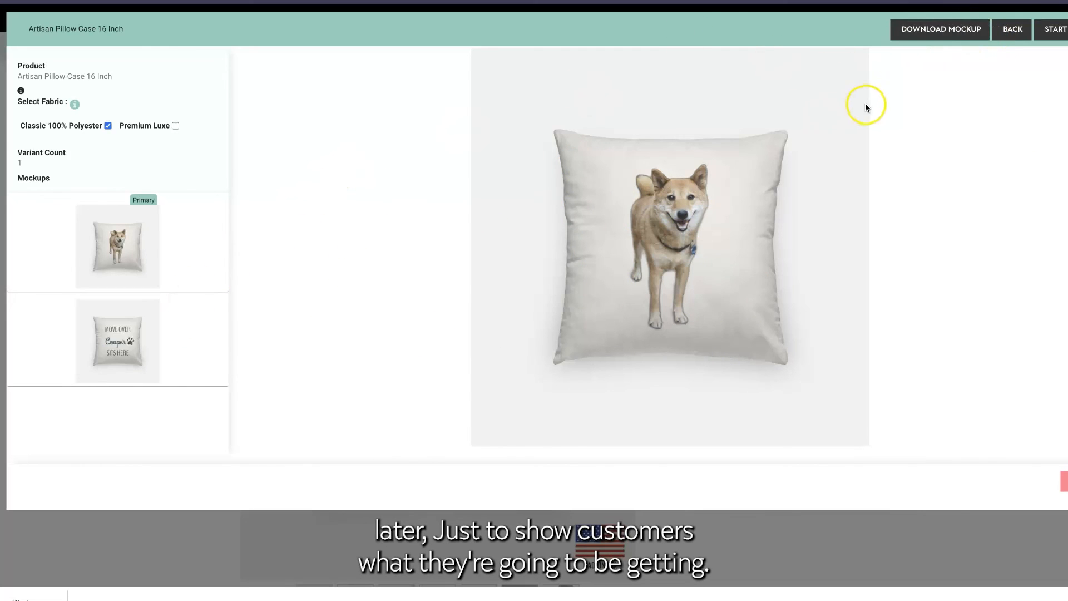
pyautogui.moveTo(940, 30)
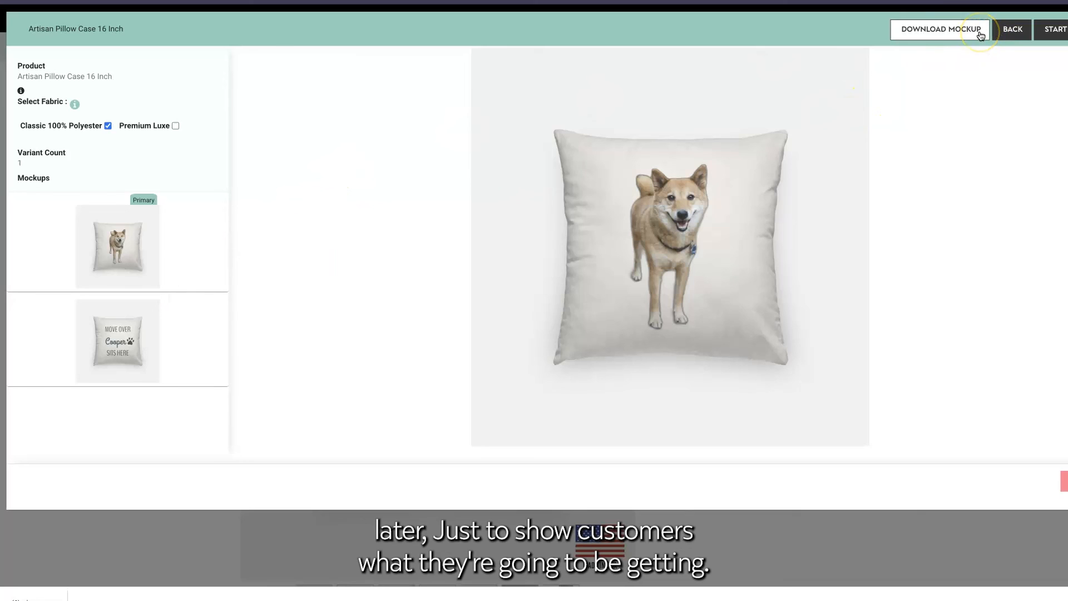
pyautogui.moveTo(971, 486)
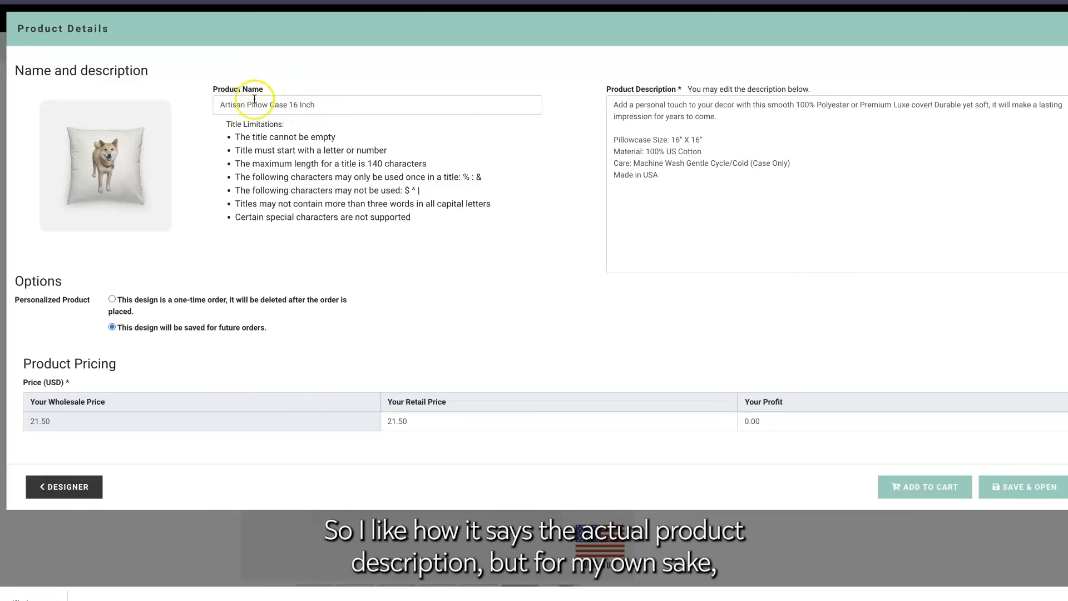
pyautogui.moveTo(449, 145)
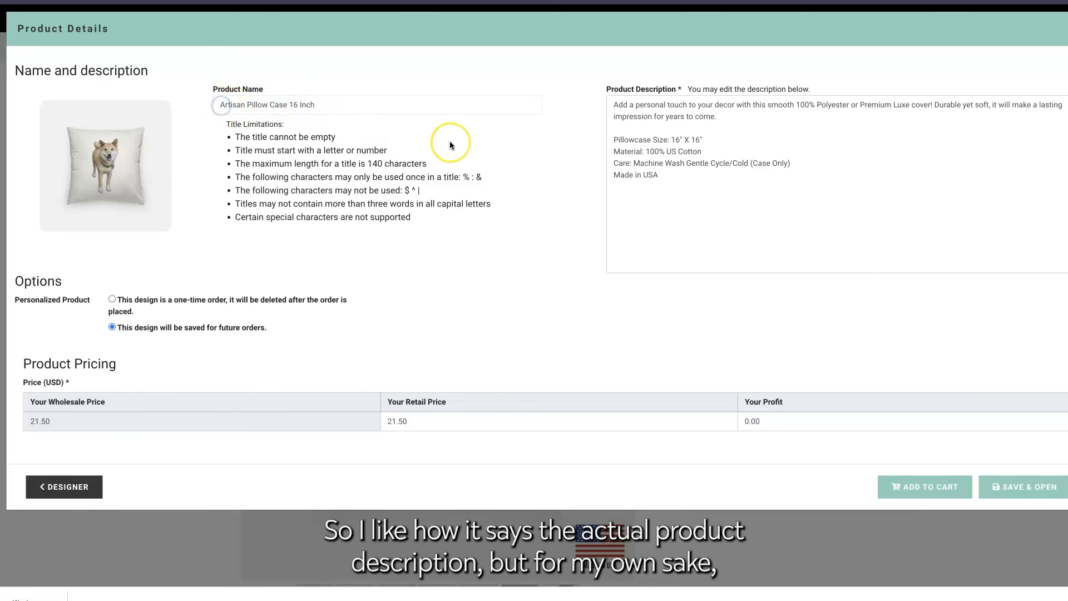
# - Prefix the name with 'Cooper', open the description with 'Help your pooc…', and save
pyautogui.write('Cooper')
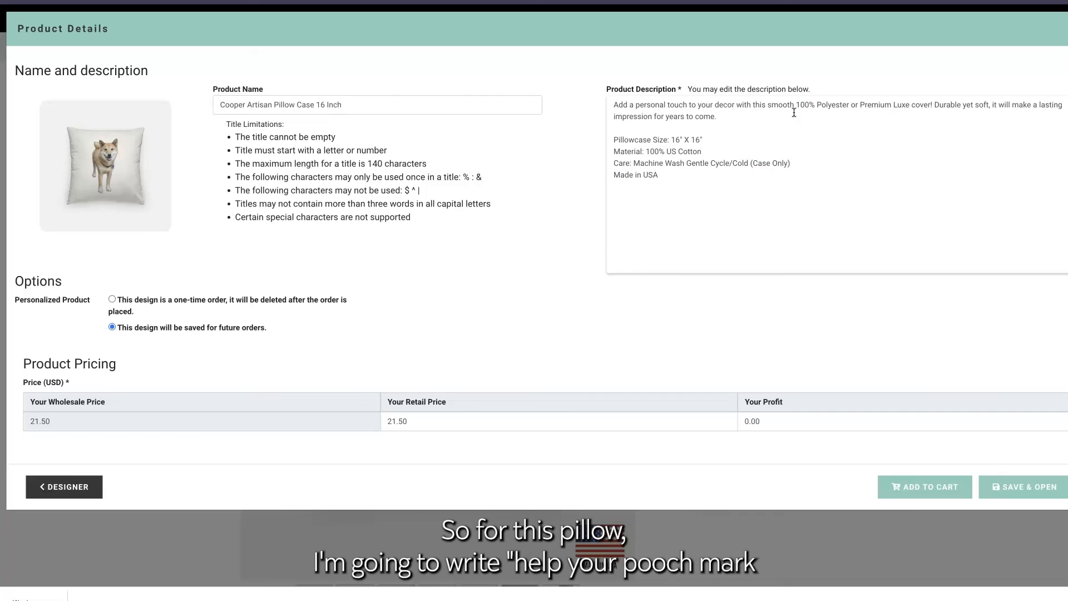
pyautogui.write('Help your pooch mark its territory in style!')
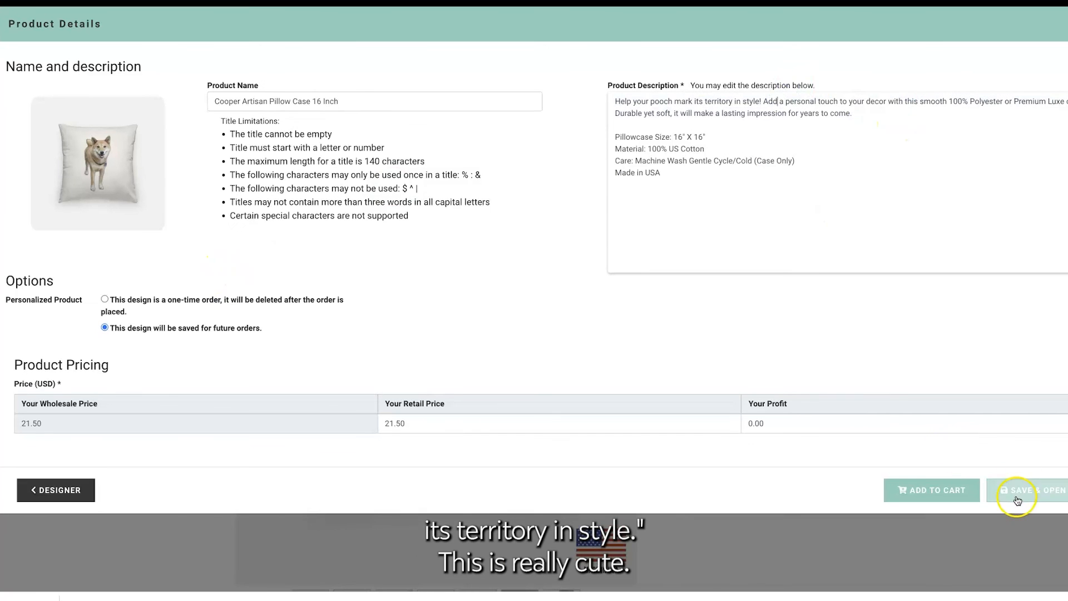
pyautogui.click(1033, 489)
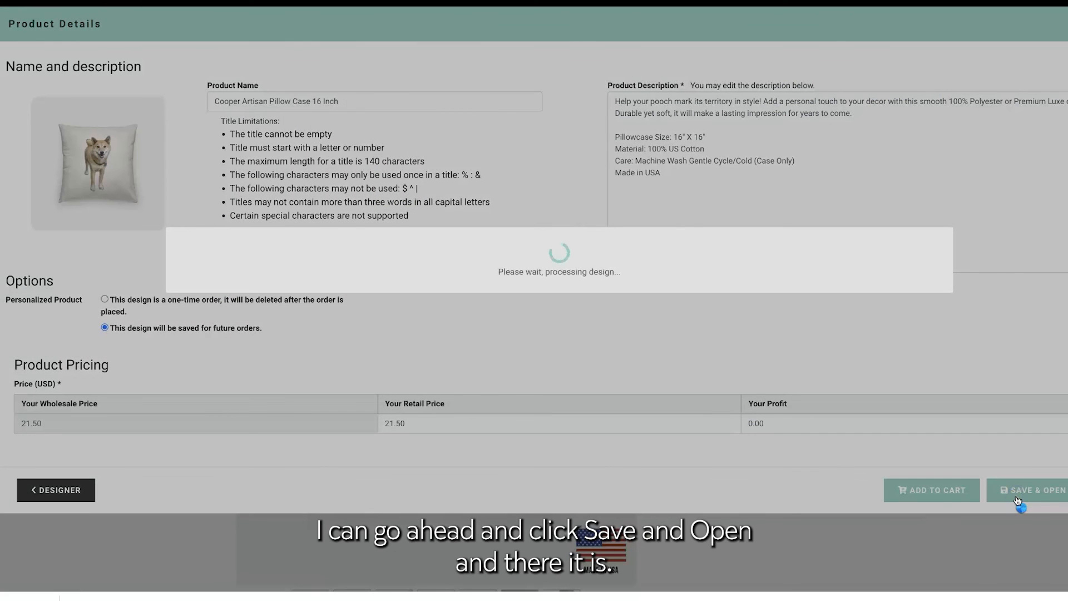
# - Open the $21.50 Cooper pillow product page and view its back mockup
pyautogui.click(1035, 489)
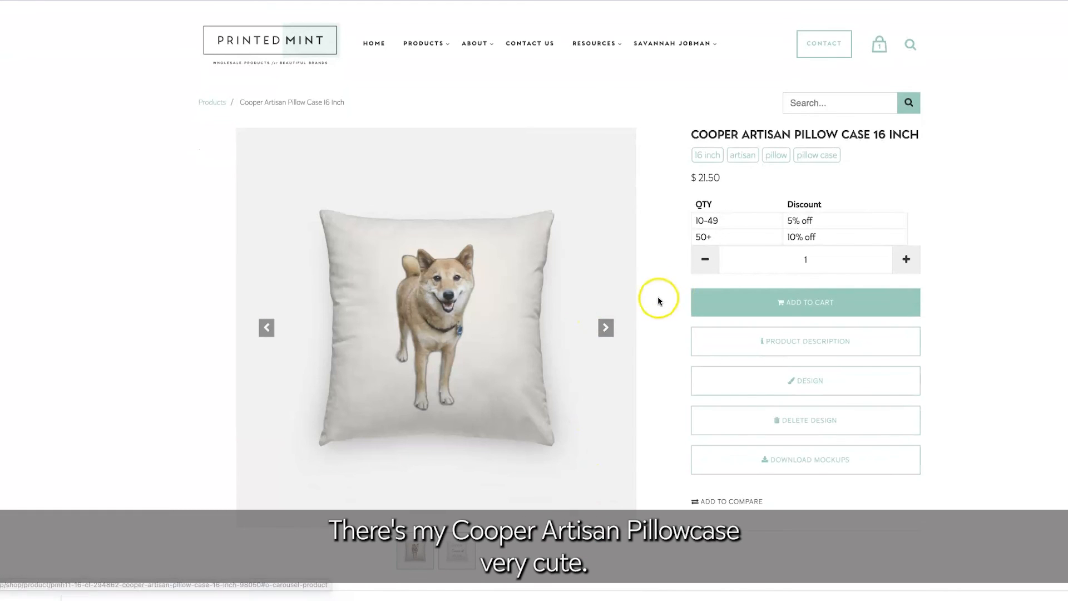
pyautogui.click(605, 327)
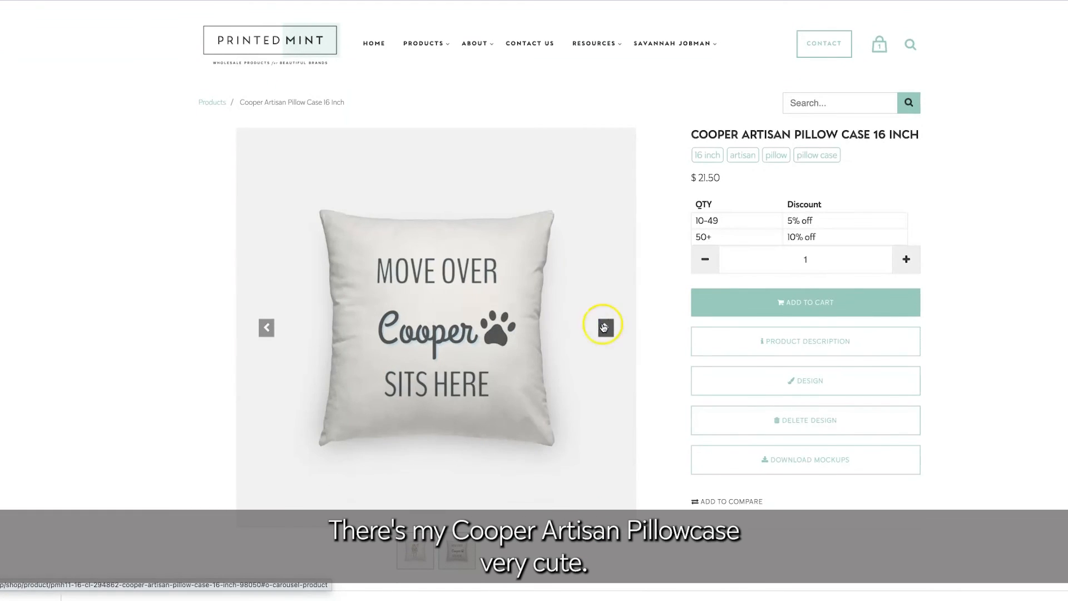
pyautogui.moveTo(266, 327)
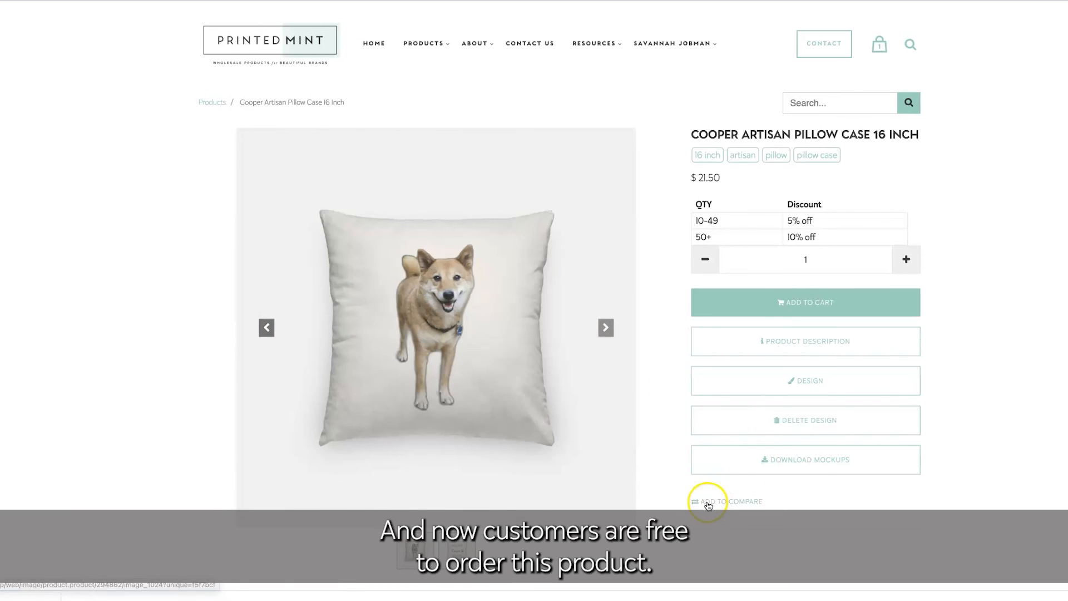
pyautogui.moveTo(657, 496)
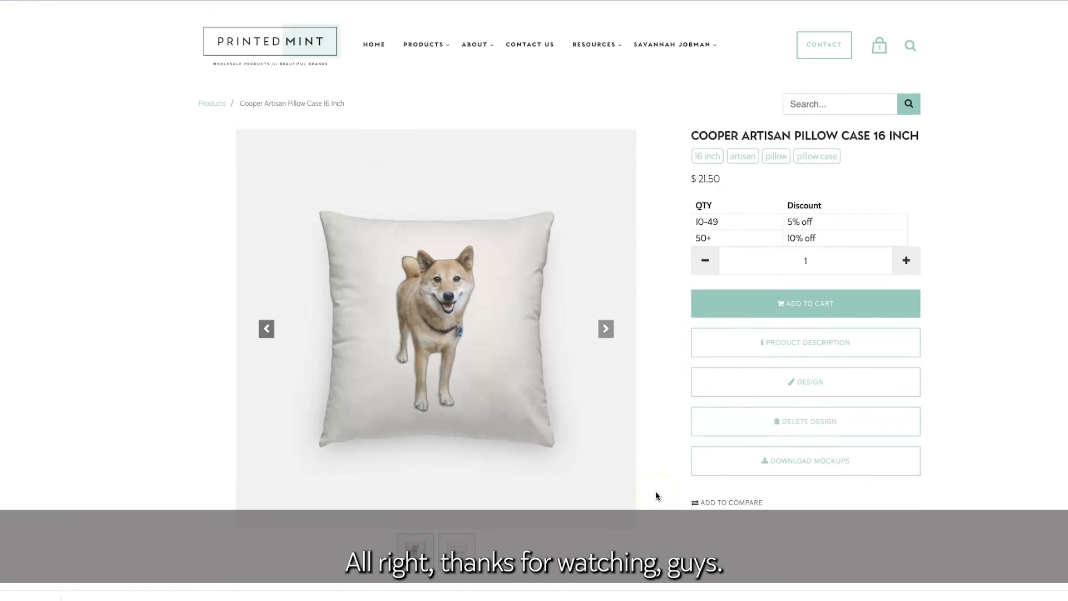